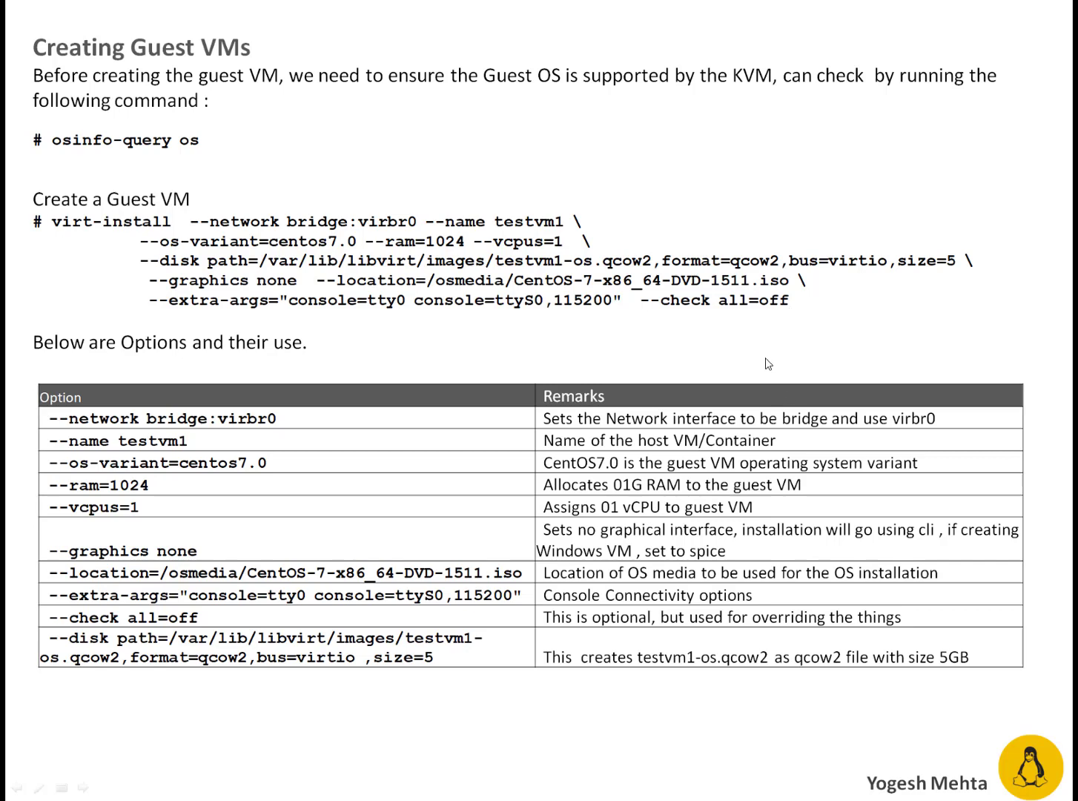
{"action": "mouse_move", "coordinate": [312, 599]}
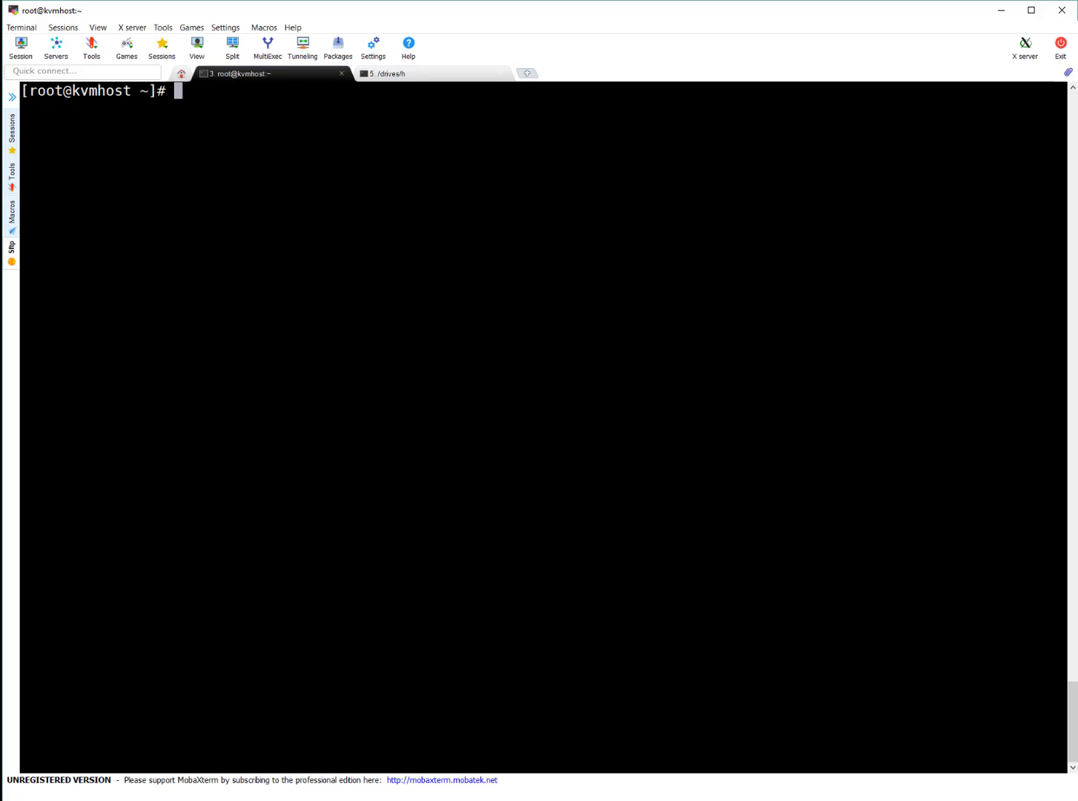
- Run osinfo-query os and scroll through the supported guest OS list, including CentOS 7.0
{"action": "type", "text": "osinf"}
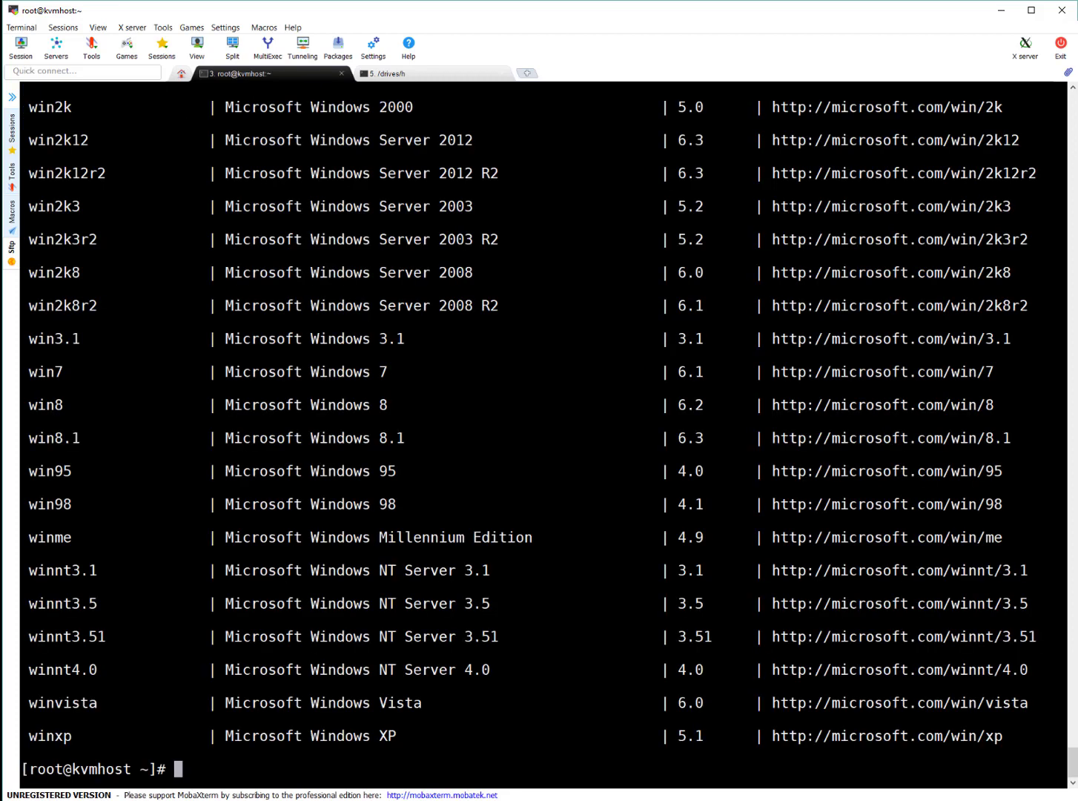
{"action": "scroll", "scroll_direction": "down", "scroll_amount": 3}
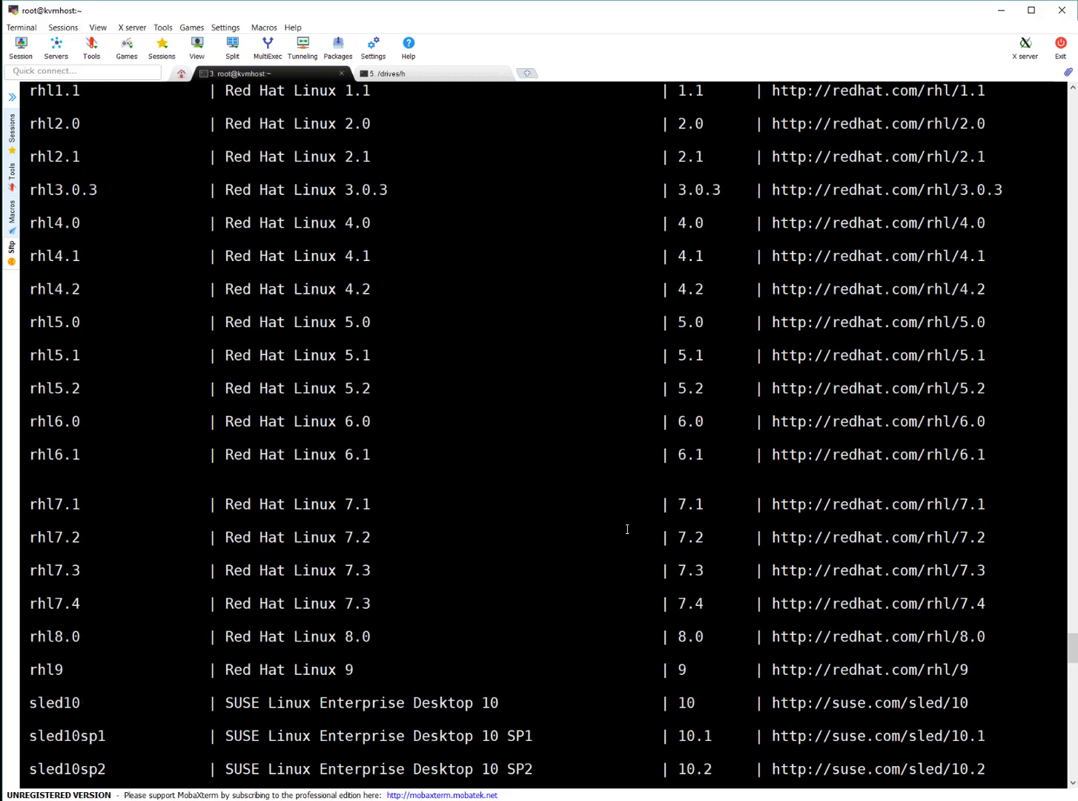
{"action": "scroll", "scroll_direction": "down", "scroll_amount": 3}
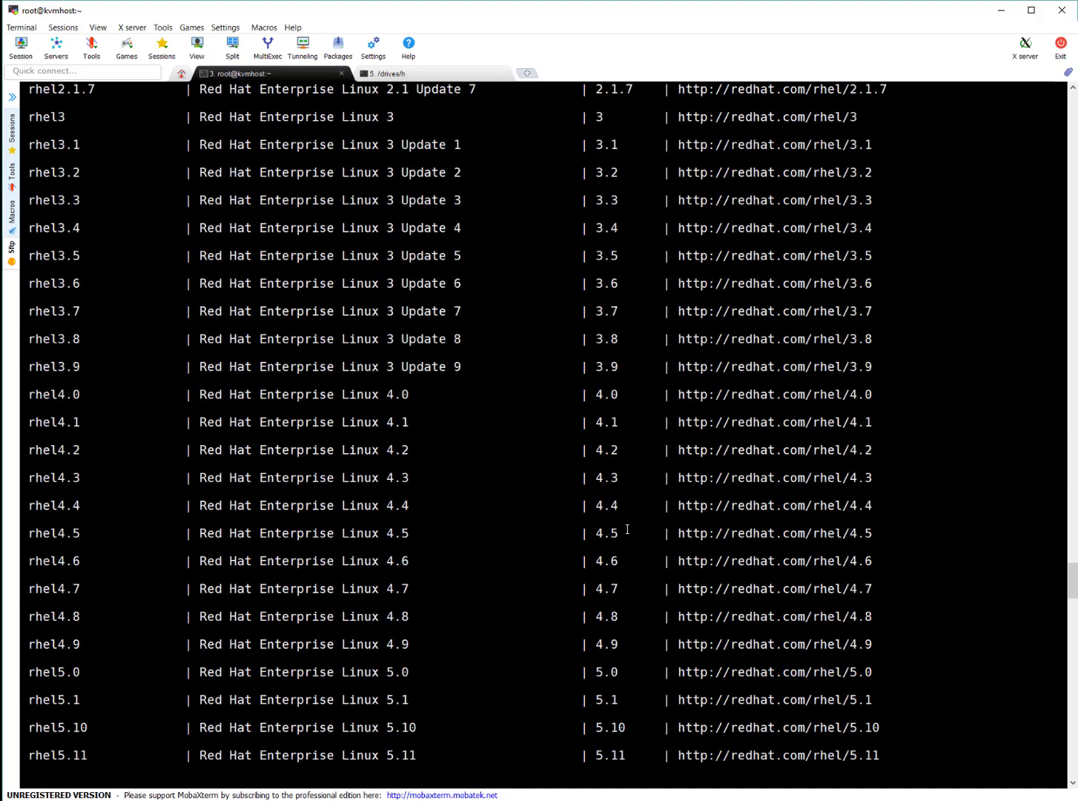
{"action": "scroll", "scroll_direction": "down", "scroll_amount": 3}
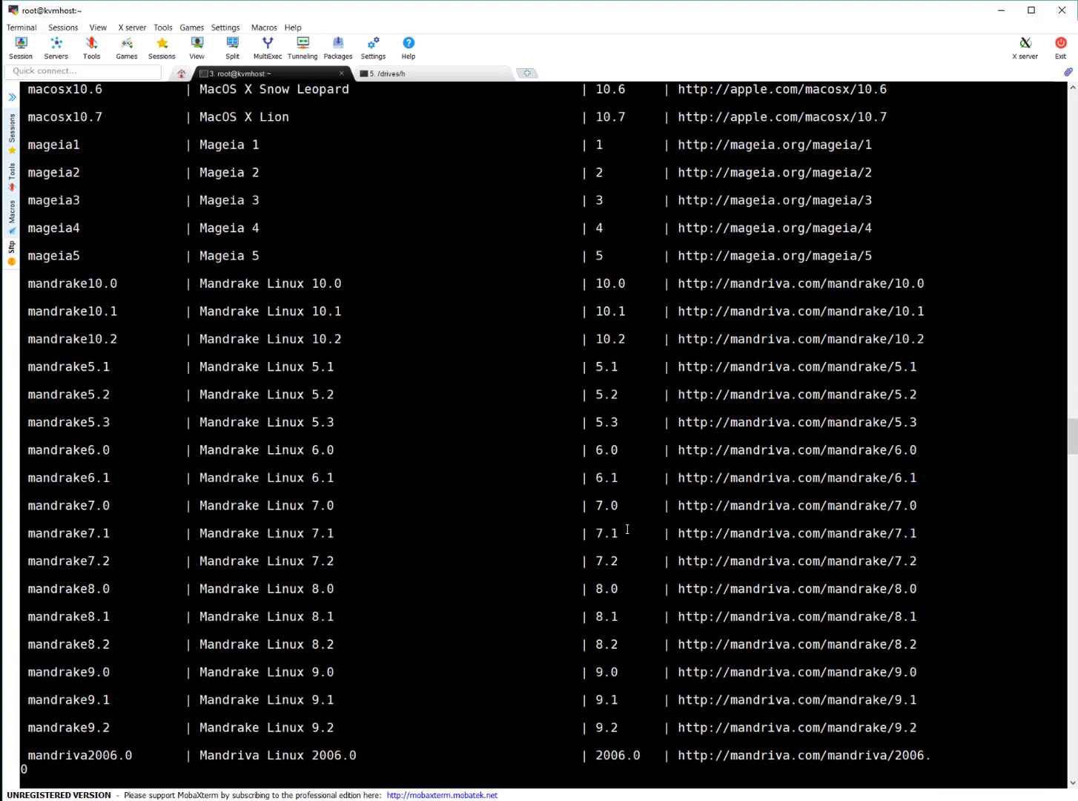
{"action": "scroll", "scroll_direction": "up", "scroll_amount": 3}
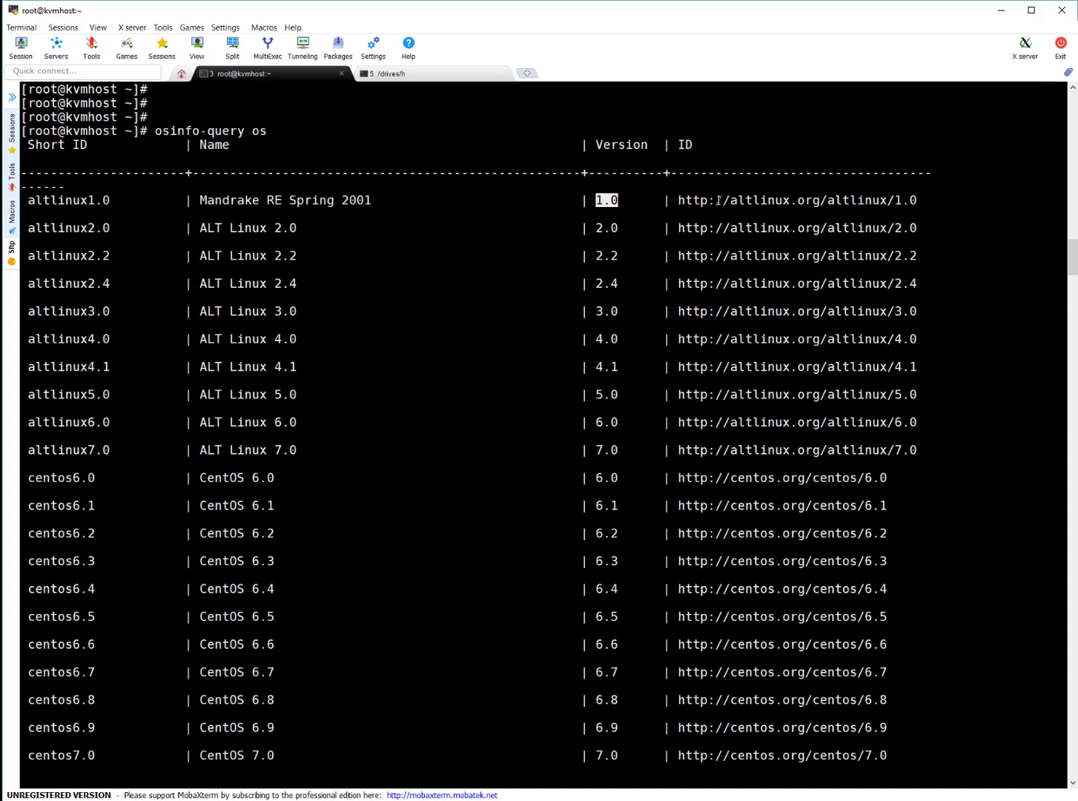
{"action": "double_click", "coordinate": [798, 199]}
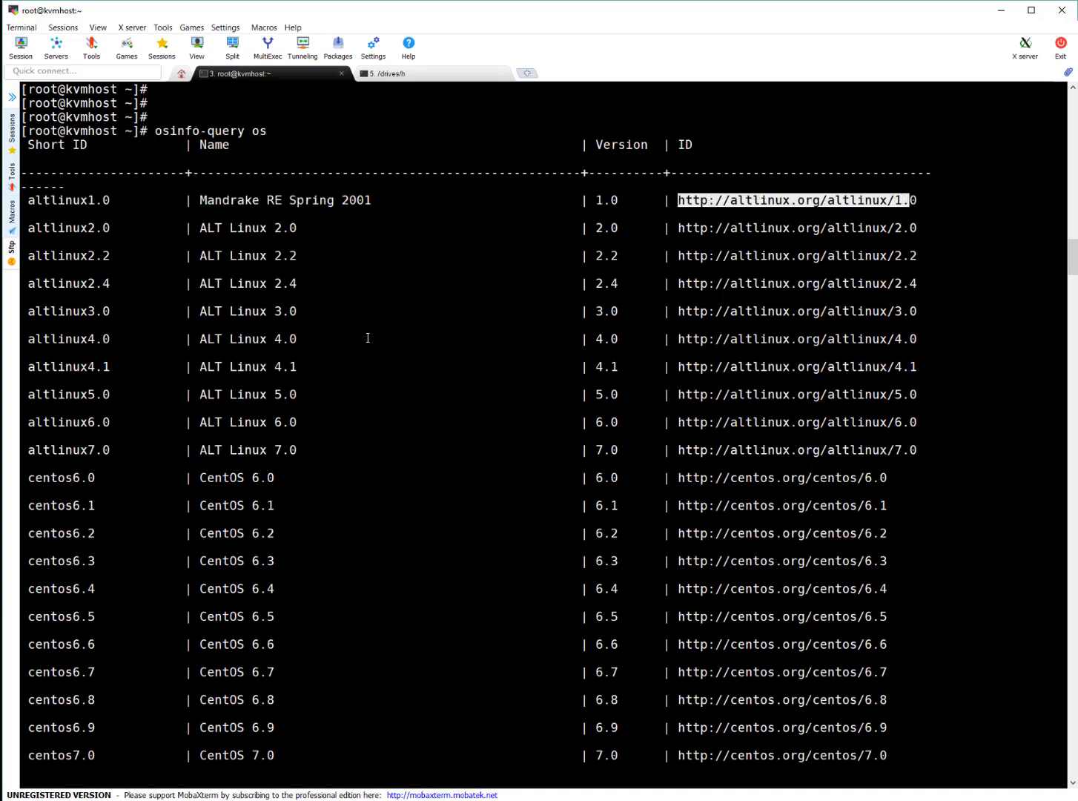
{"action": "mouse_move", "coordinate": [321, 376]}
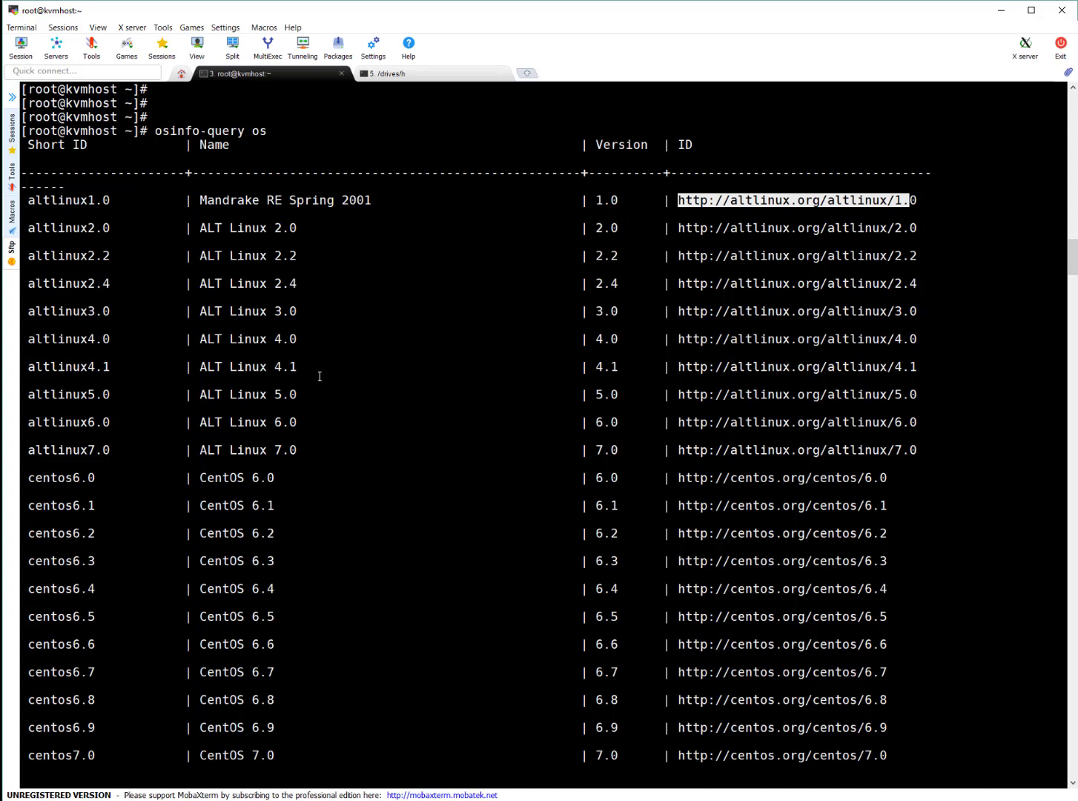
{"action": "mouse_move", "coordinate": [107, 703]}
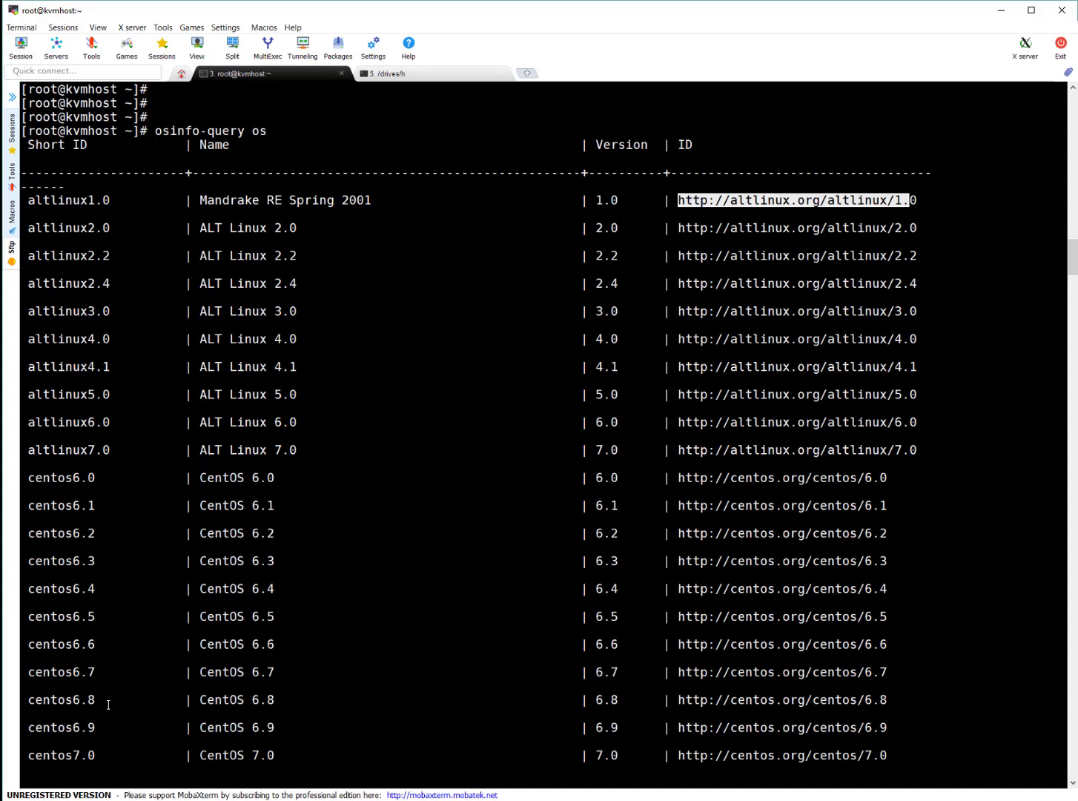
{"action": "scroll", "scroll_direction": "down", "scroll_amount": 3}
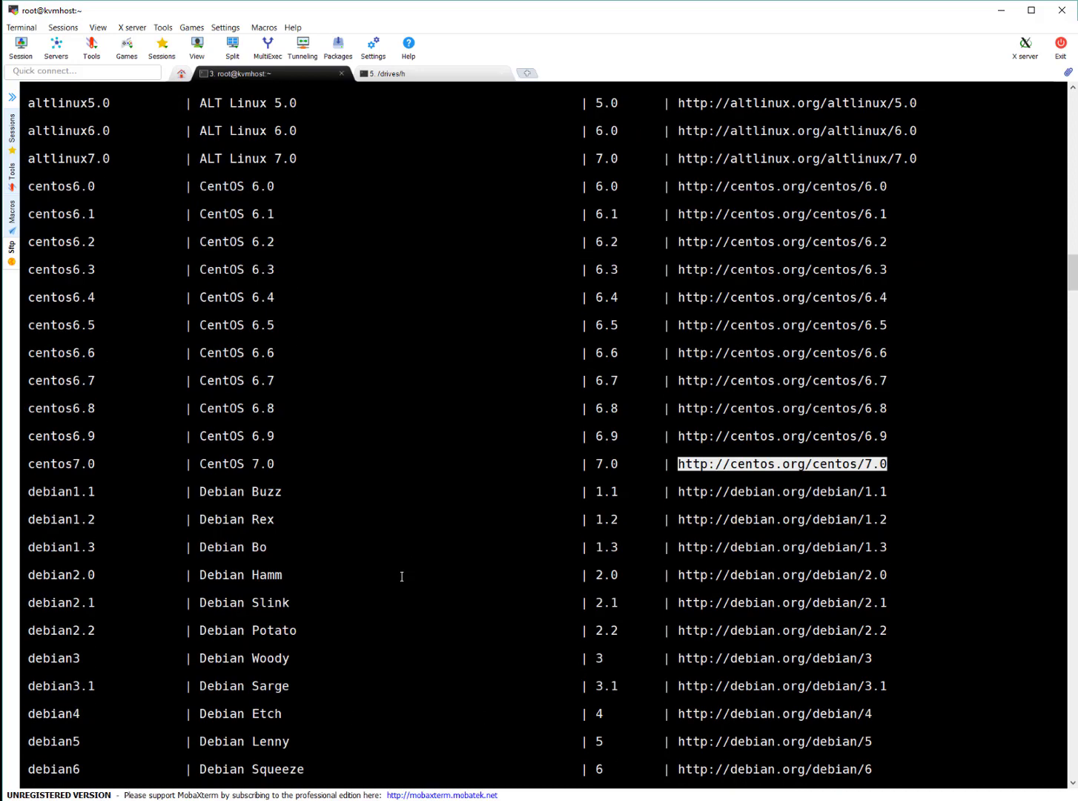
{"action": "scroll", "scroll_direction": "down", "scroll_amount": 3}
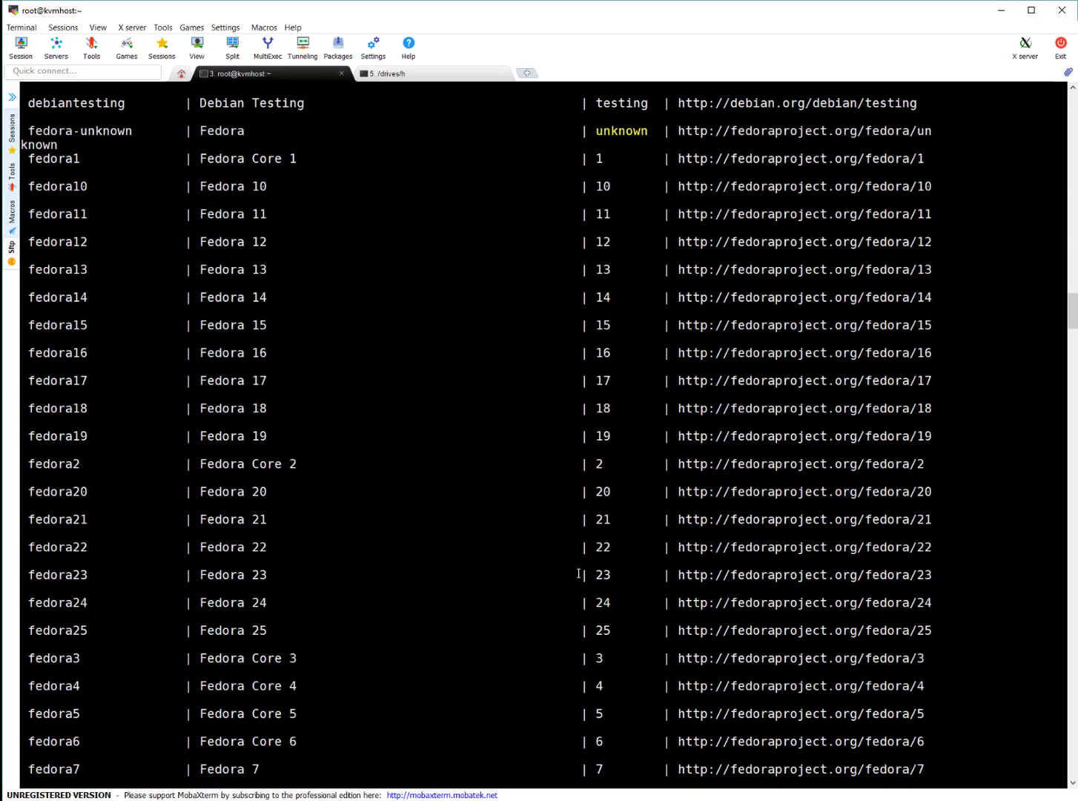
{"action": "scroll", "scroll_direction": "down", "scroll_amount": 3}
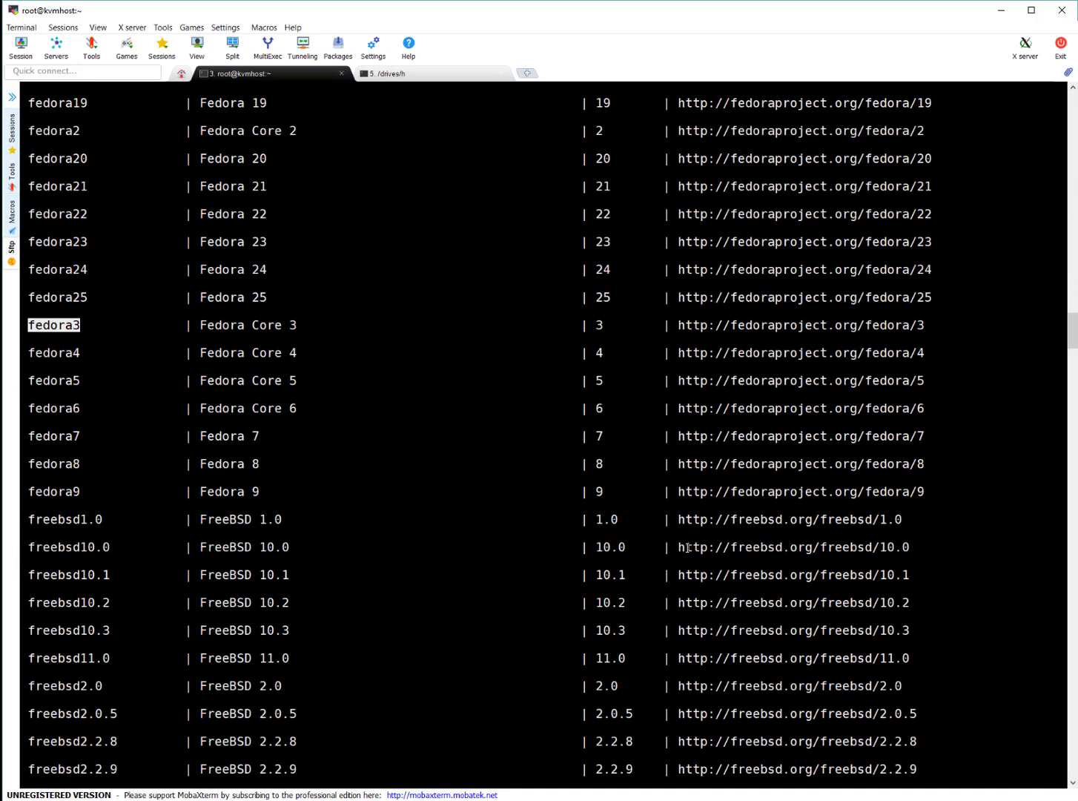
{"action": "scroll", "scroll_direction": "down", "scroll_amount": 3}
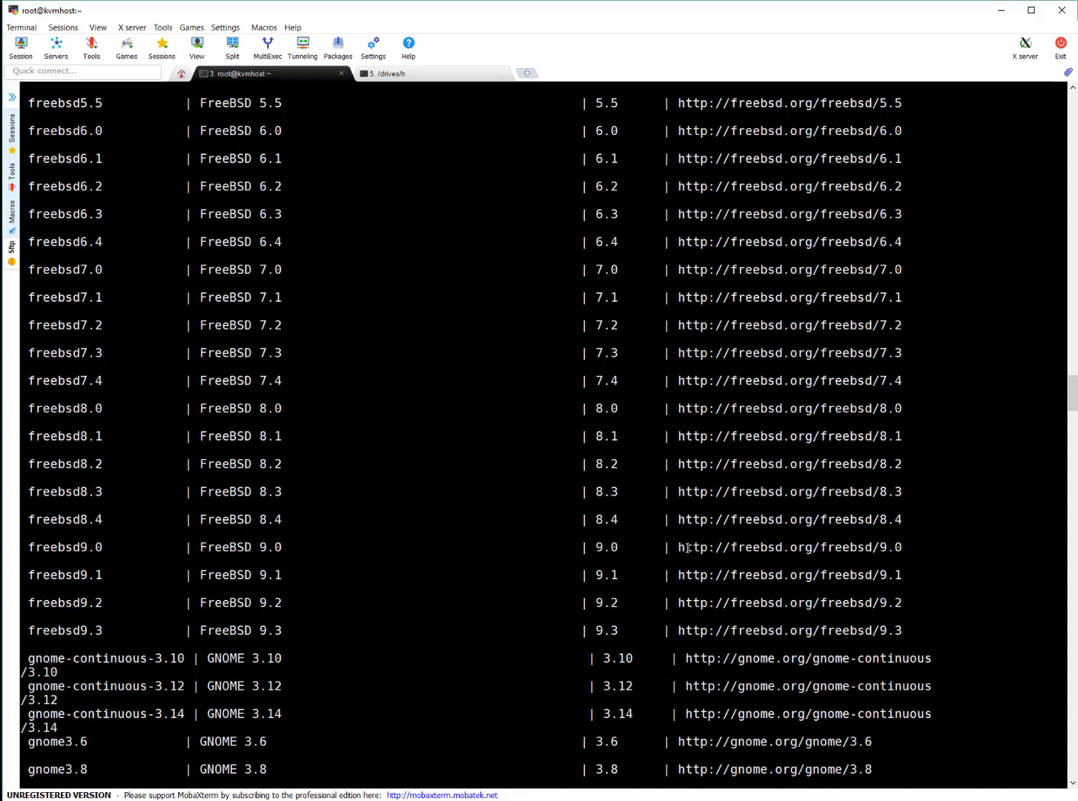
{"action": "scroll", "scroll_direction": "down", "scroll_amount": 3}
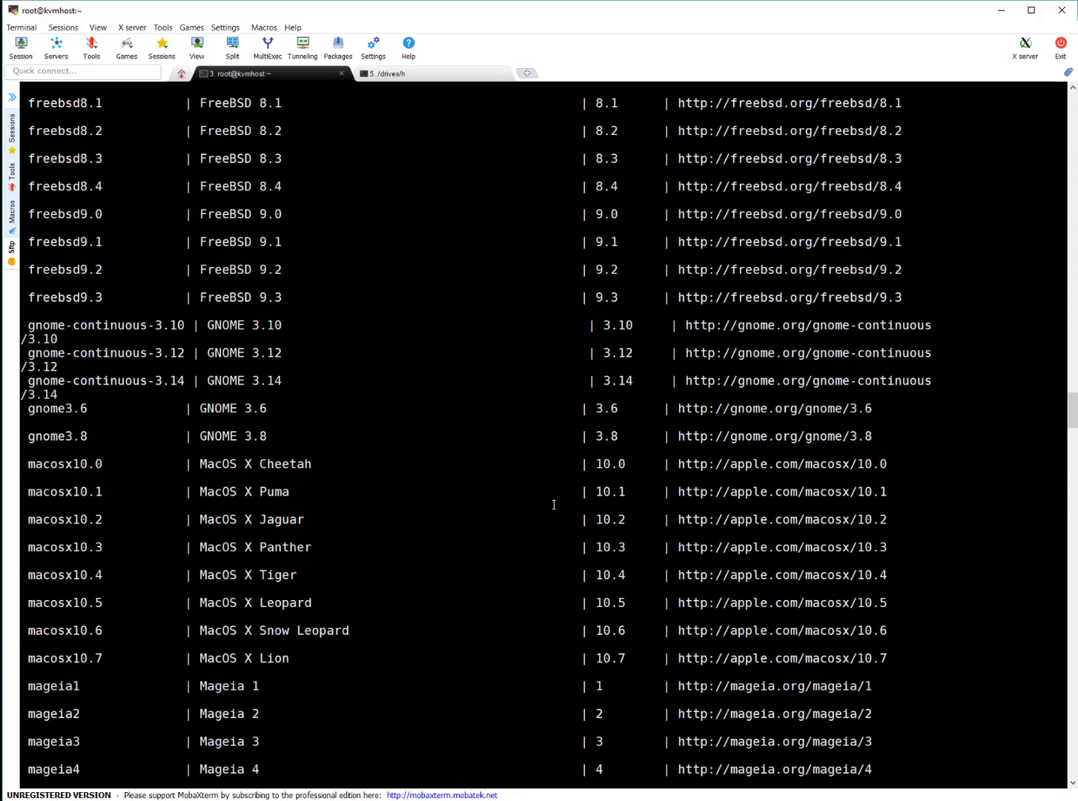
{"action": "scroll", "scroll_direction": "down", "scroll_amount": 3}
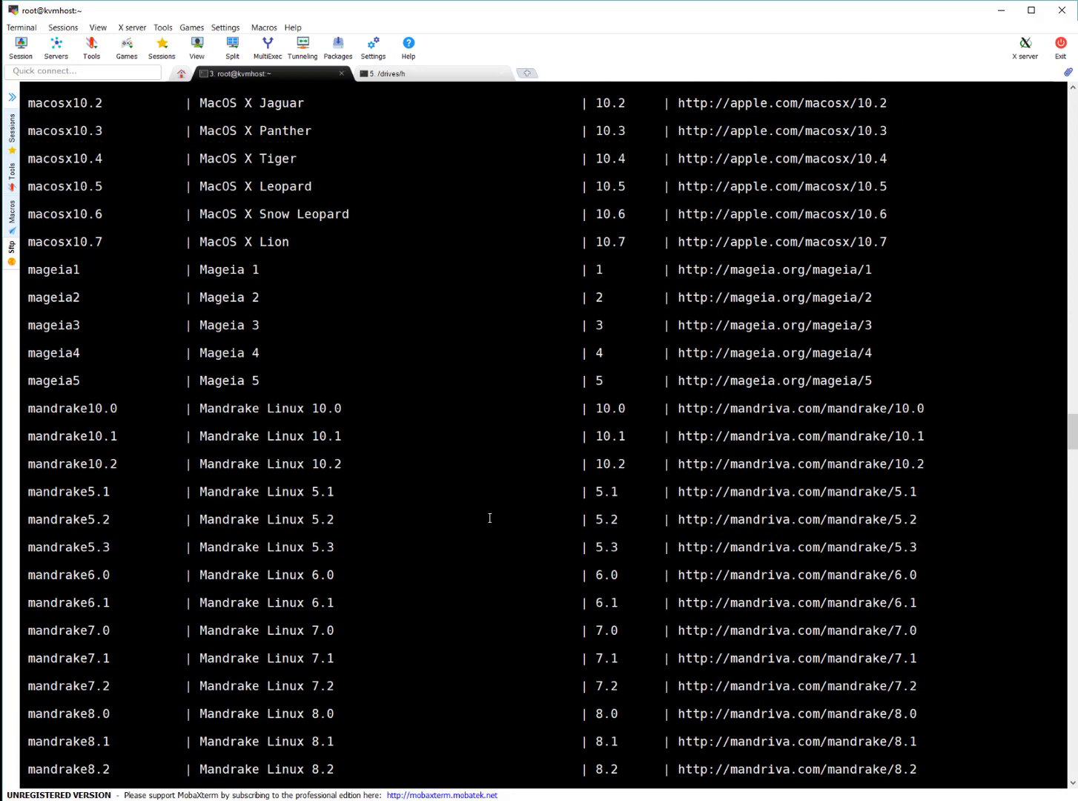
{"action": "scroll", "scroll_direction": "down", "scroll_amount": 3}
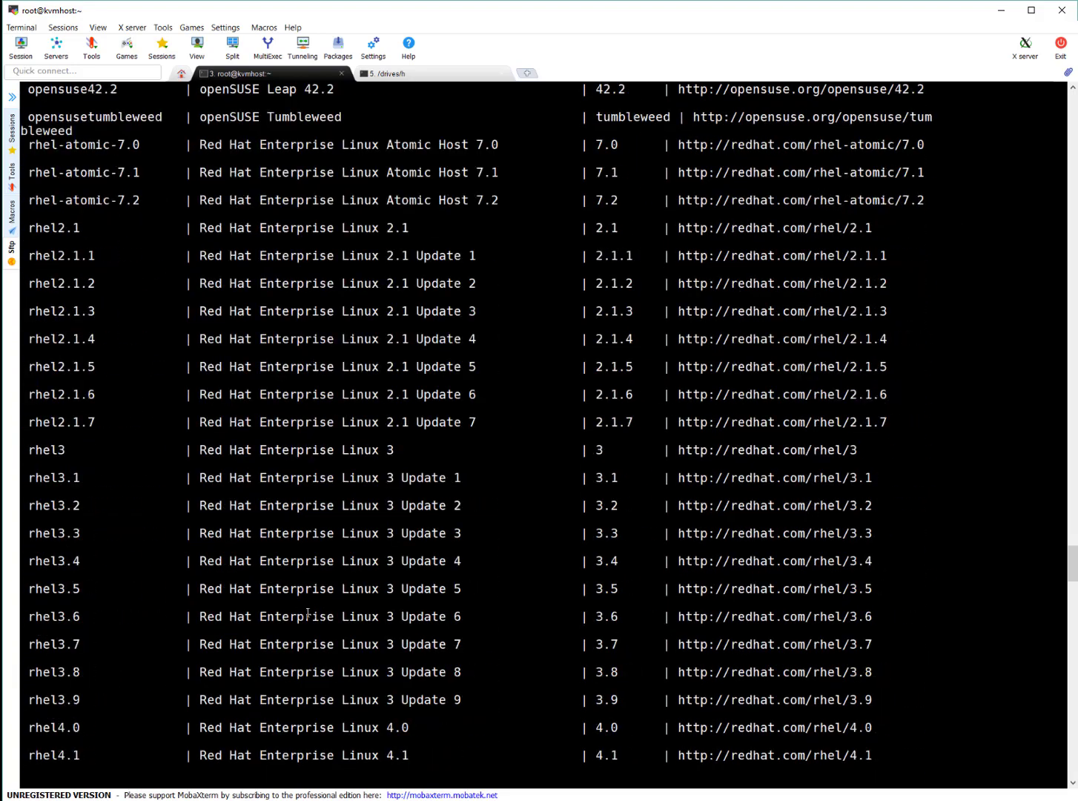
{"action": "scroll", "scroll_direction": "down", "scroll_amount": 3}
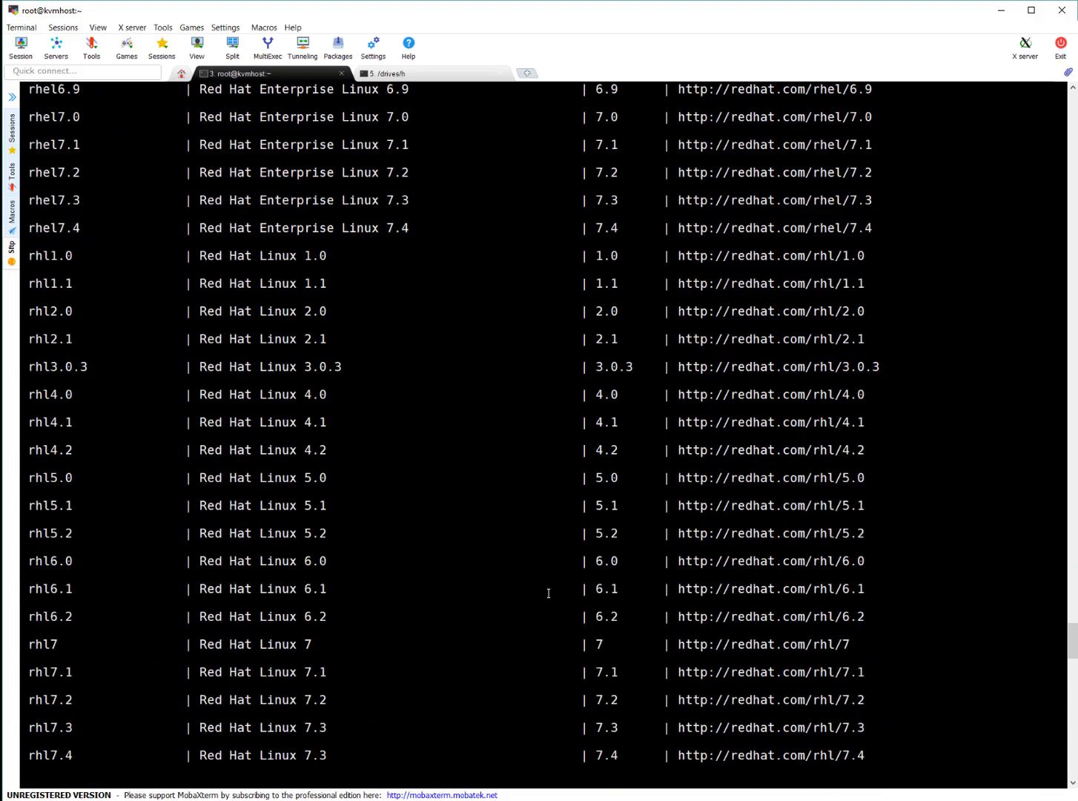
{"action": "scroll", "scroll_direction": "down", "scroll_amount": 3}
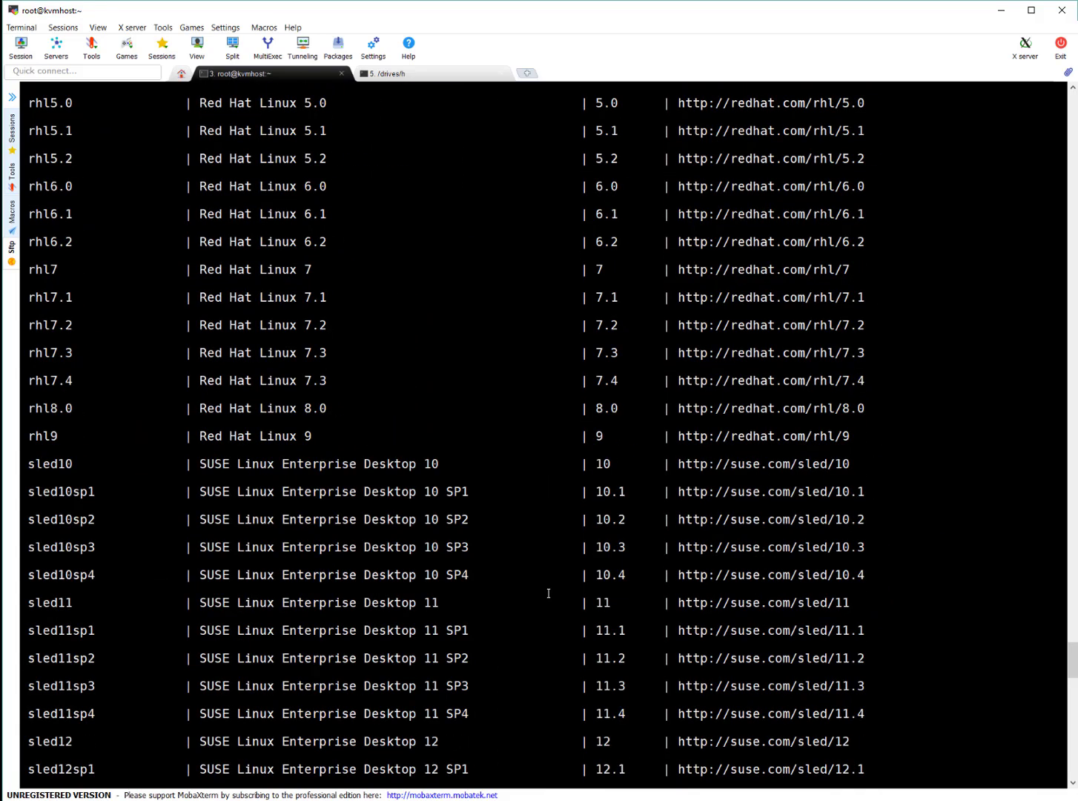
{"action": "scroll", "scroll_direction": "down", "scroll_amount": 3}
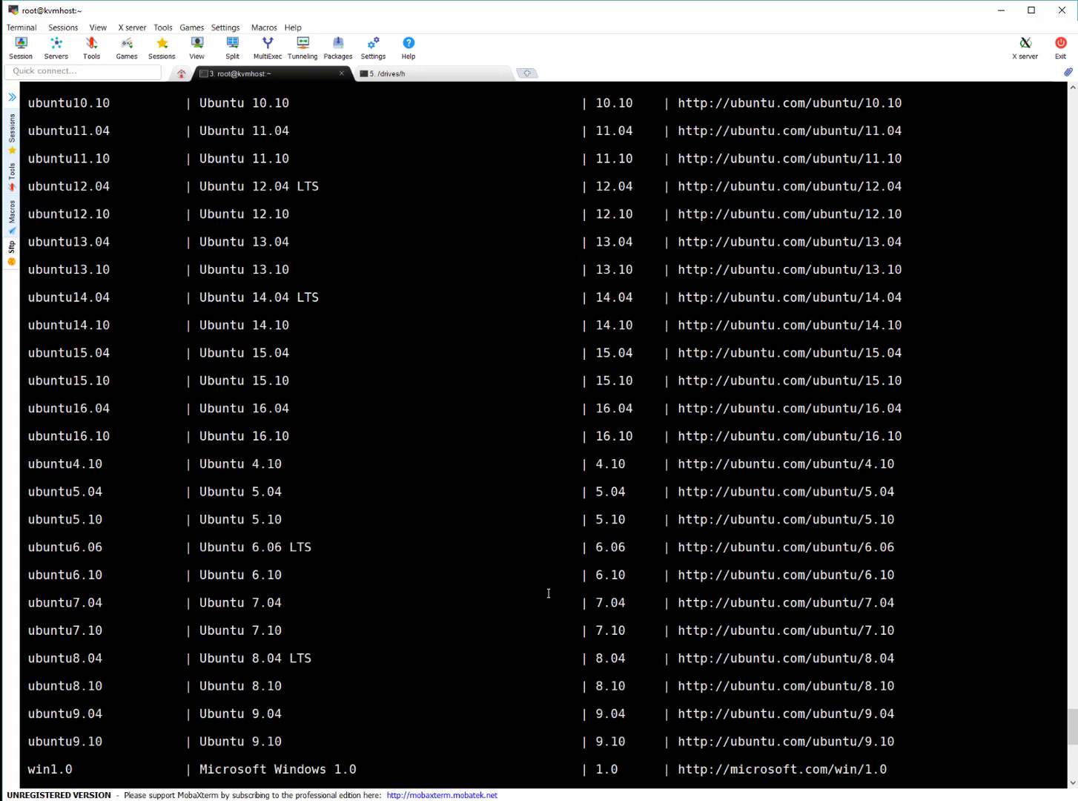
{"action": "scroll", "scroll_direction": "down", "scroll_amount": 3}
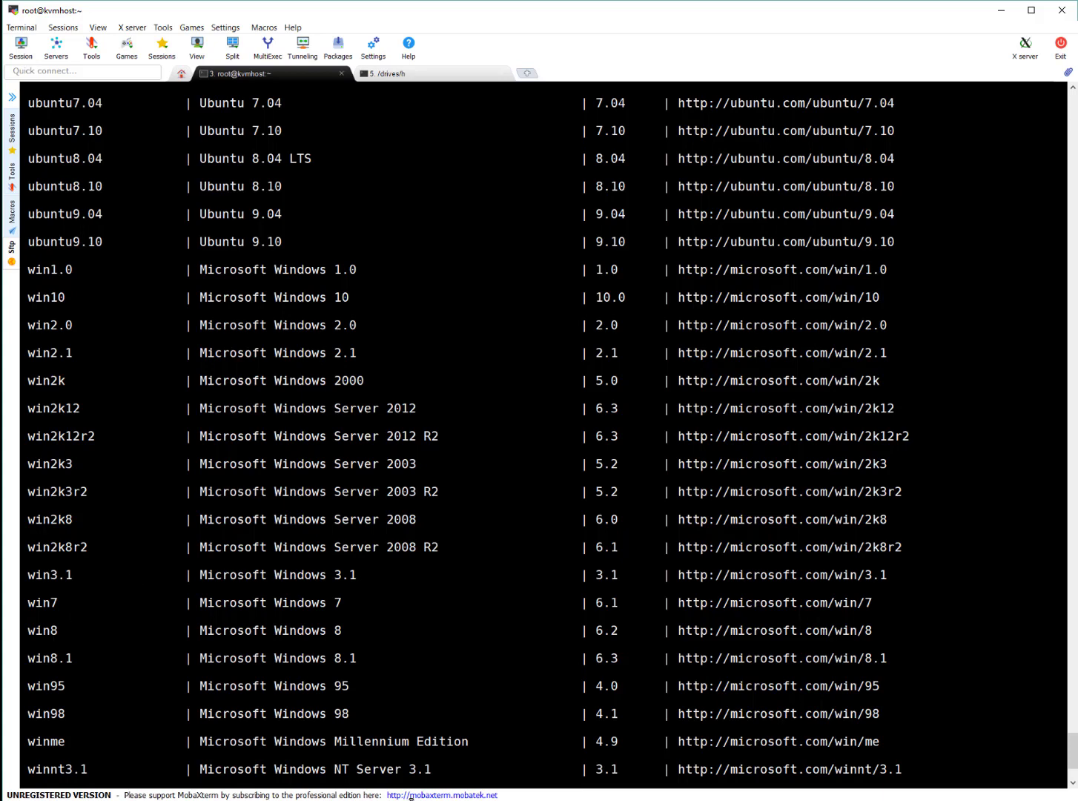
{"action": "scroll", "scroll_direction": "down", "scroll_amount": 3}
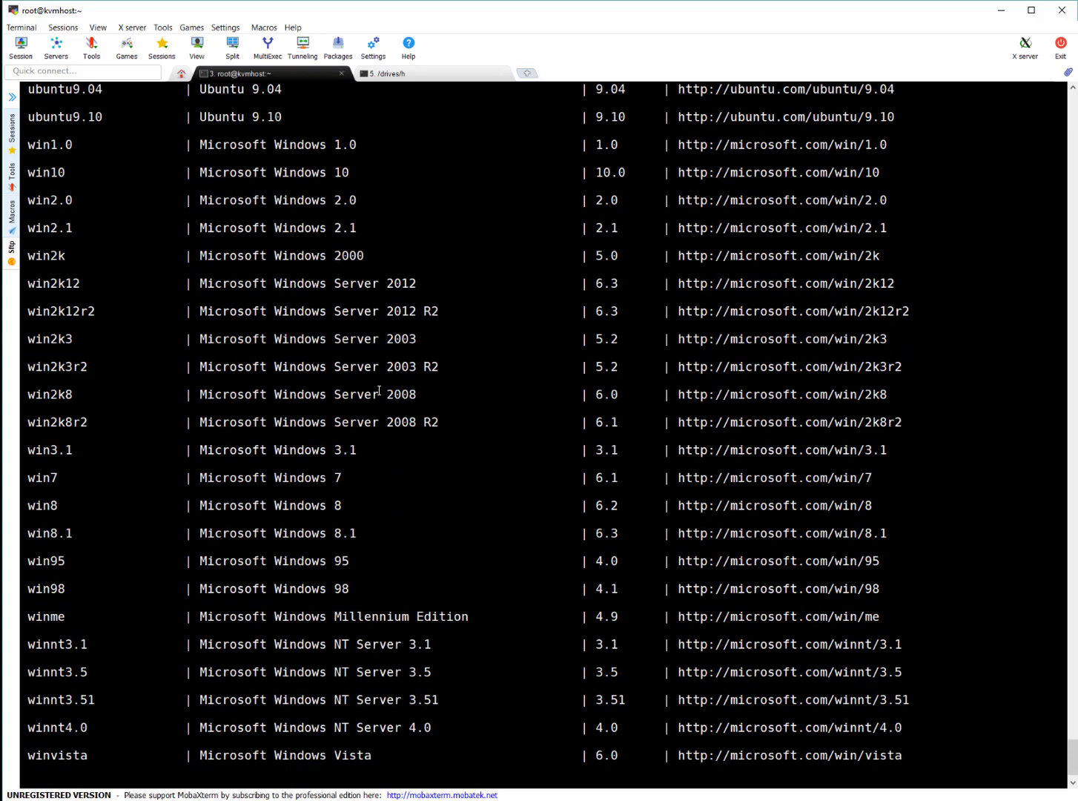
{"action": "scroll", "scroll_direction": "down", "scroll_amount": 3}
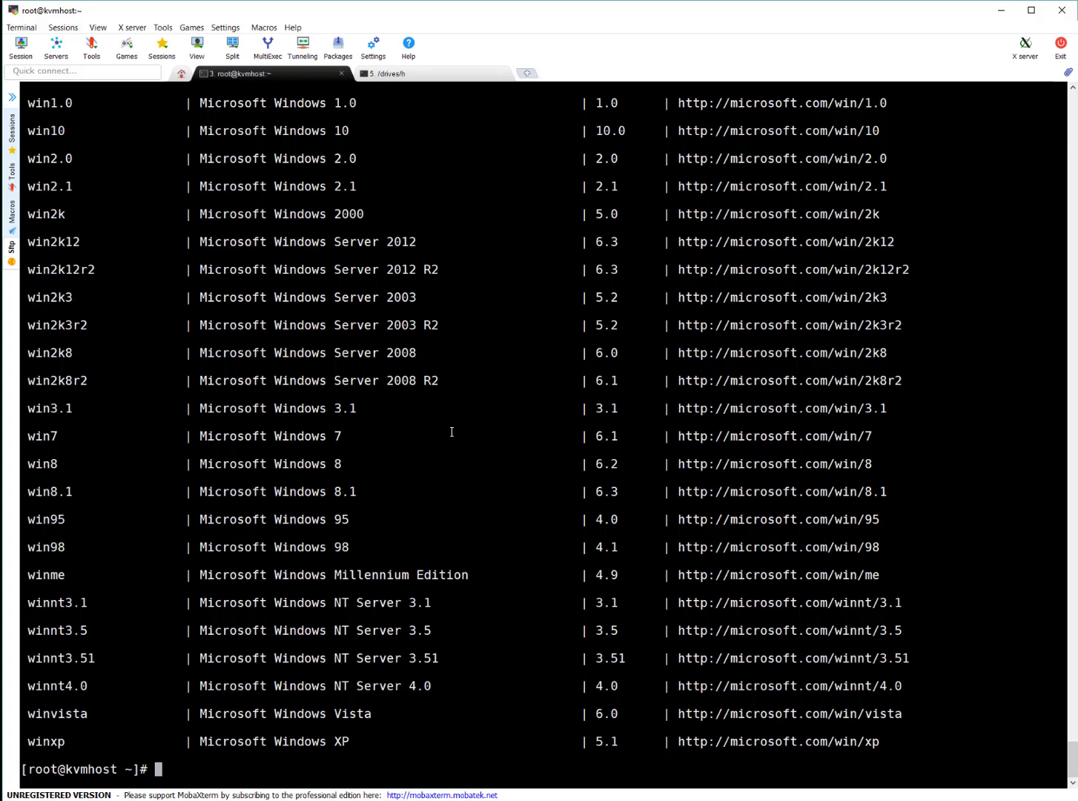
- Give /osmedia/CentOS-7-x86_64-DVD-1511.iso 755 permissions and list /osmedia again
{"action": "type", "text": "ls -l /osmedia/"}
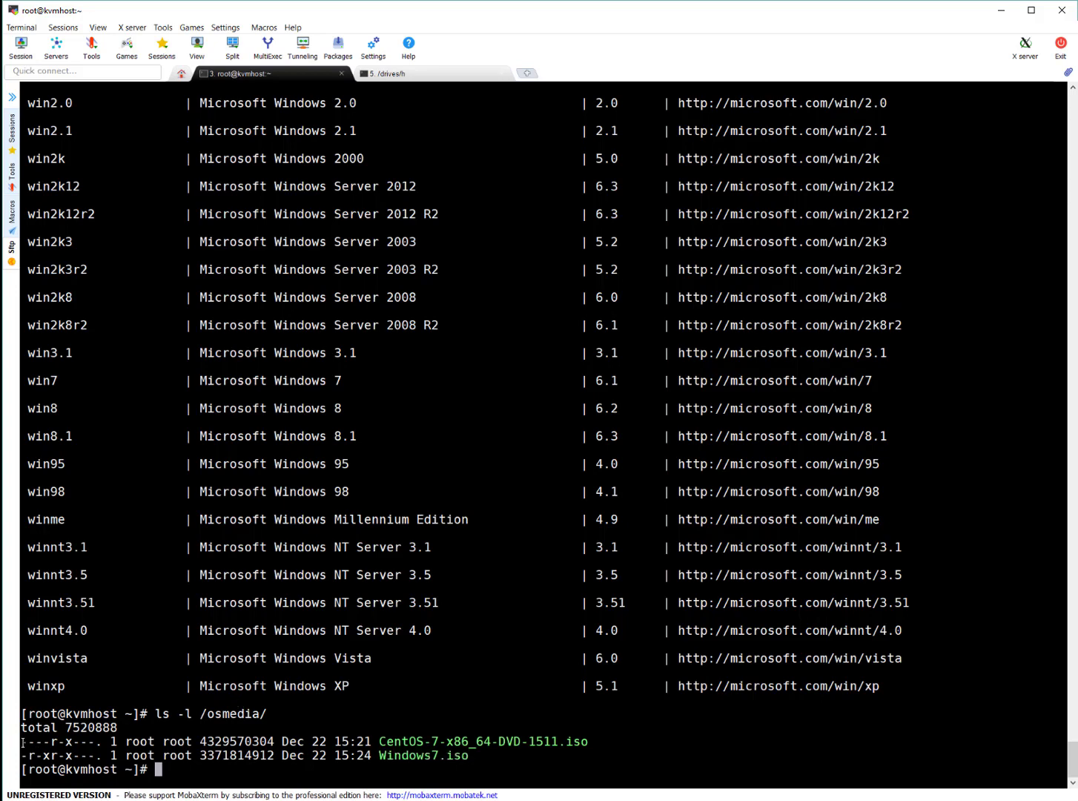
{"action": "type", "text": "chmod"}
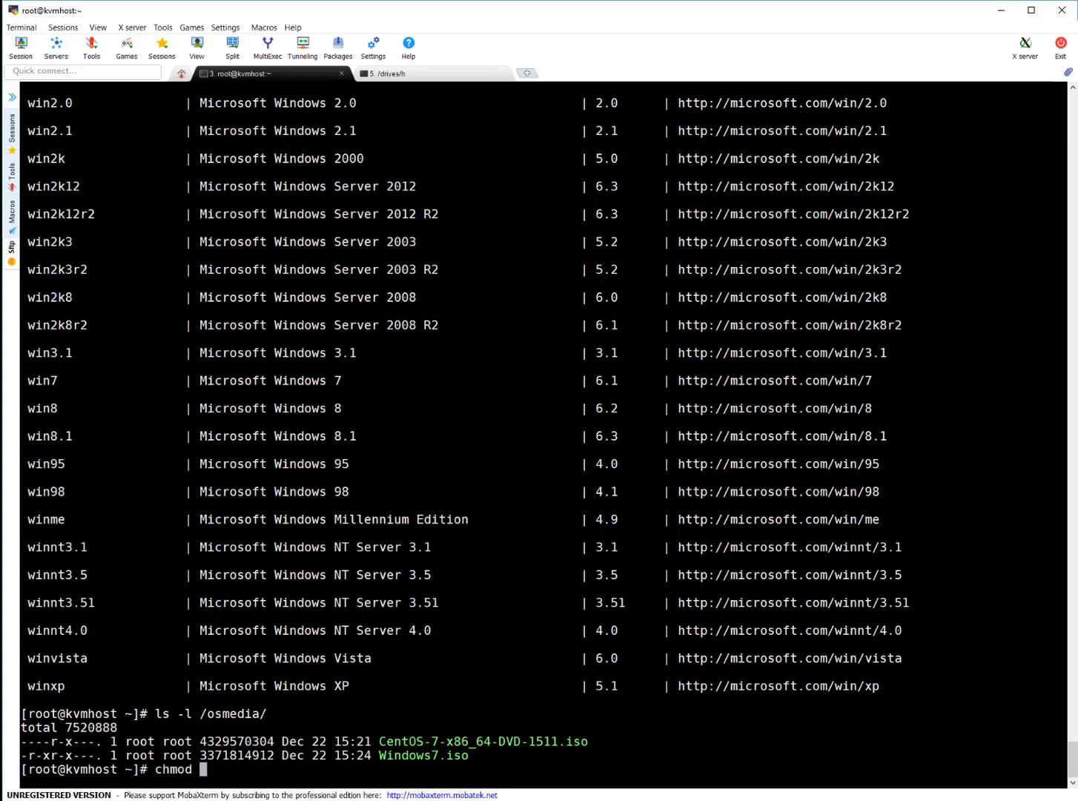
{"action": "type", "text": "755"}
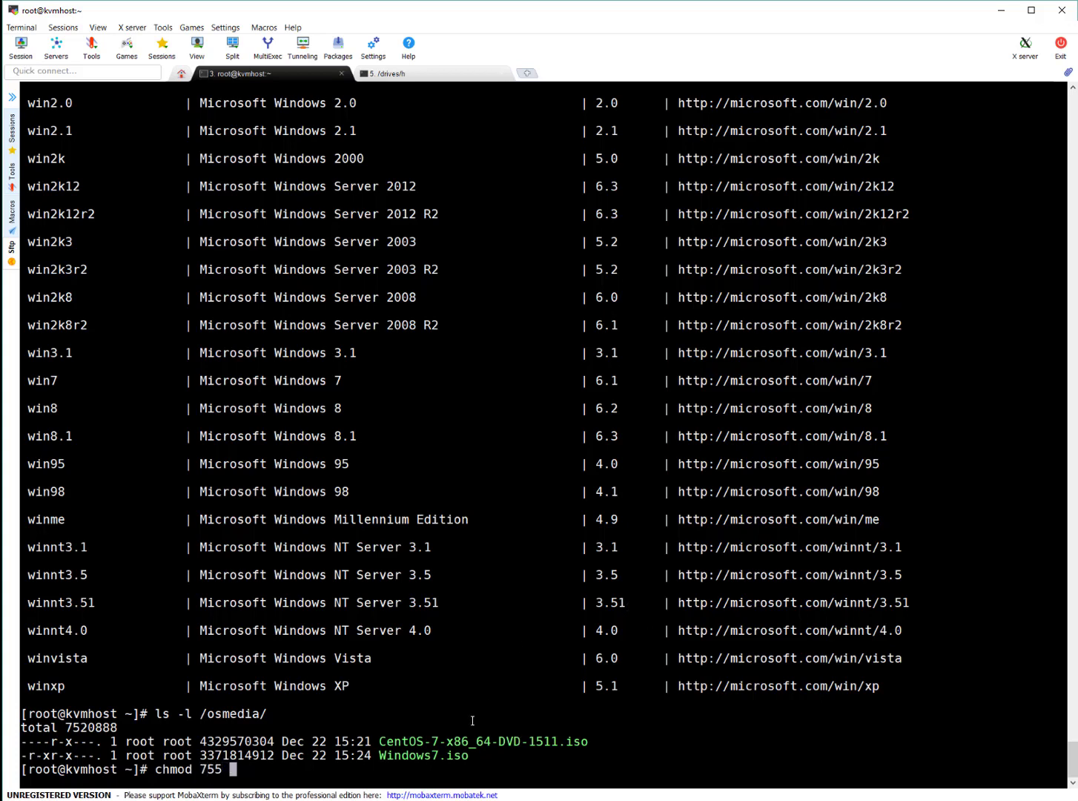
{"action": "type", "text": "CentOS-7-x86_64-DVD-1511.iso"}
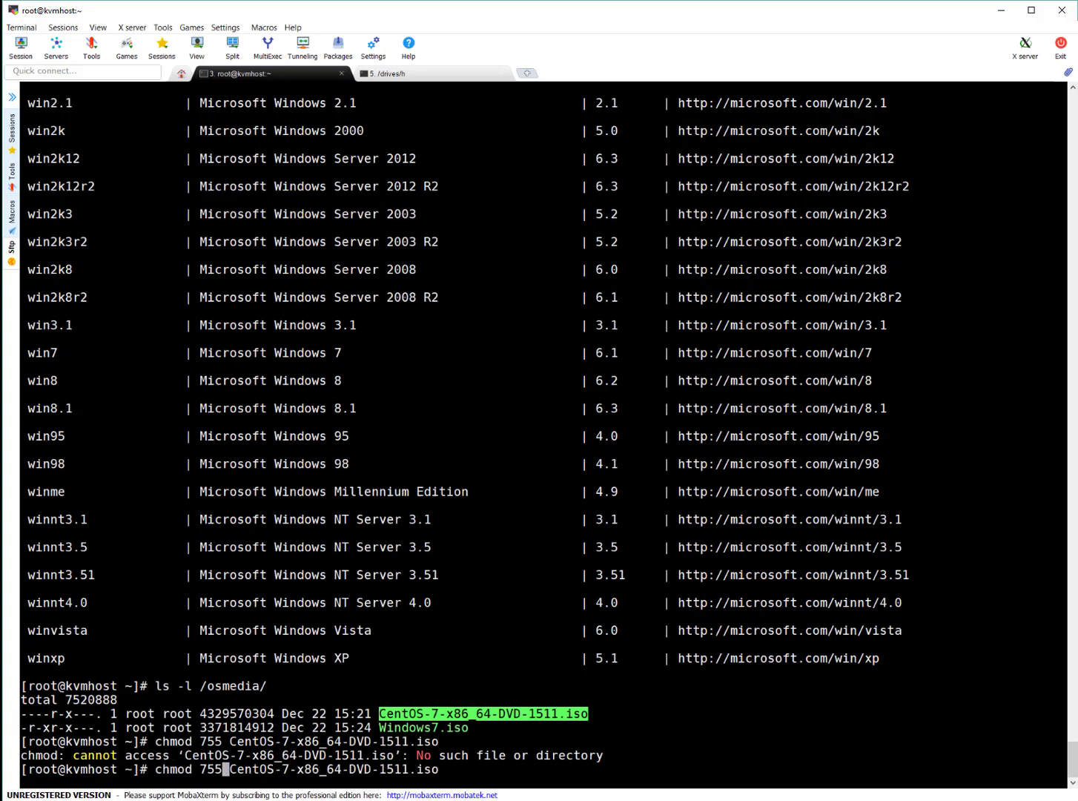
{"action": "type", "text": "/osmedia/"}
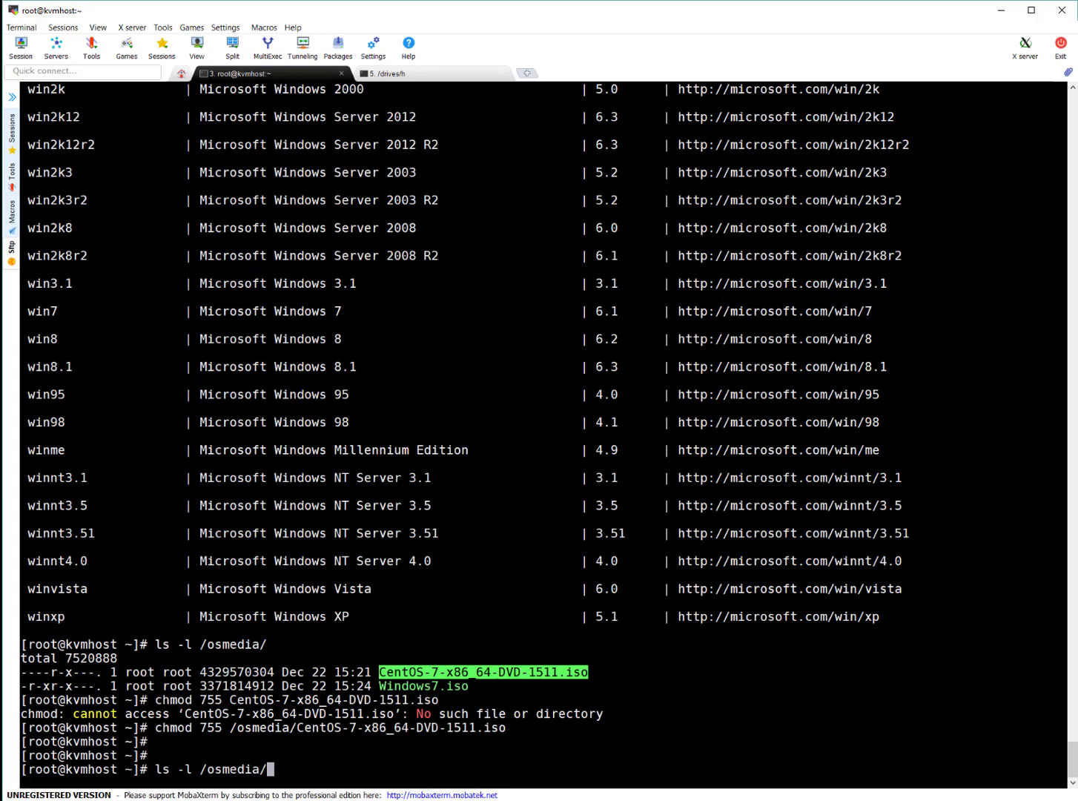
{"action": "key", "text": "Return"}
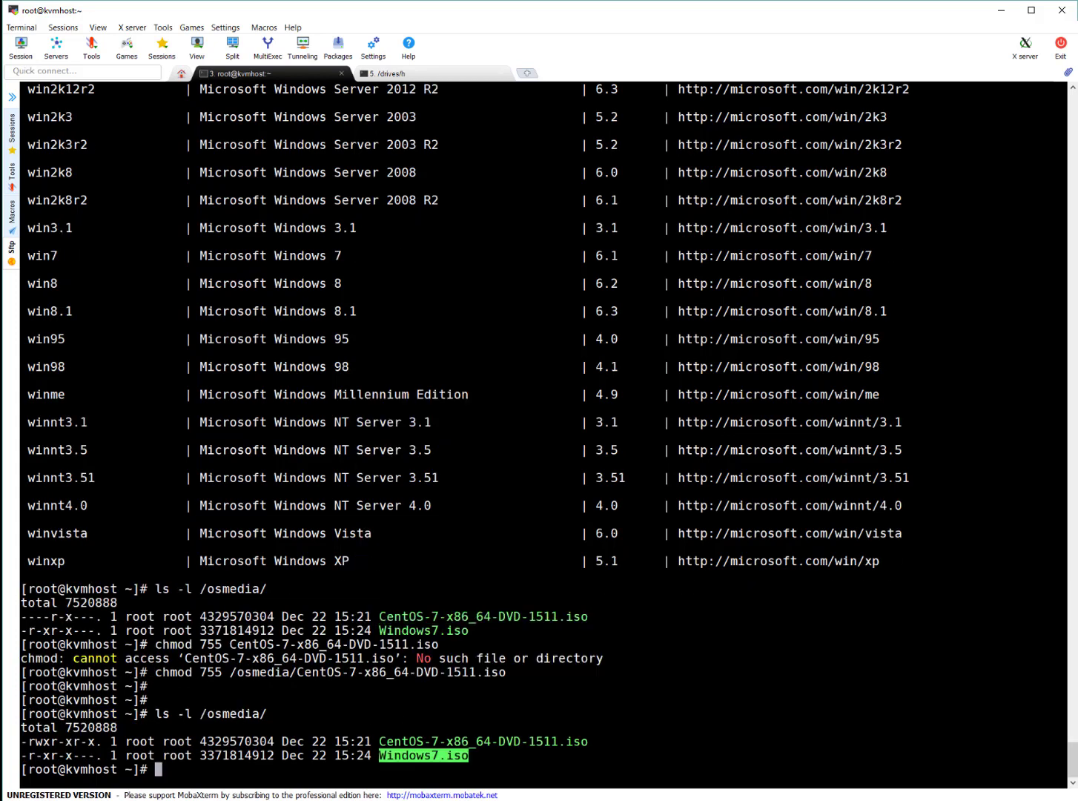
- Give /osmedia/Windows7.iso 755 permissions as well and verify the listing
{"action": "type", "text": "chmod 755 Windows7.iso"}
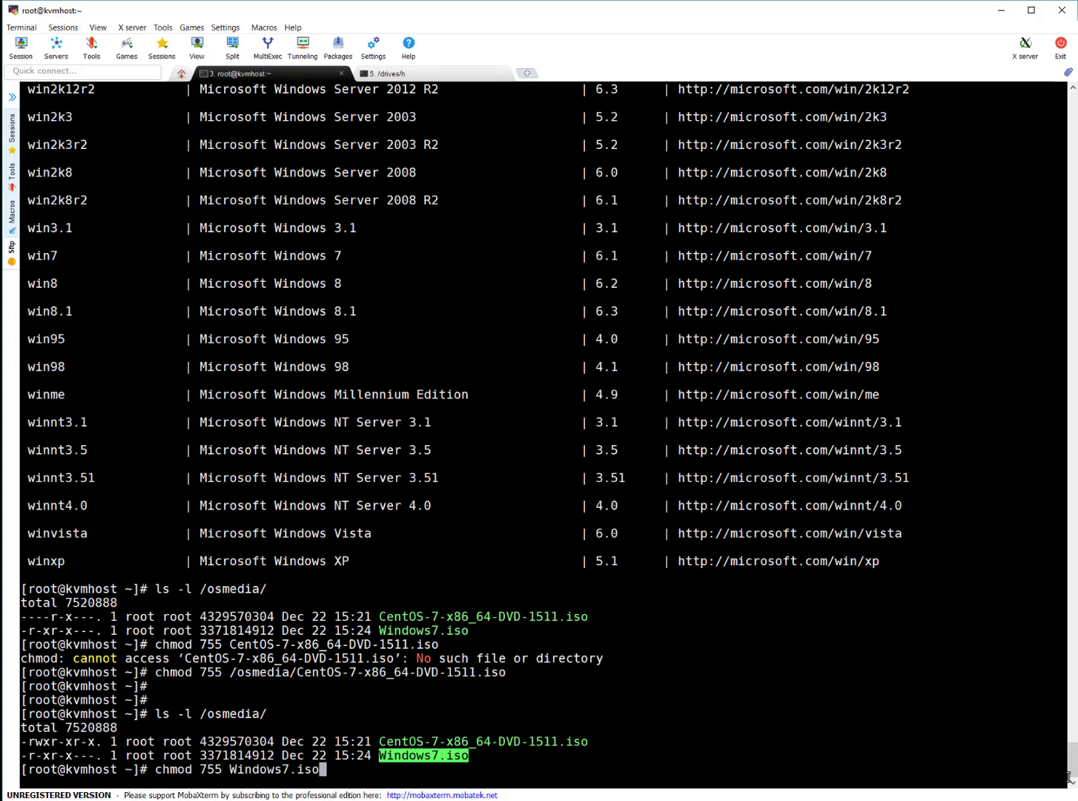
{"action": "key", "text": "Return"}
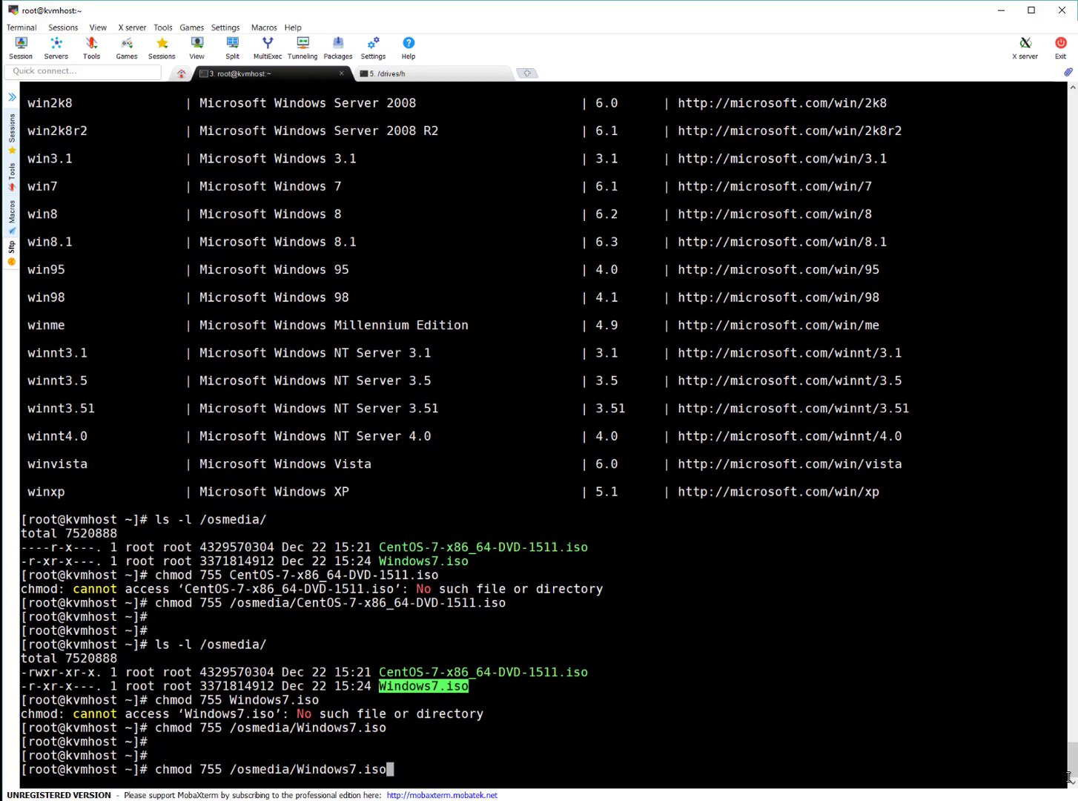
{"action": "key", "text": "Return"}
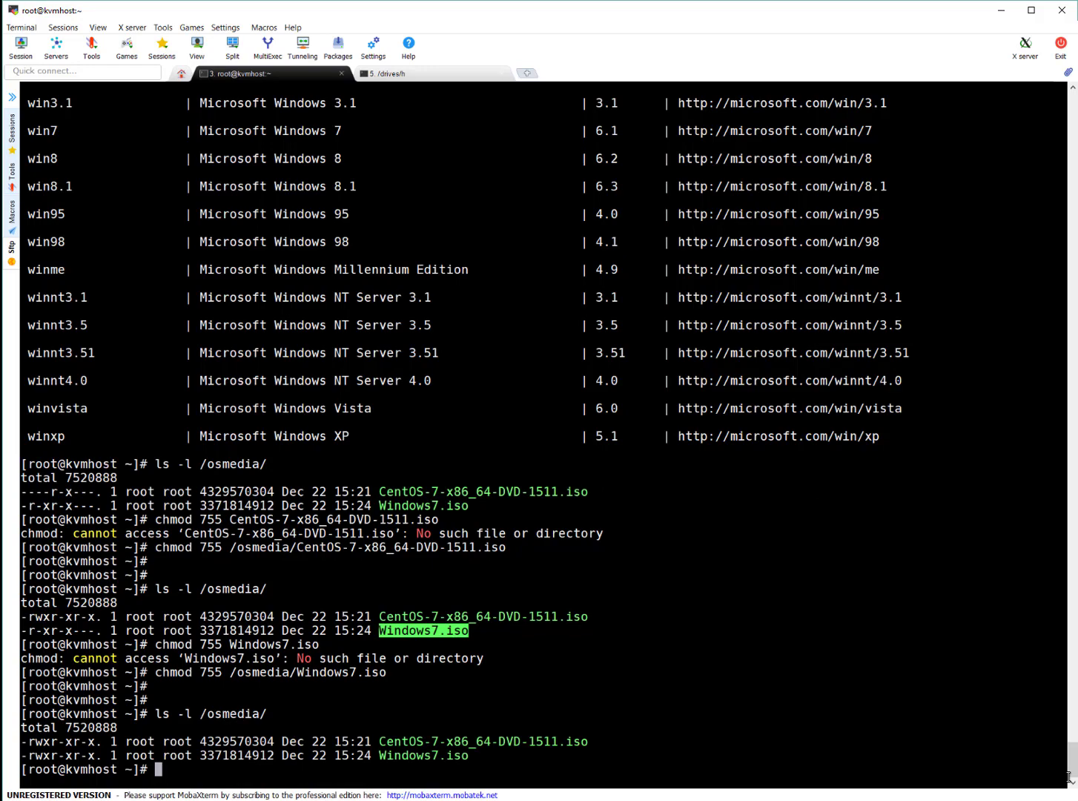
{"action": "scroll", "scroll_direction": "down", "scroll_amount": 3}
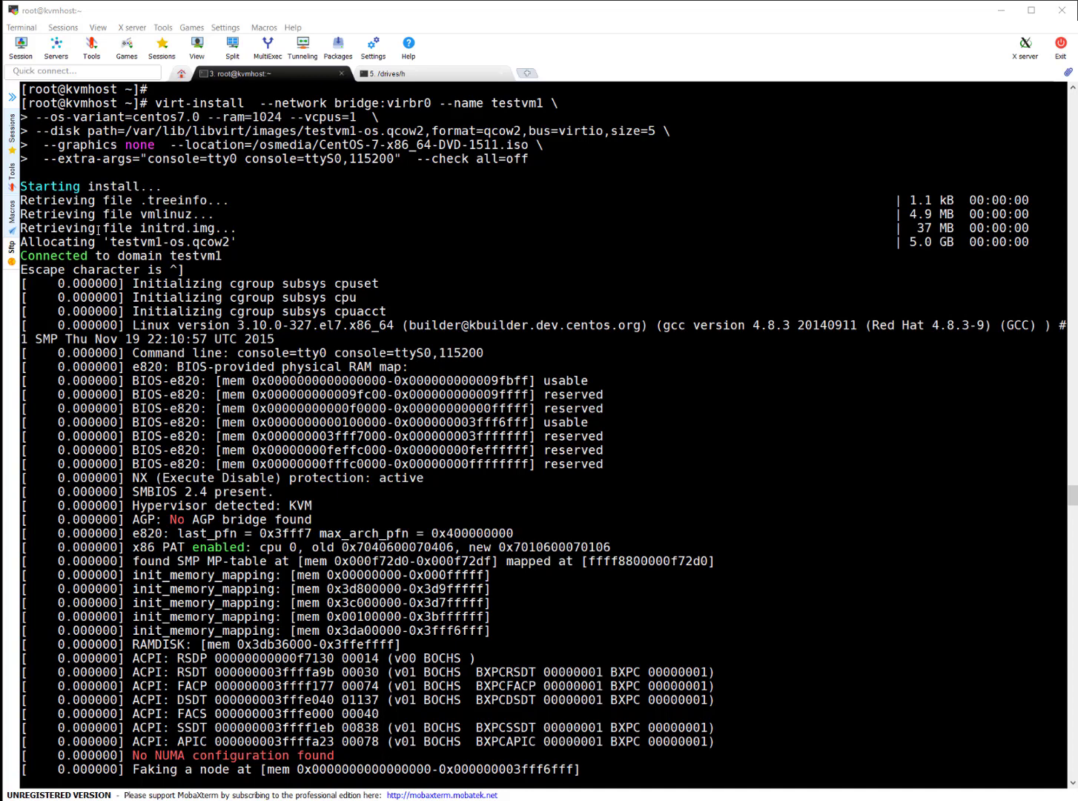
{"action": "mouse_move", "coordinate": [206, 244]}
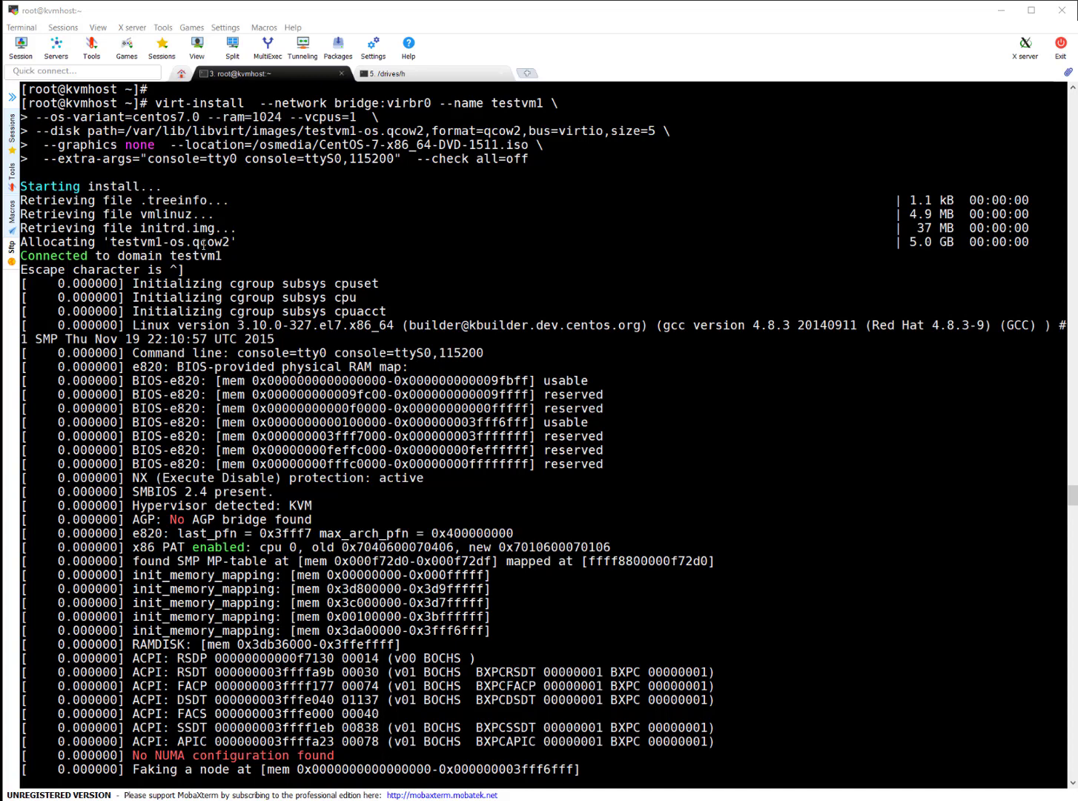
- Mark the new testvm1 qcow2 disk image name in the virt-install output
{"action": "double_click", "coordinate": [169, 241]}
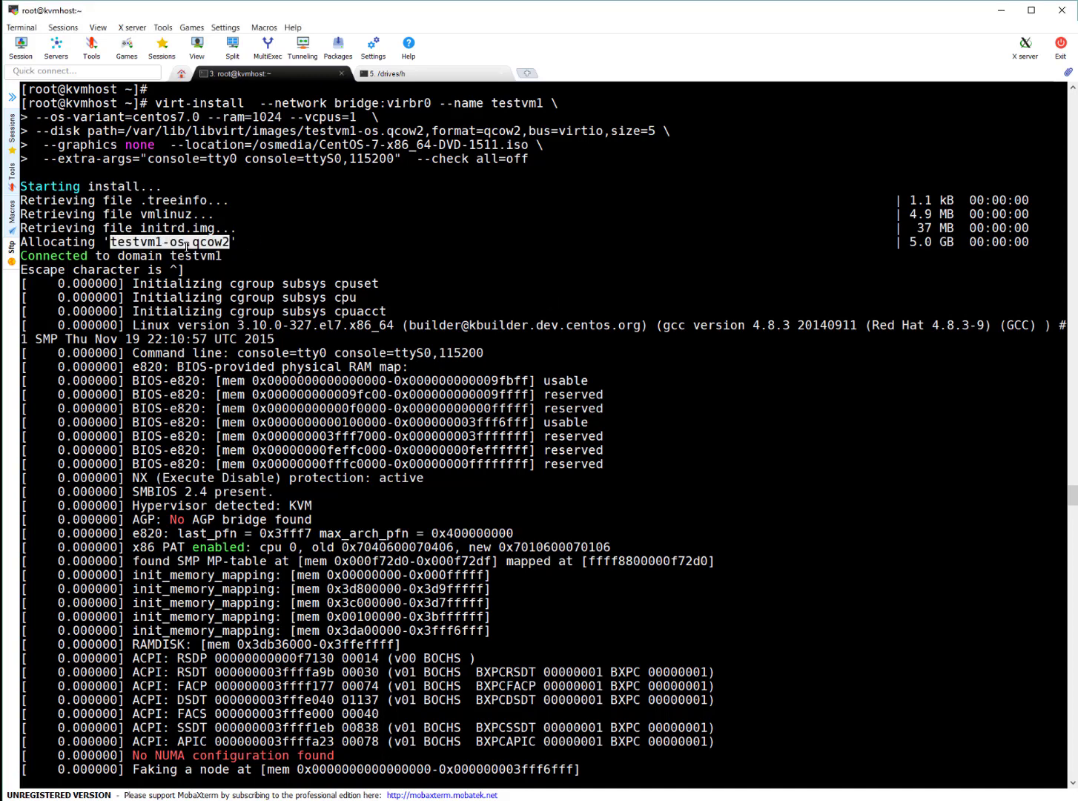
{"action": "mouse_move", "coordinate": [571, 128]}
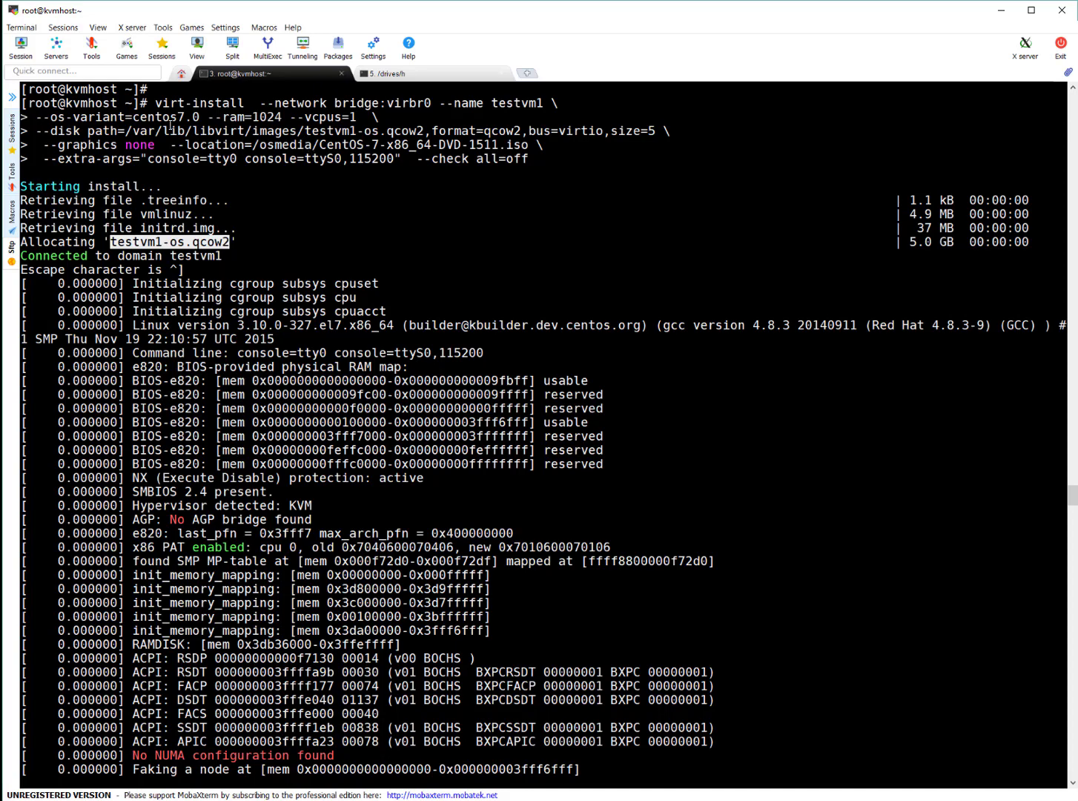
{"action": "mouse_move", "coordinate": [827, 251]}
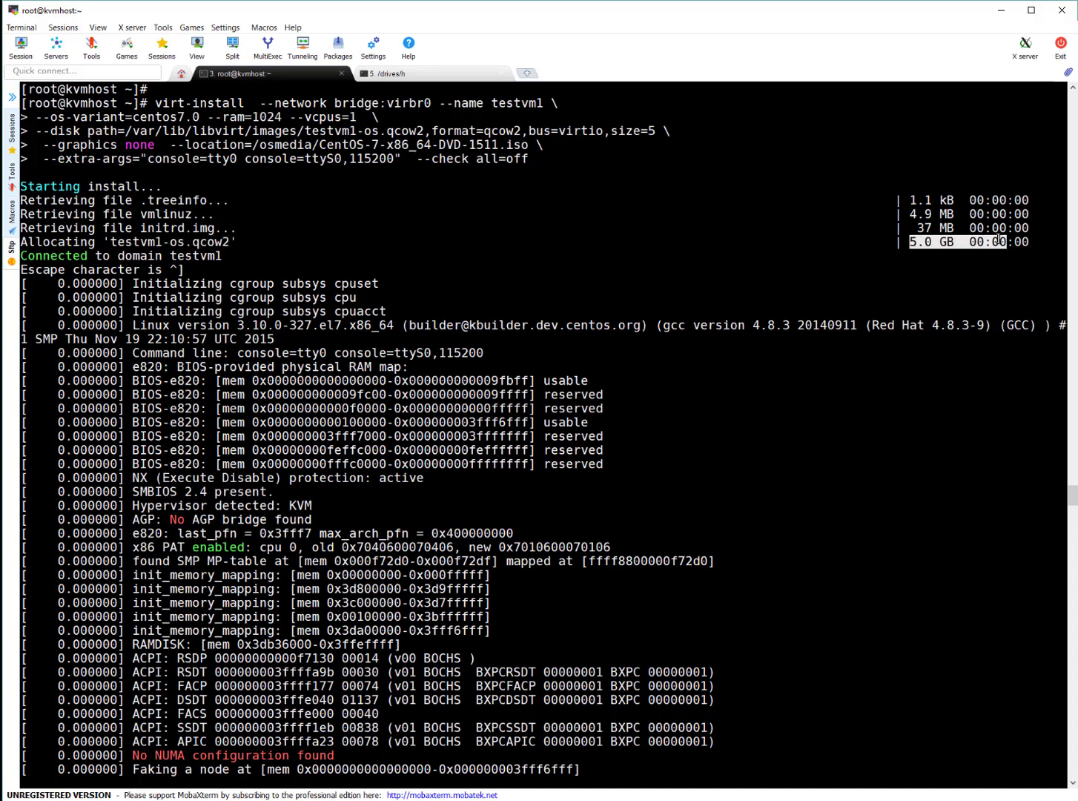
{"action": "mouse_move", "coordinate": [525, 178]}
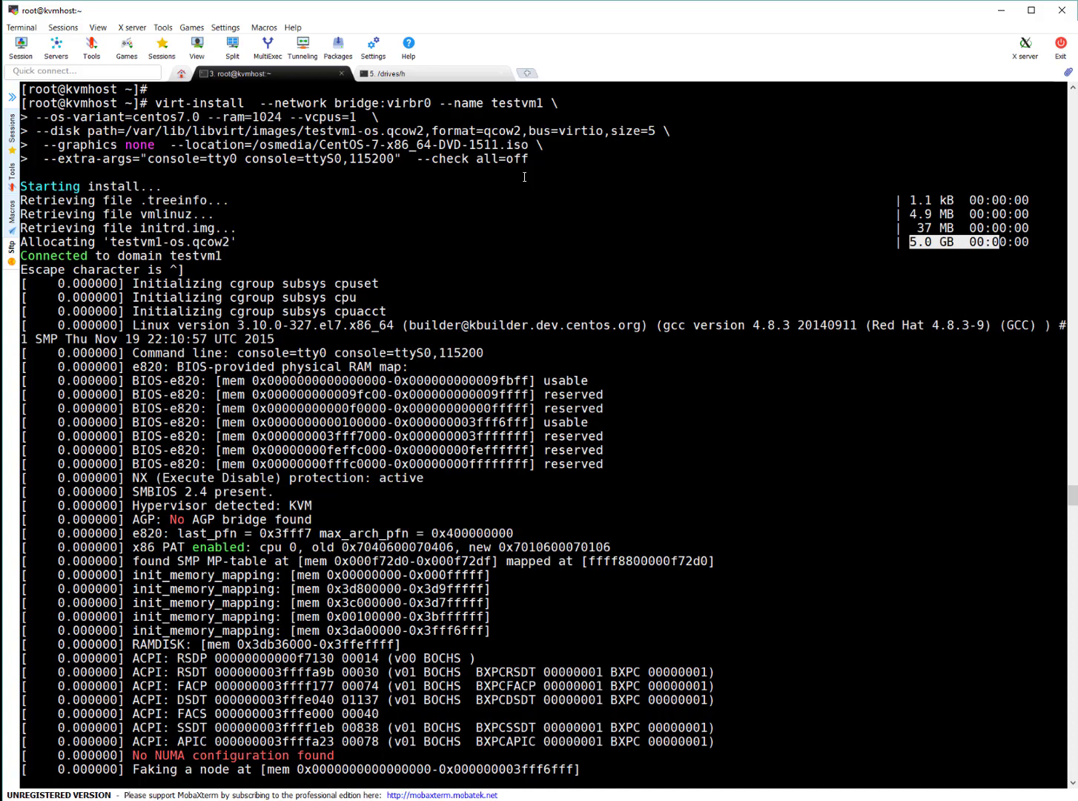
{"action": "mouse_move", "coordinate": [510, 291]}
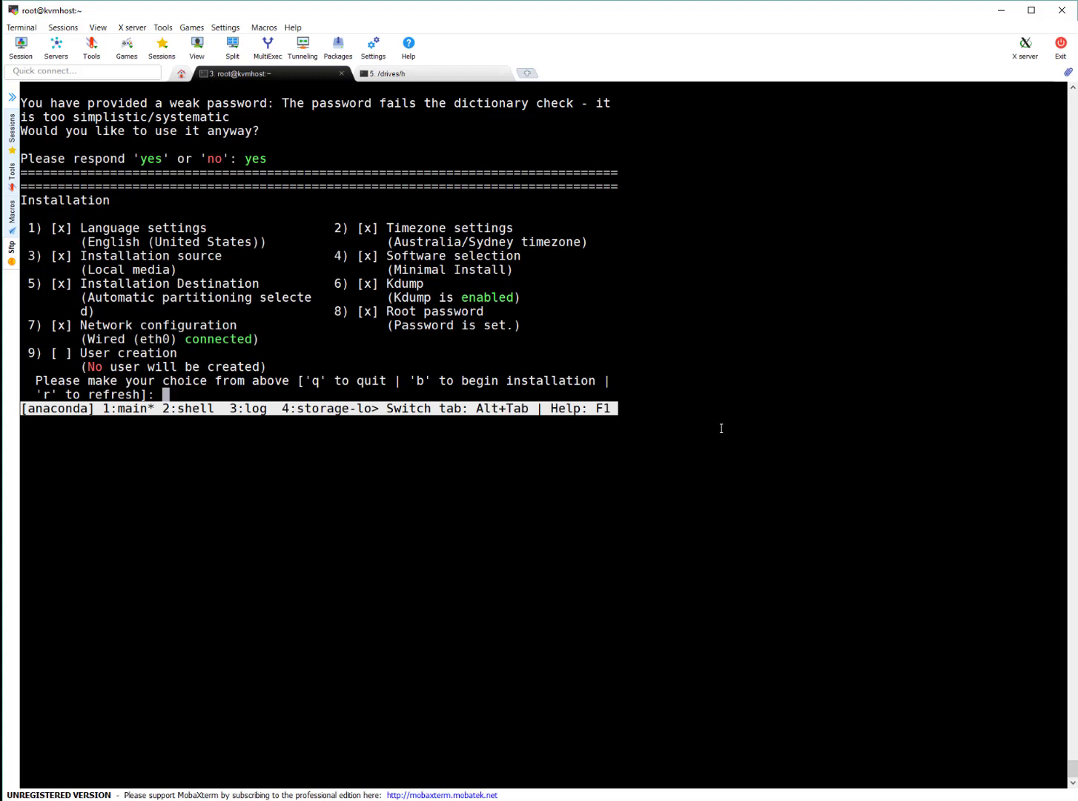
- Continue the anaconda text installation with the root password set
{"action": "type", "text": "c"}
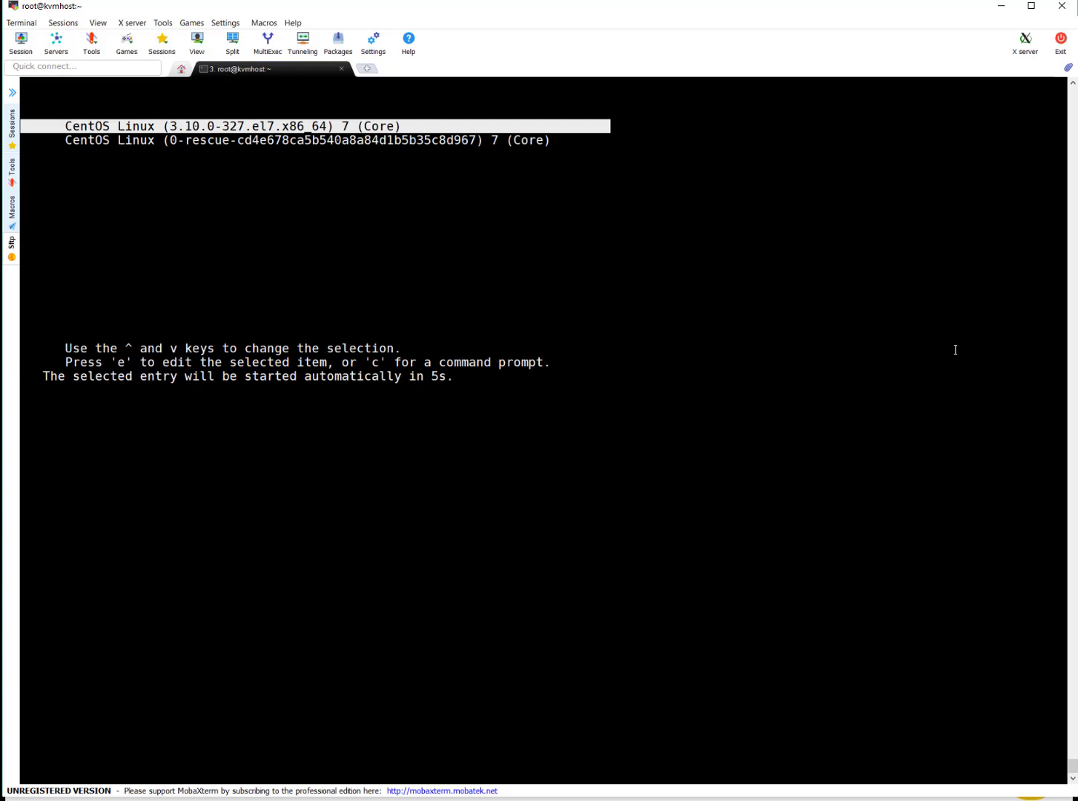
{"action": "mouse_move", "coordinate": [324, 92]}
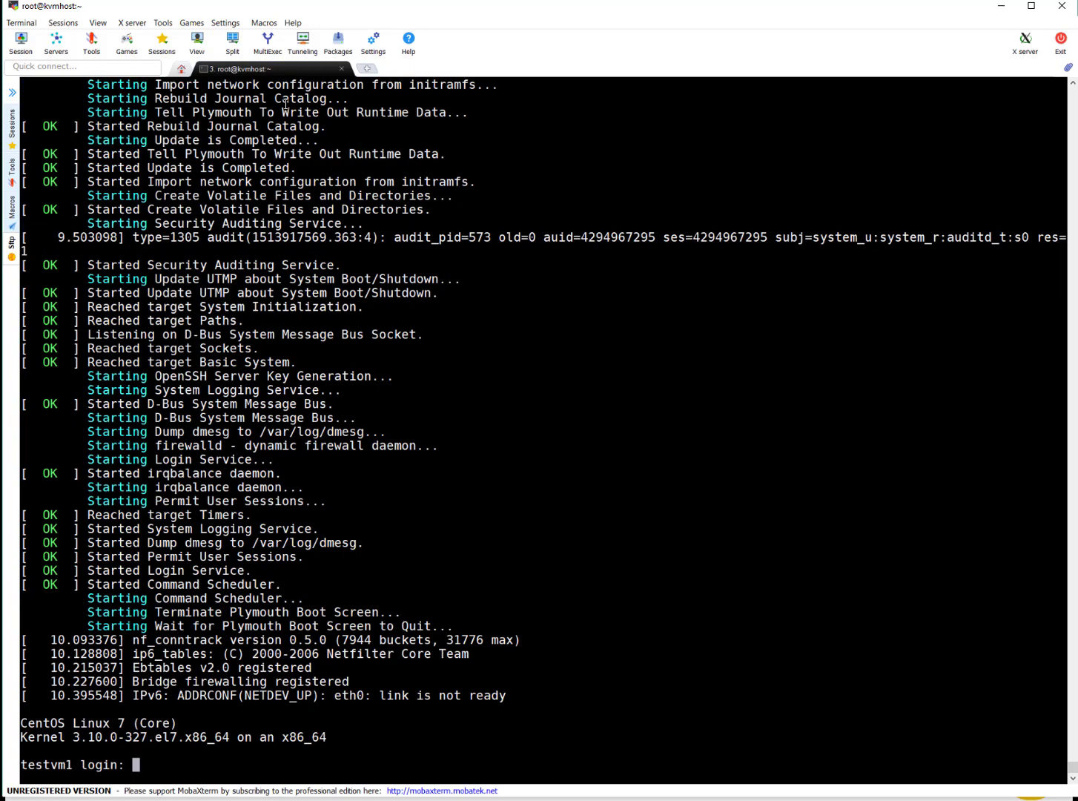
- Log into testvm1 as root and check its network address with ip addr
{"action": "type", "text": "root"}
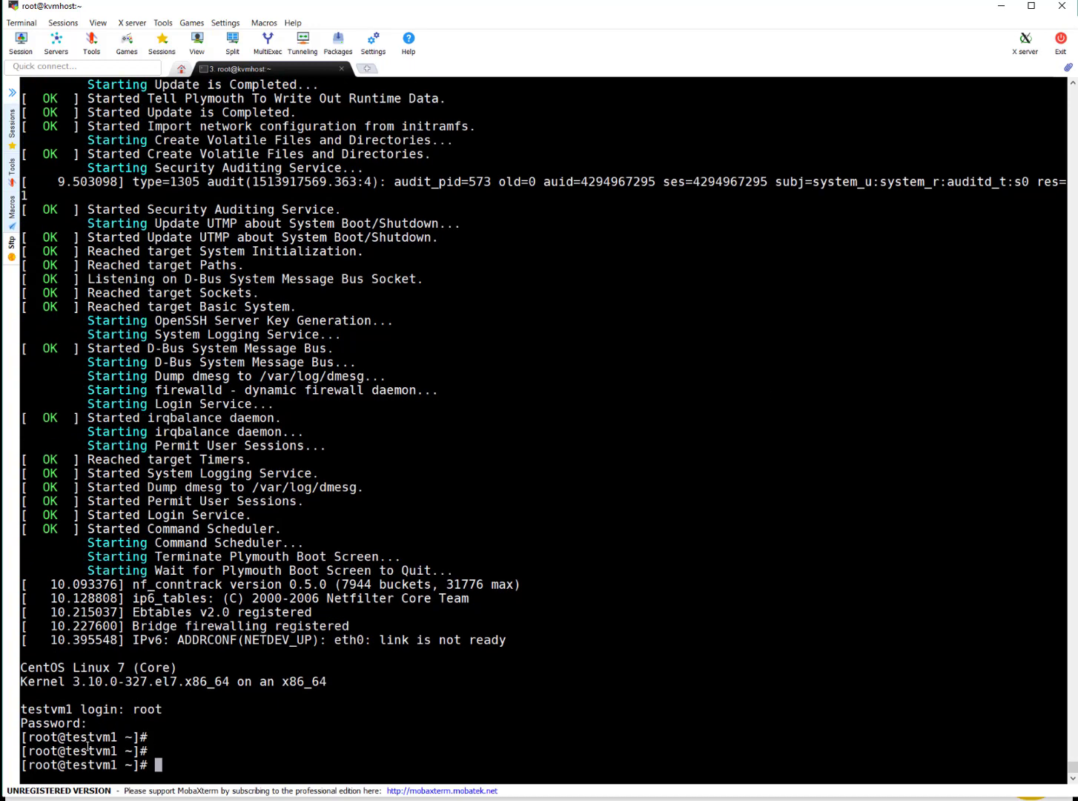
{"action": "type", "text": "ip addr"}
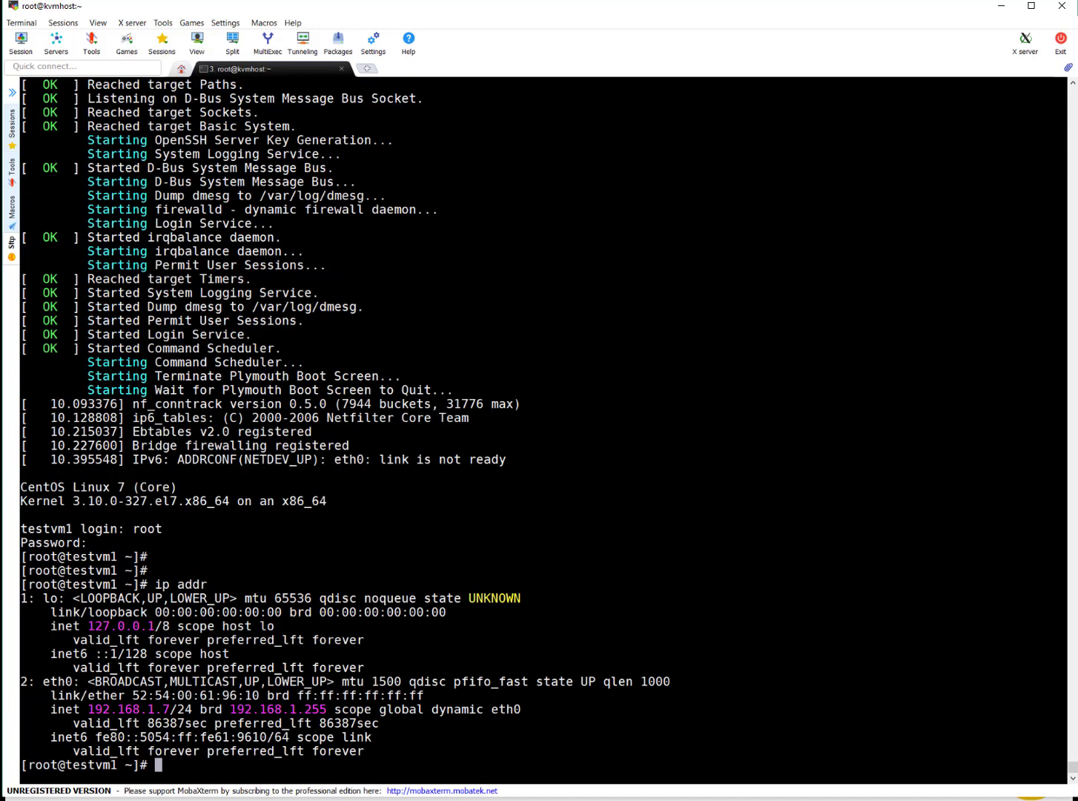
- Confirm internet access by pinging 8.8.8.8 and google.com
{"action": "type", "text": "pi"}
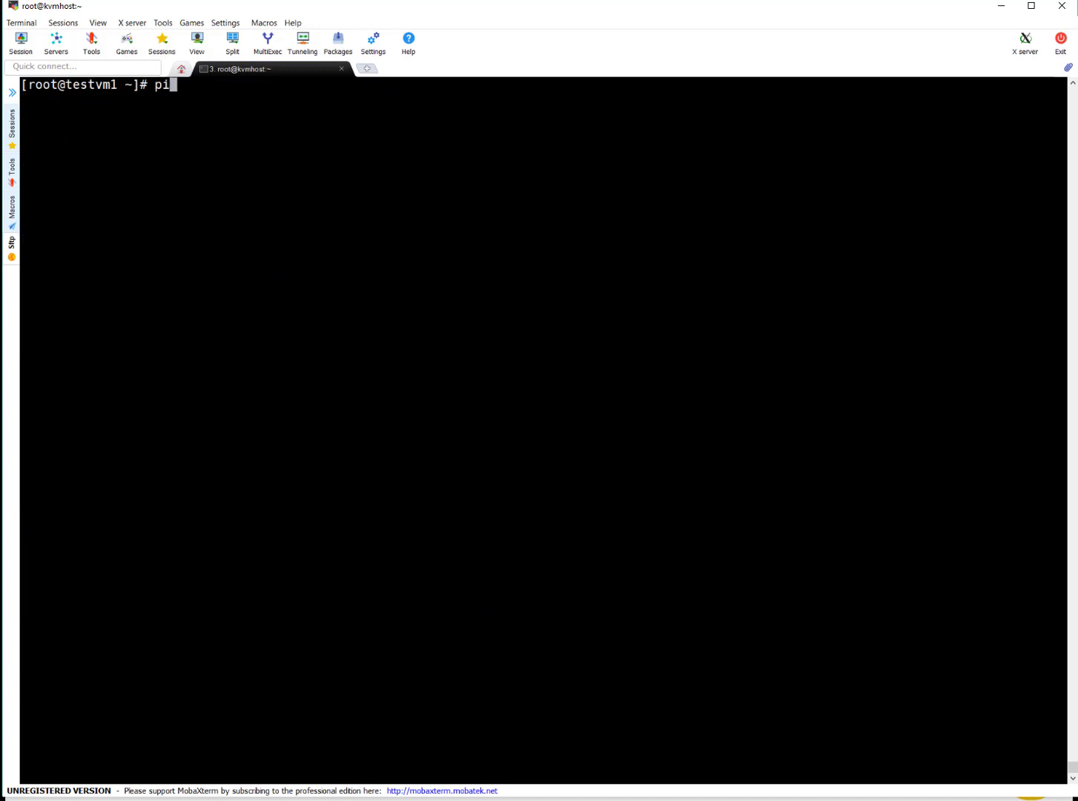
{"action": "type", "text": "ng 8.8.8.8"}
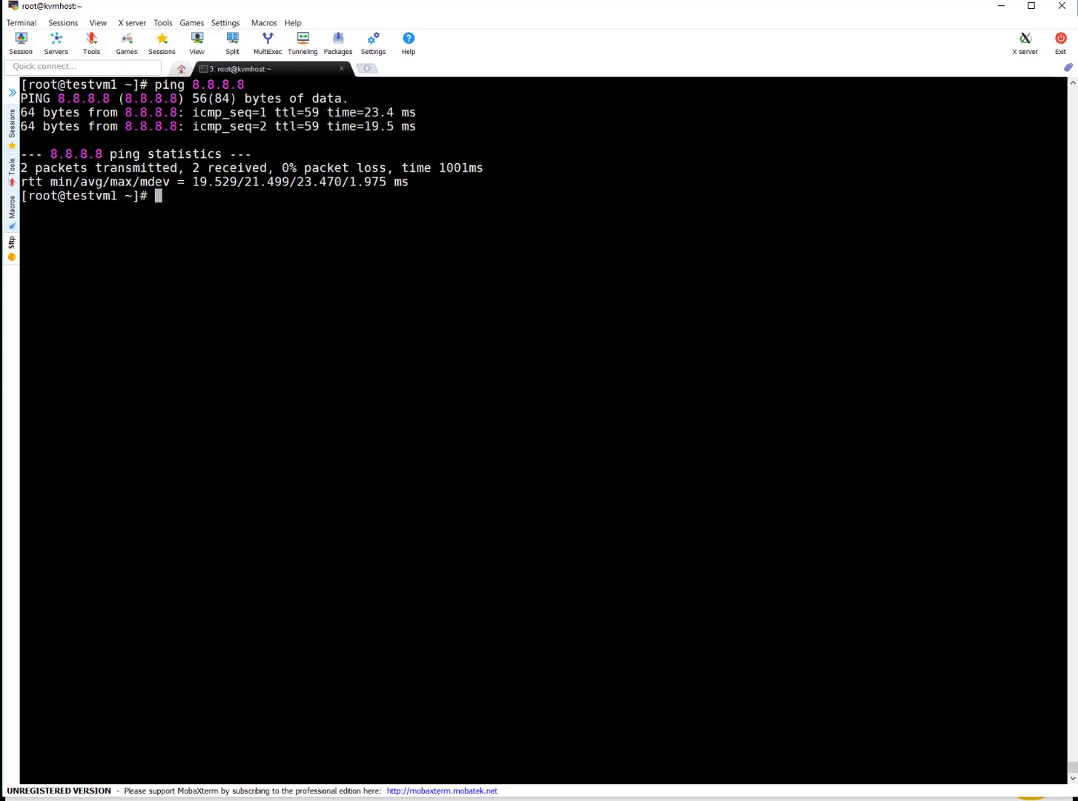
{"action": "type", "text": "ping googl"}
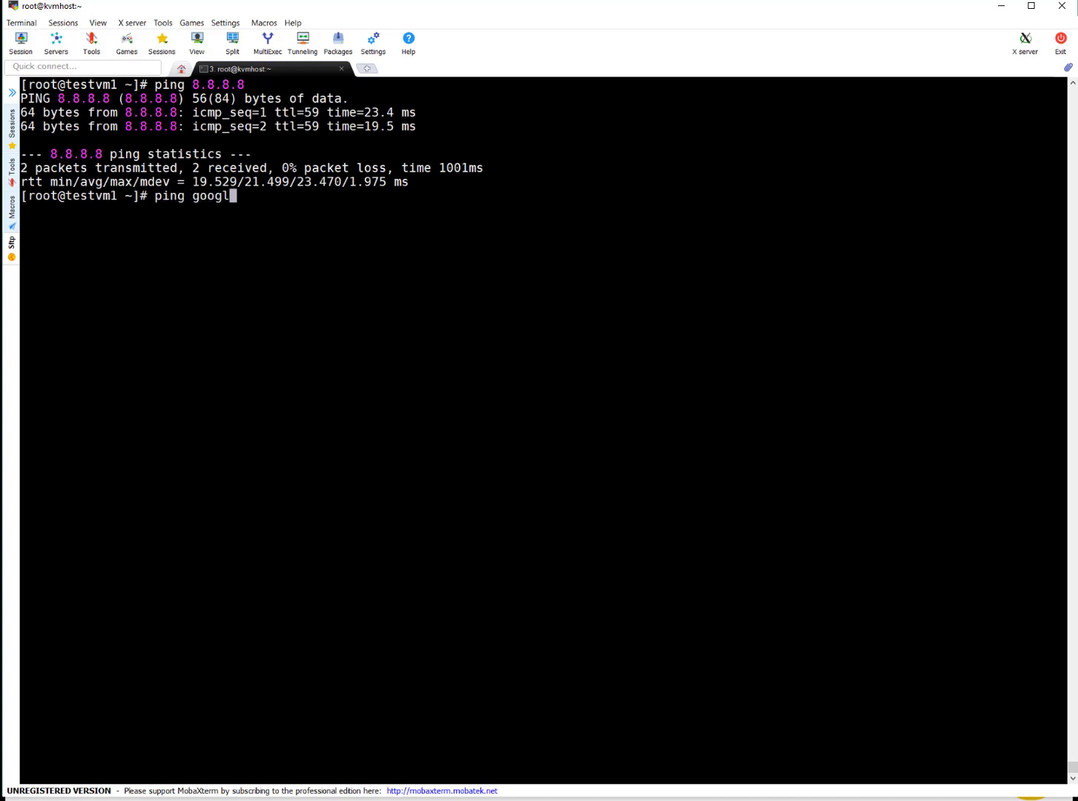
{"action": "type", "text": "e.com"}
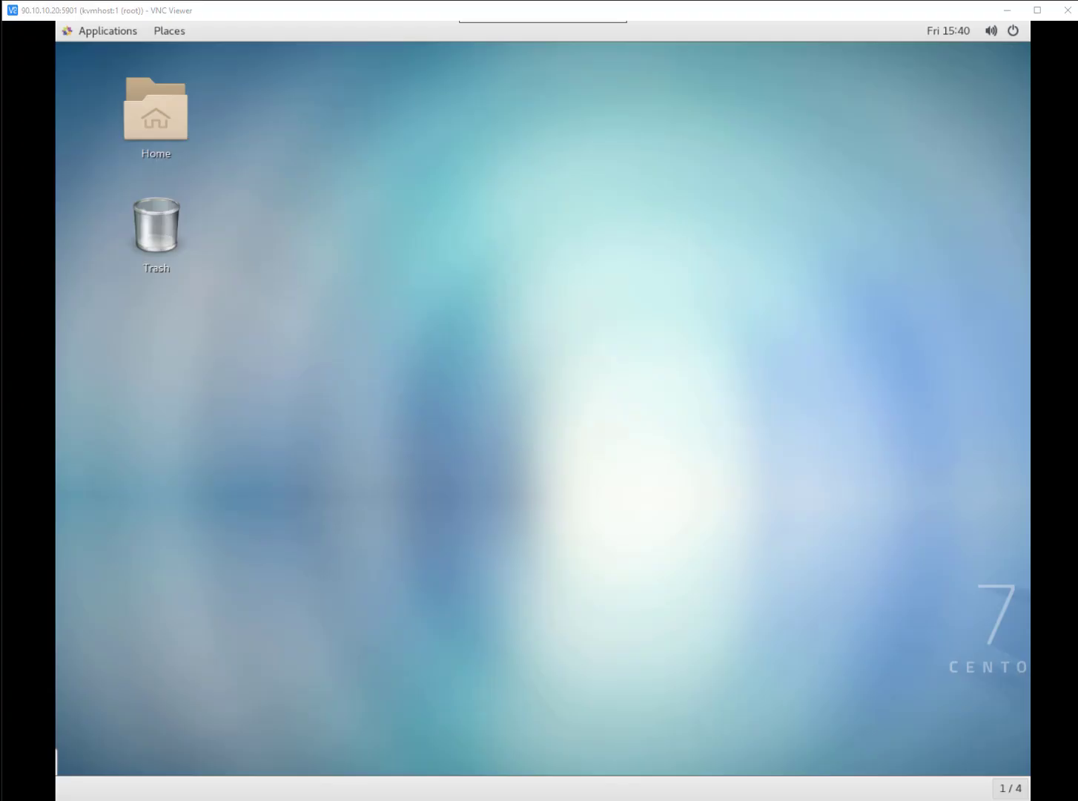
{"action": "mouse_move", "coordinate": [189, 507]}
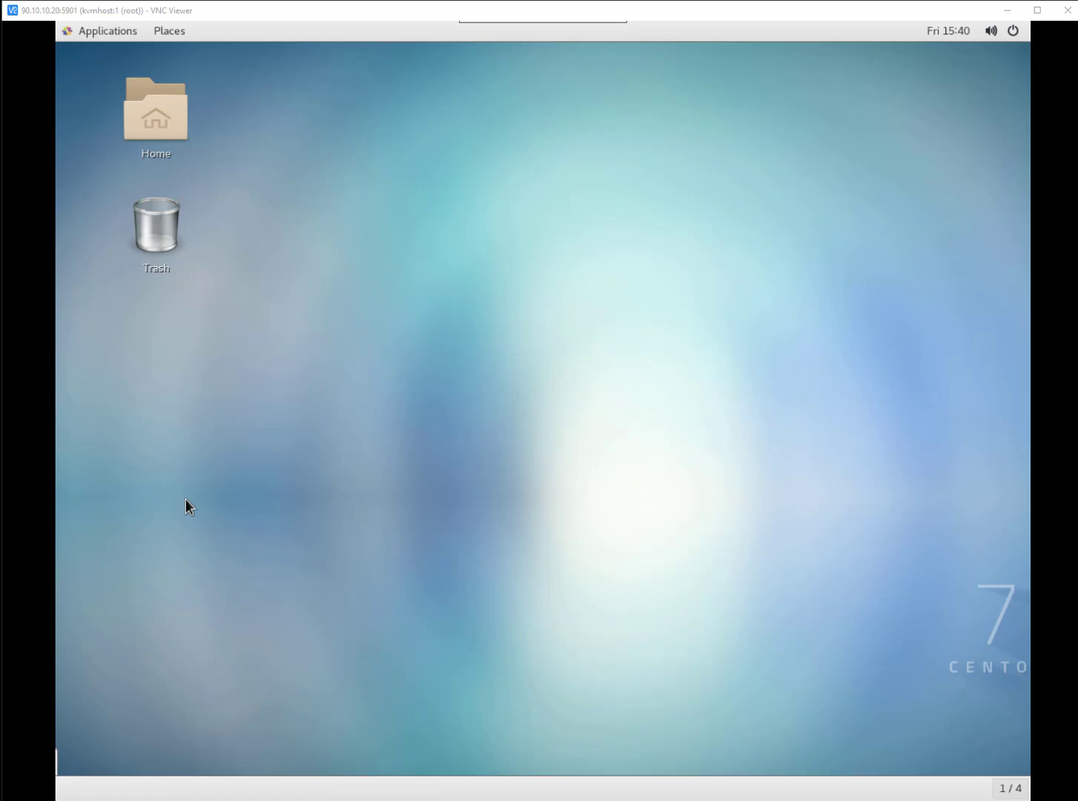
{"action": "mouse_move", "coordinate": [229, 320]}
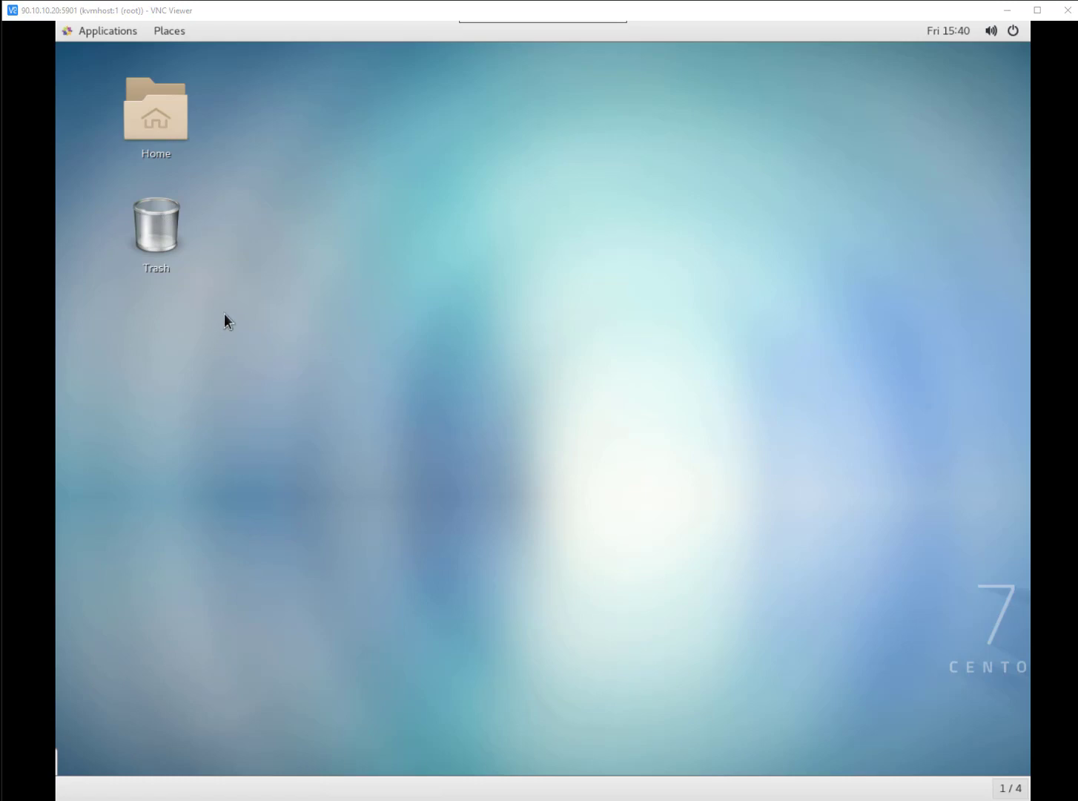
- Launch virt-manager from a terminal on the host desktop
{"action": "left_click", "coordinate": [99, 29]}
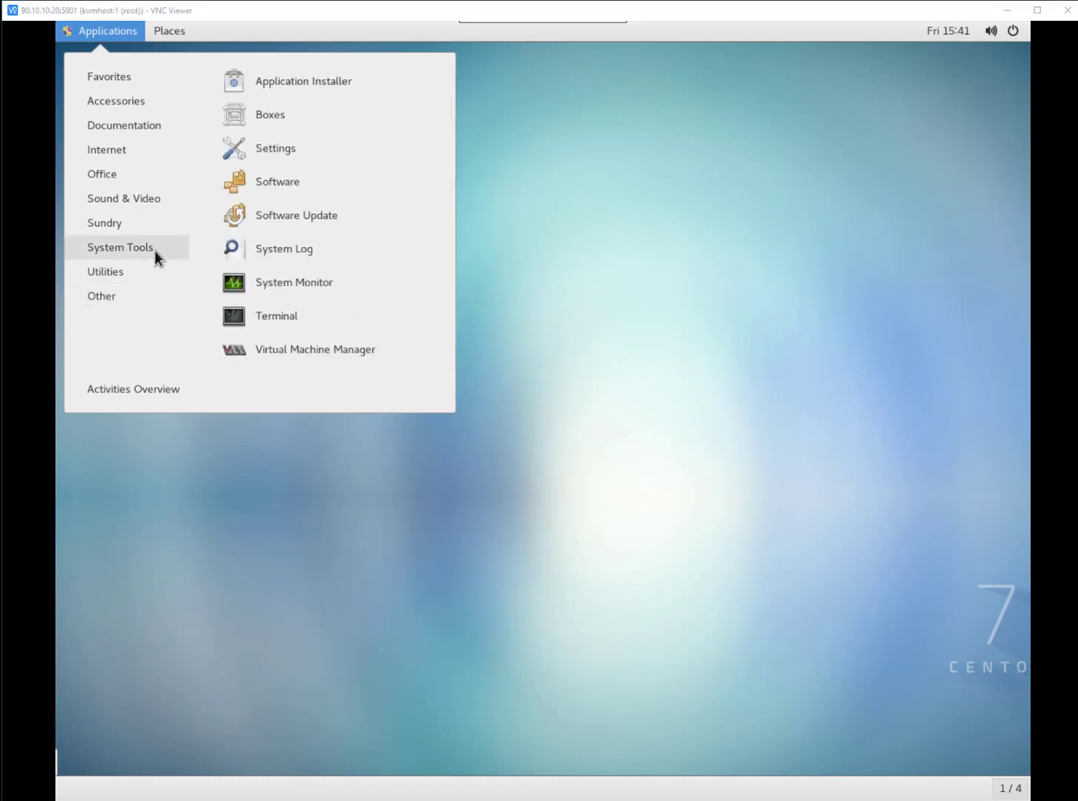
{"action": "mouse_move", "coordinate": [329, 364]}
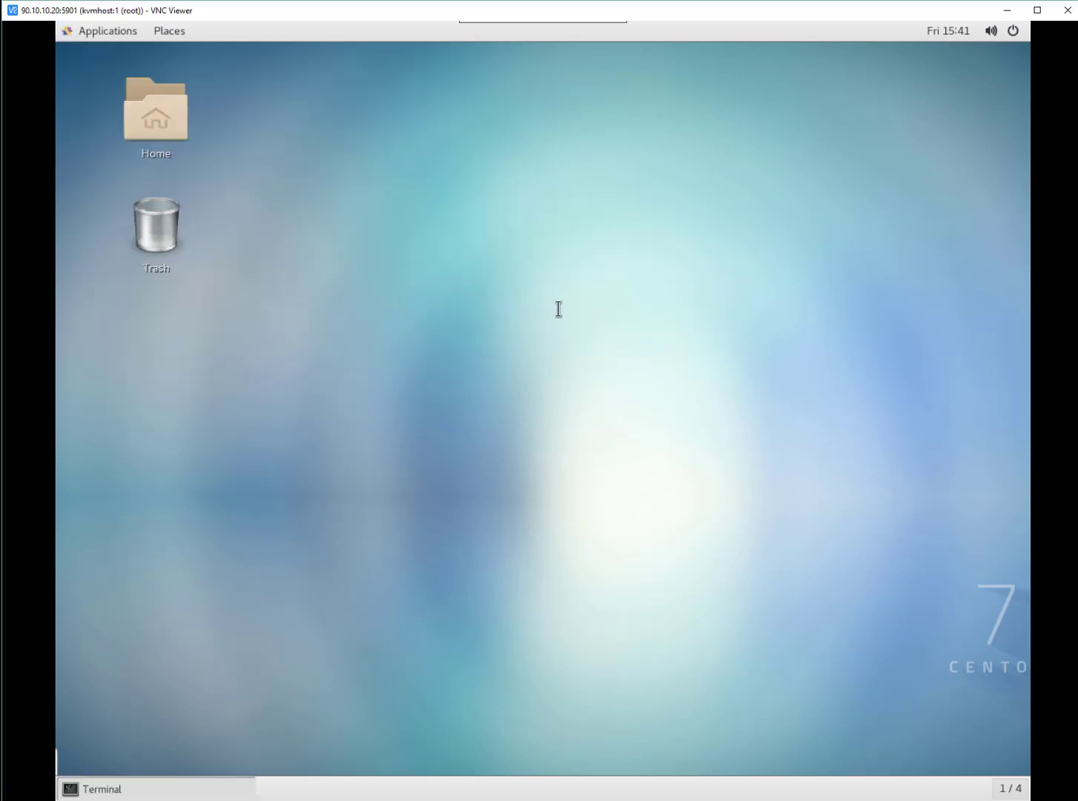
{"action": "type", "text": "virt"}
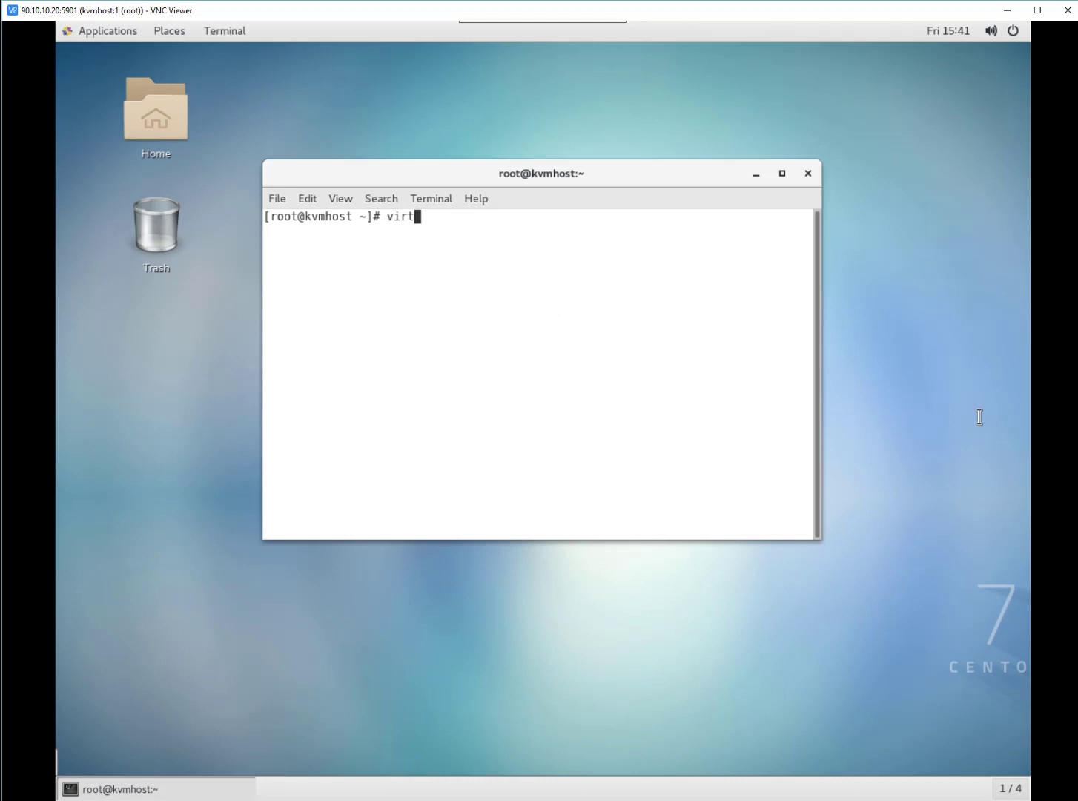
{"action": "type", "text": "-manager"}
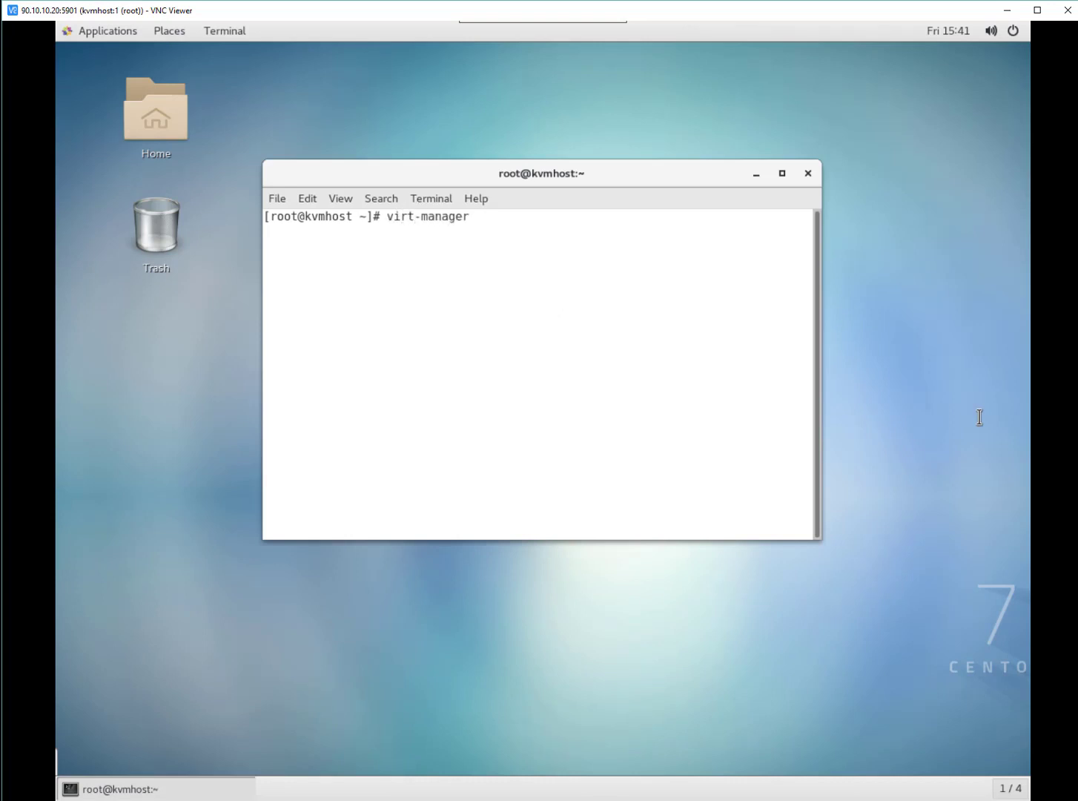
{"action": "key", "text": "Return"}
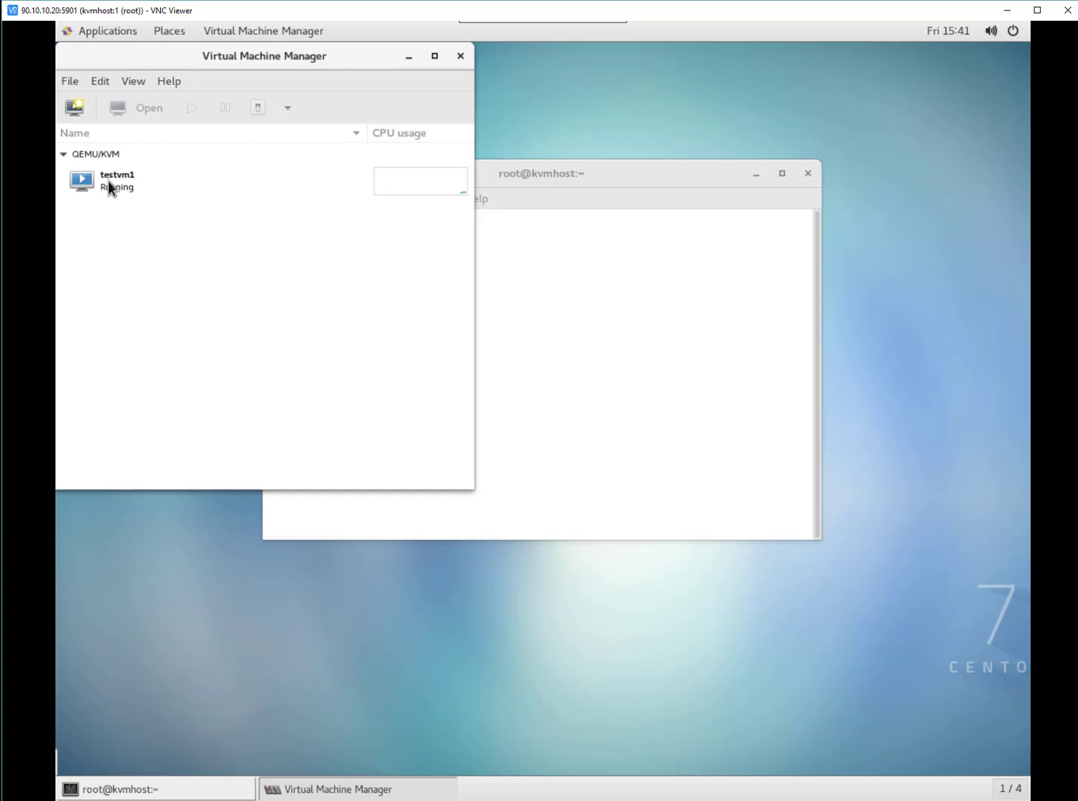
- Create a new VM on the QEMU/KVM connection and proceed with local install media
{"action": "left_click", "coordinate": [117, 181]}
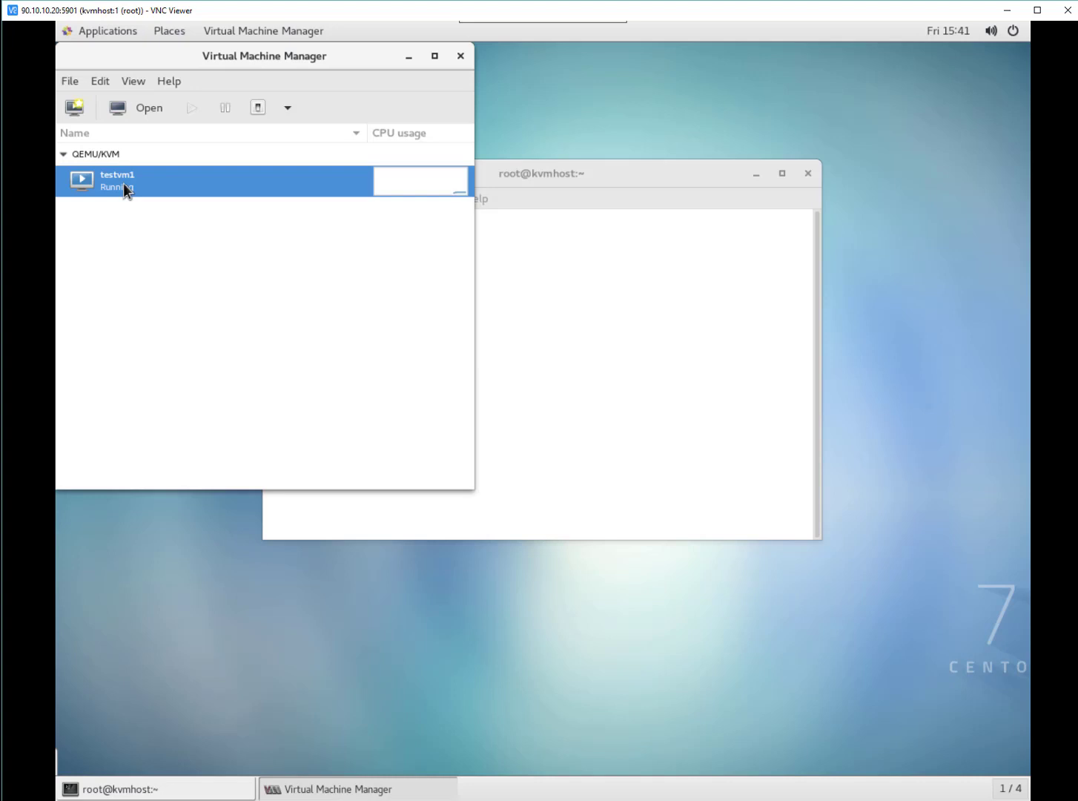
{"action": "left_click", "coordinate": [65, 154]}
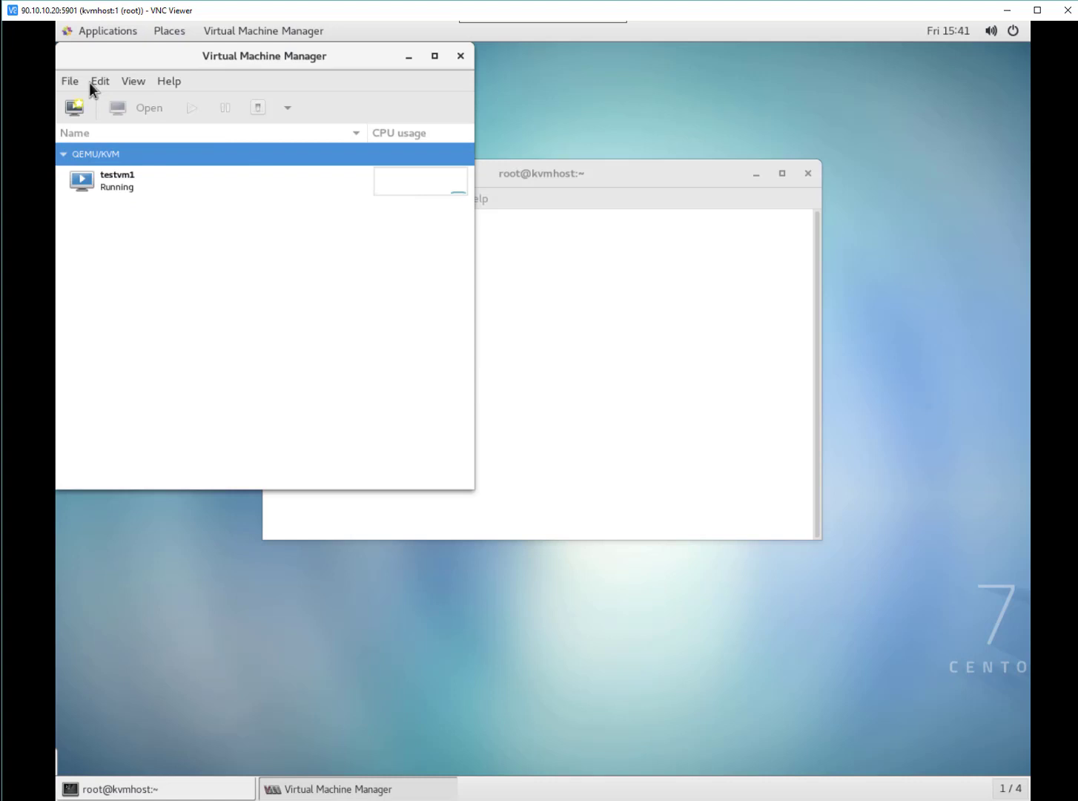
{"action": "left_click", "coordinate": [68, 81]}
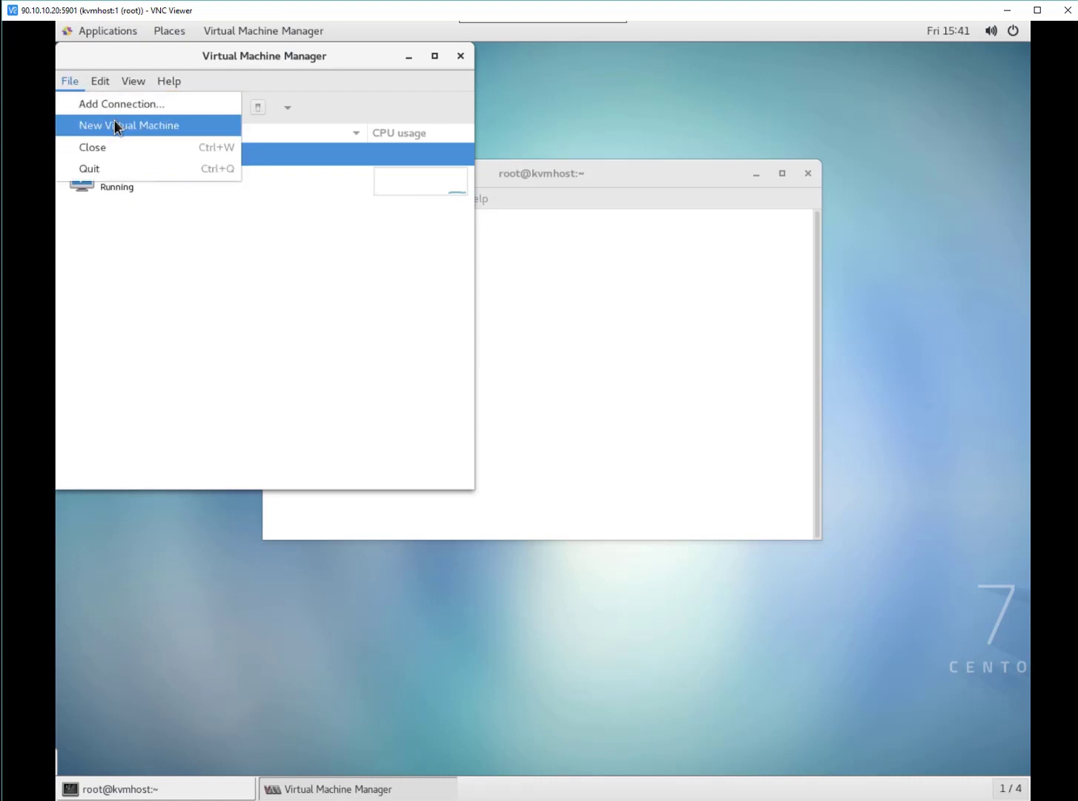
{"action": "left_click", "coordinate": [129, 124]}
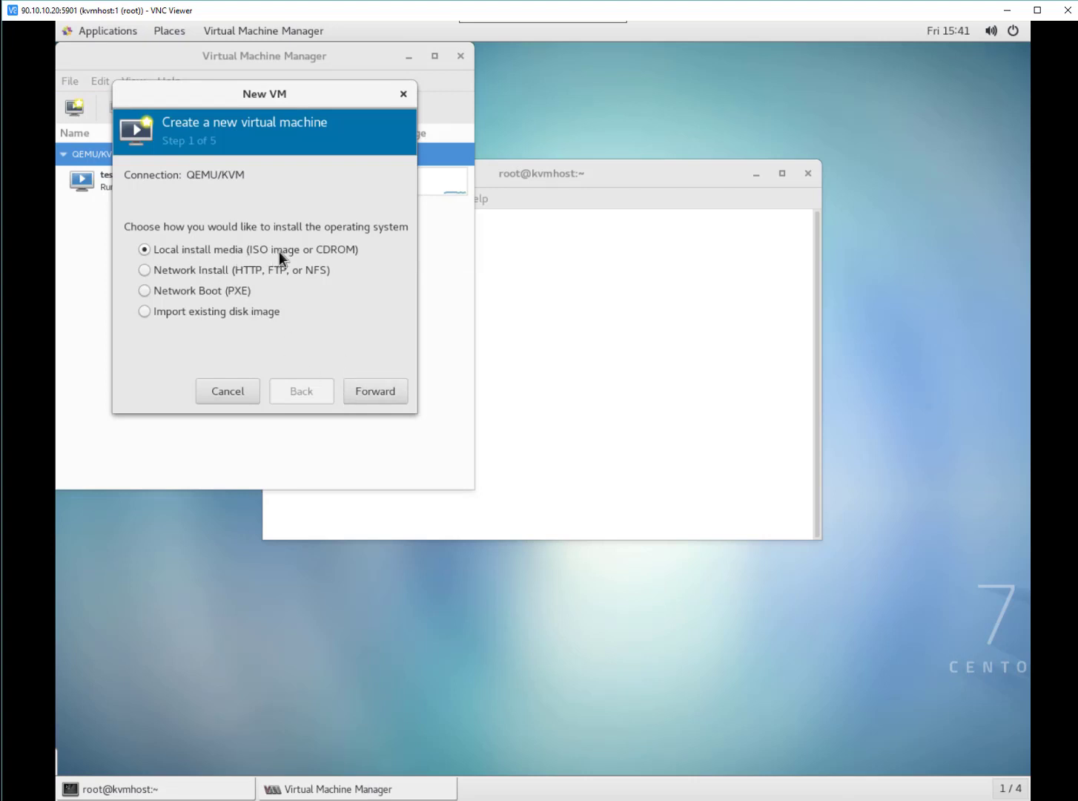
{"action": "mouse_move", "coordinate": [202, 316]}
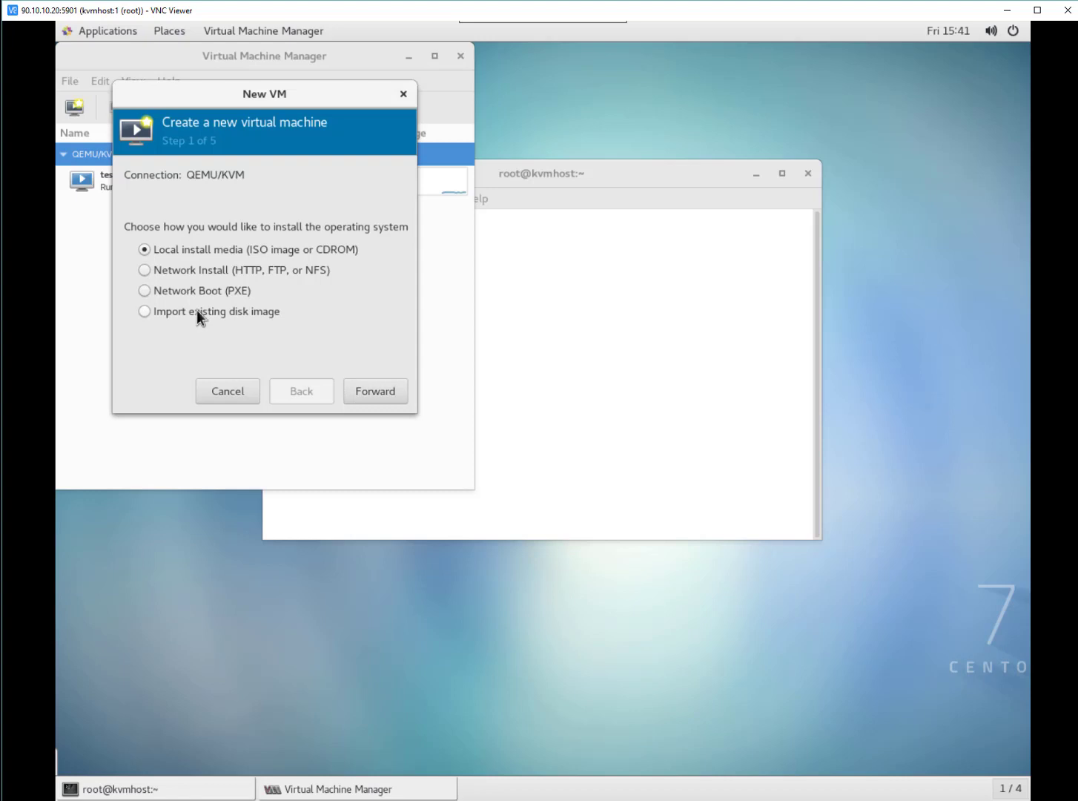
{"action": "mouse_move", "coordinate": [239, 321]}
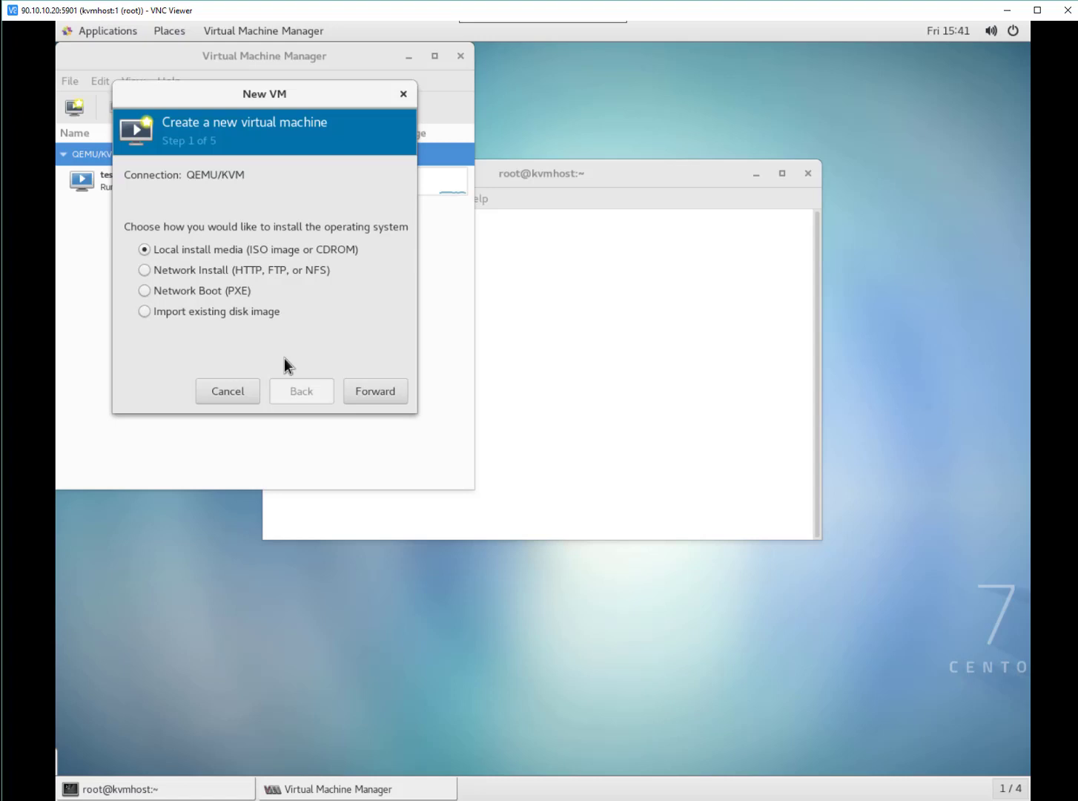
{"action": "mouse_move", "coordinate": [327, 401]}
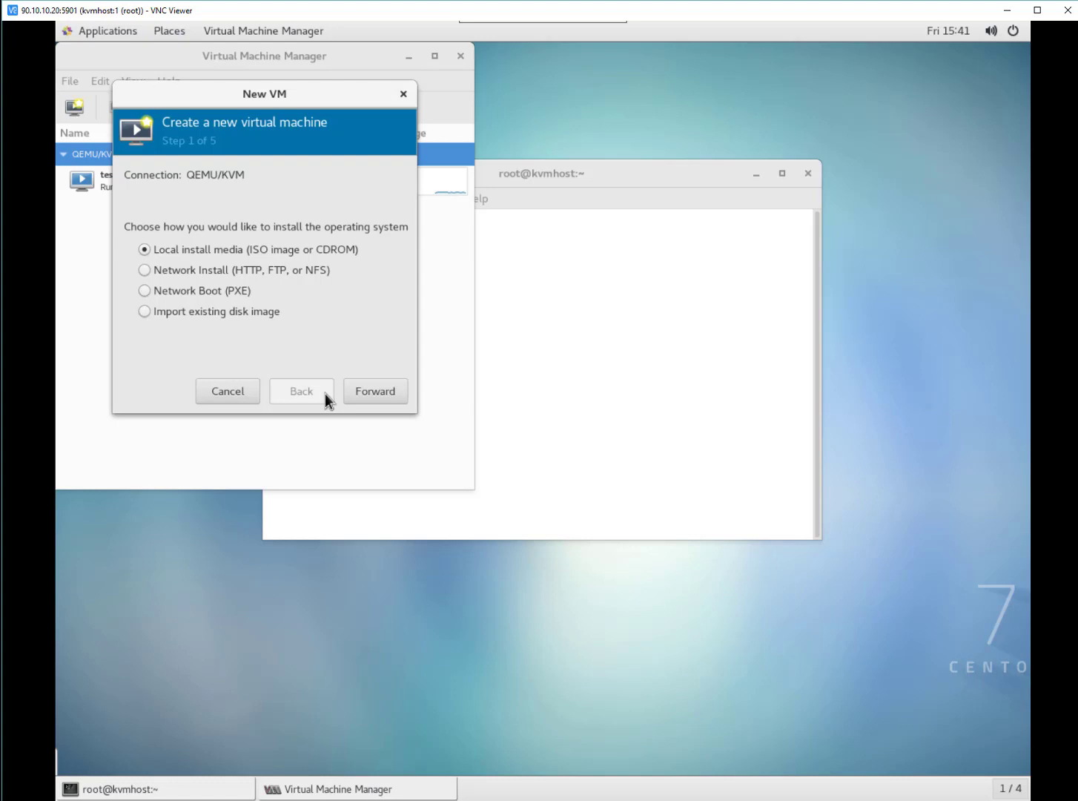
{"action": "mouse_move", "coordinate": [206, 300]}
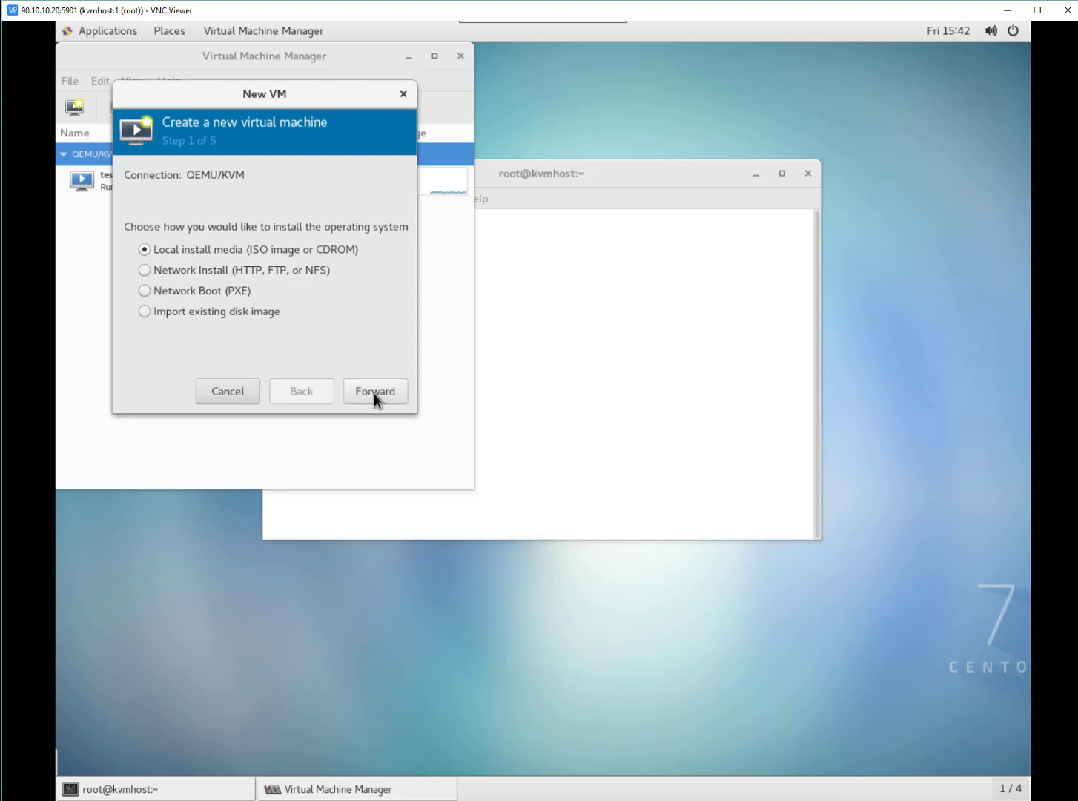
{"action": "left_click", "coordinate": [375, 392]}
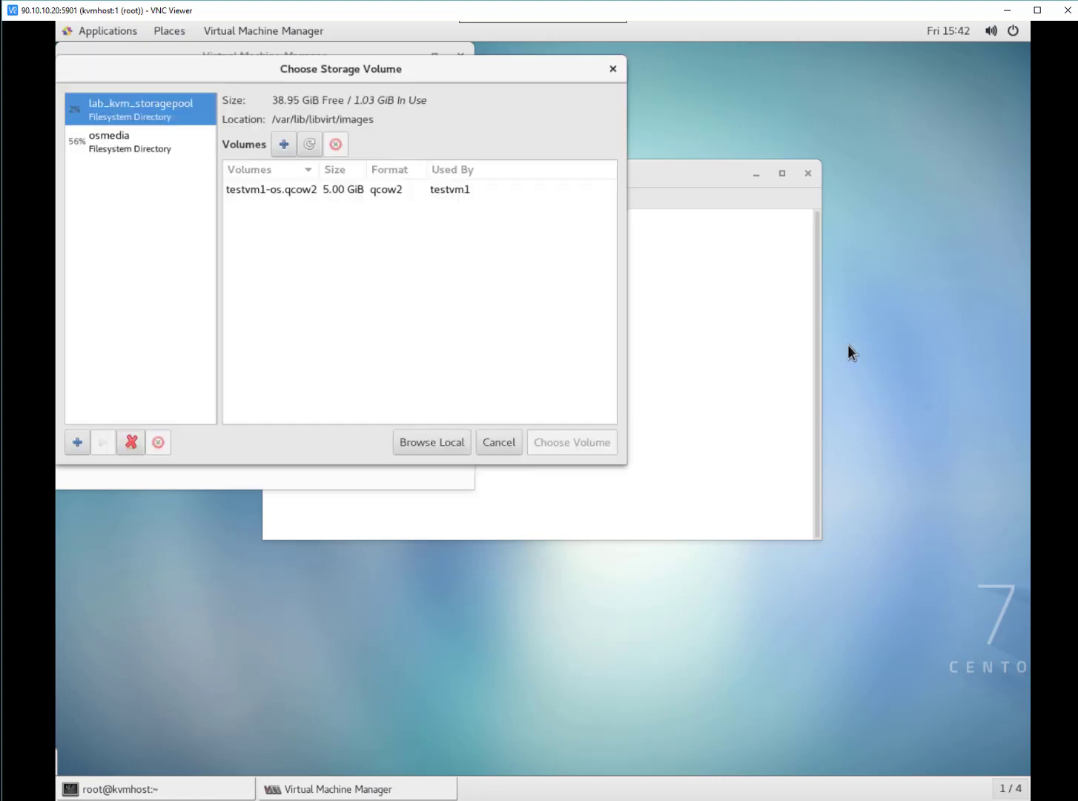
- Choose Windows7.iso from the osmedia pool as install media and move to memory/CPU settings
{"action": "left_click", "coordinate": [108, 141]}
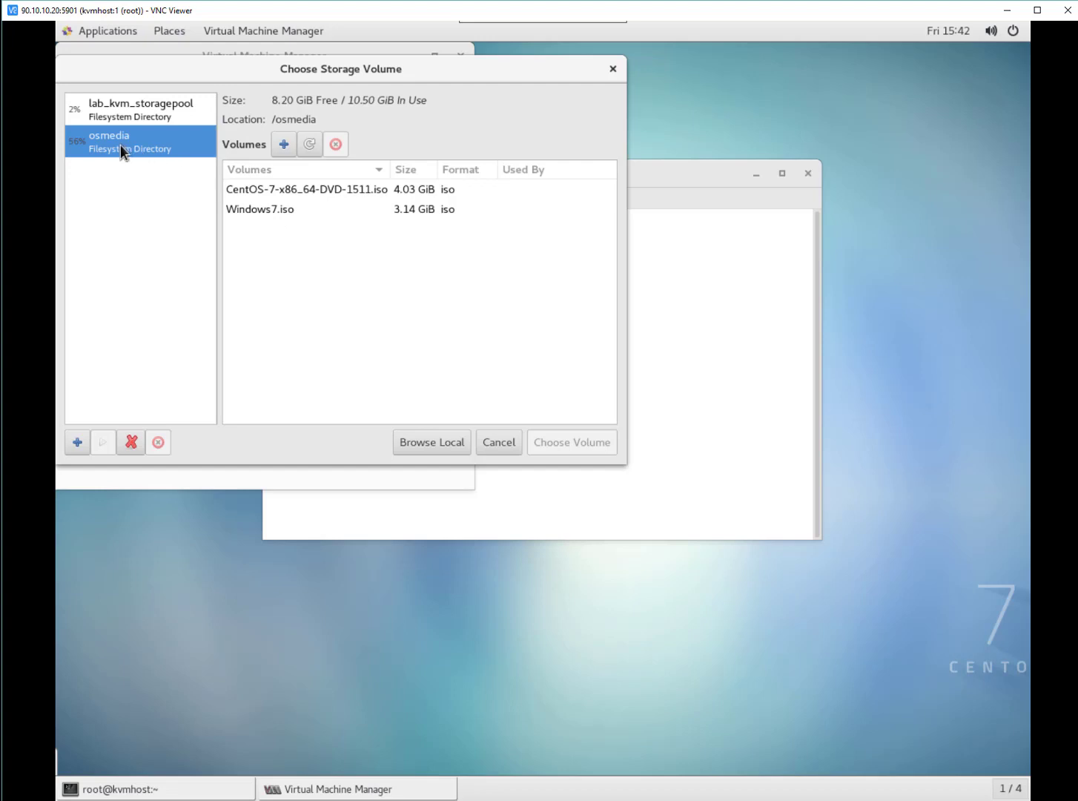
{"action": "mouse_move", "coordinate": [110, 160]}
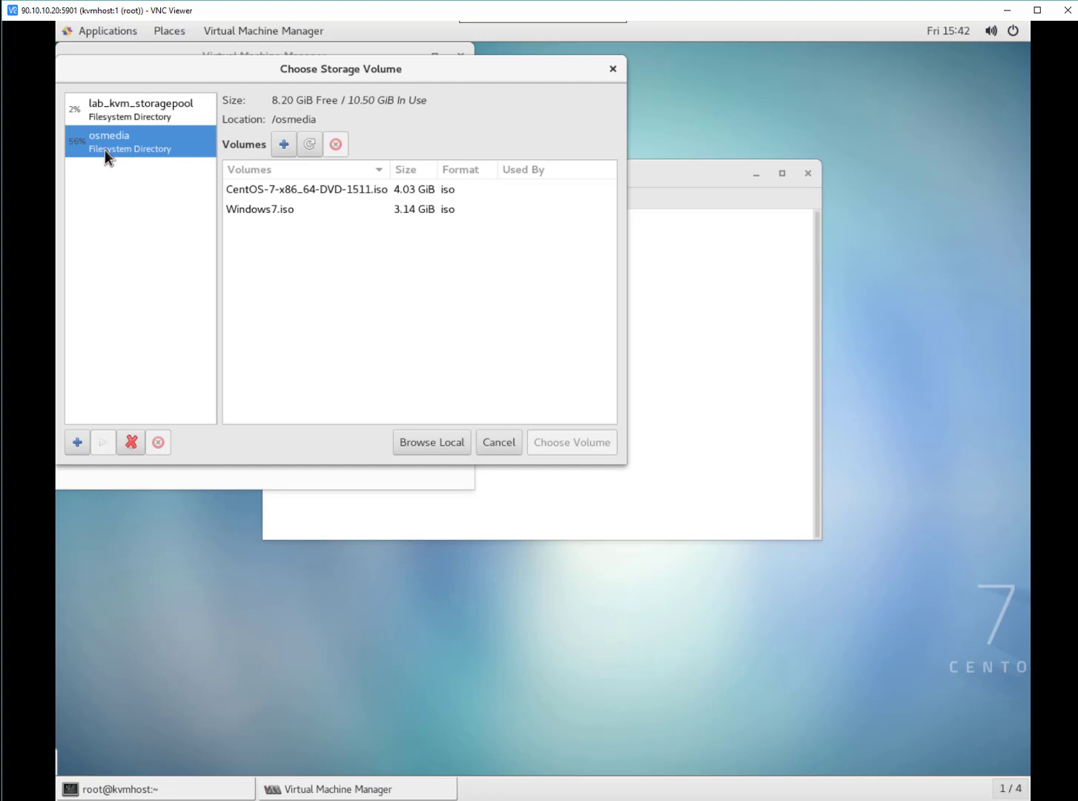
{"action": "mouse_move", "coordinate": [139, 146]}
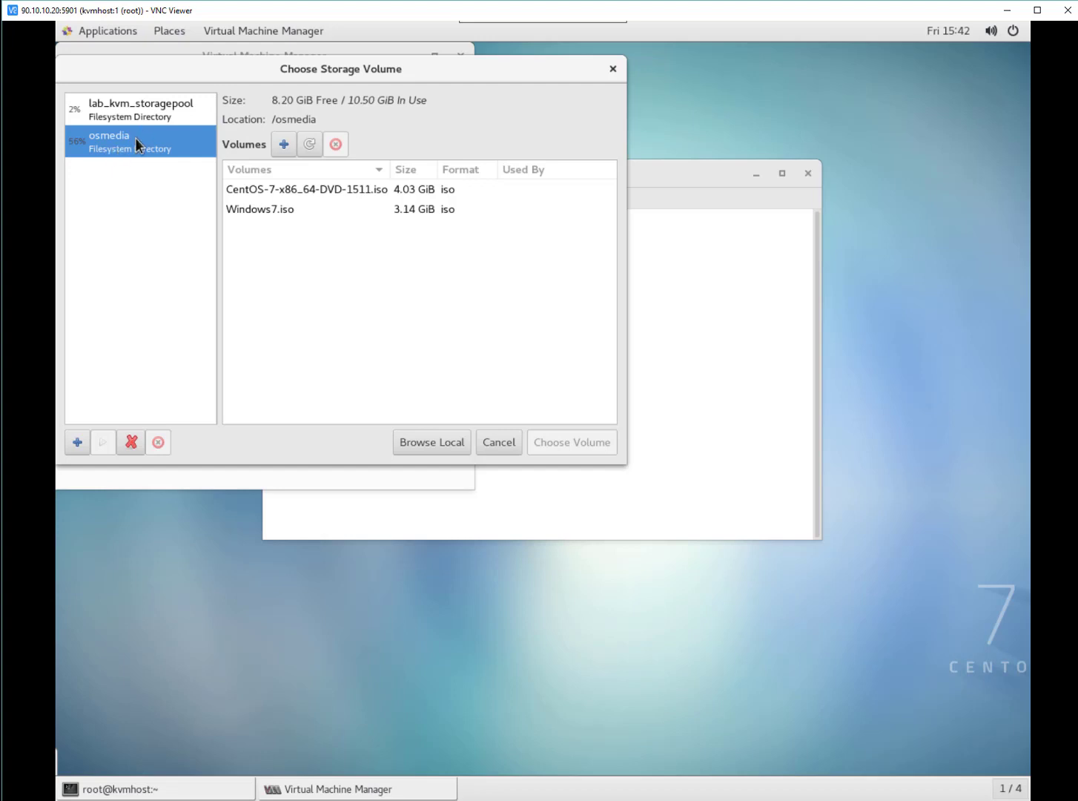
{"action": "mouse_move", "coordinate": [148, 147]}
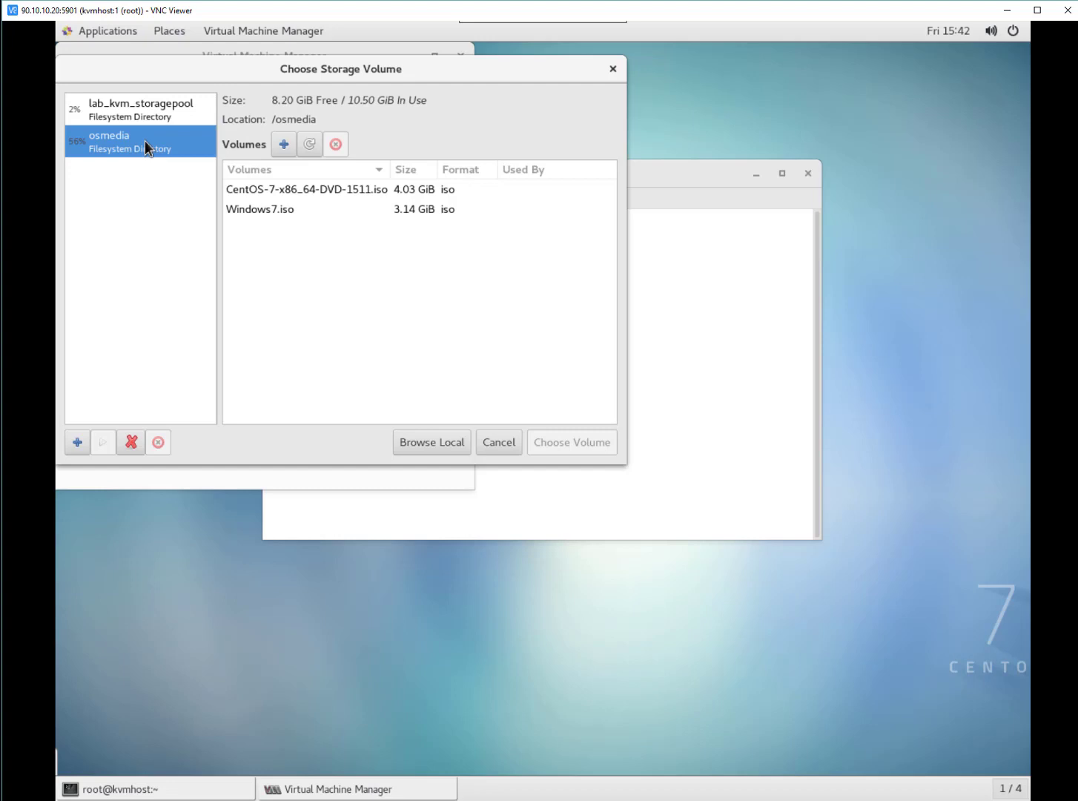
{"action": "mouse_move", "coordinate": [341, 196]}
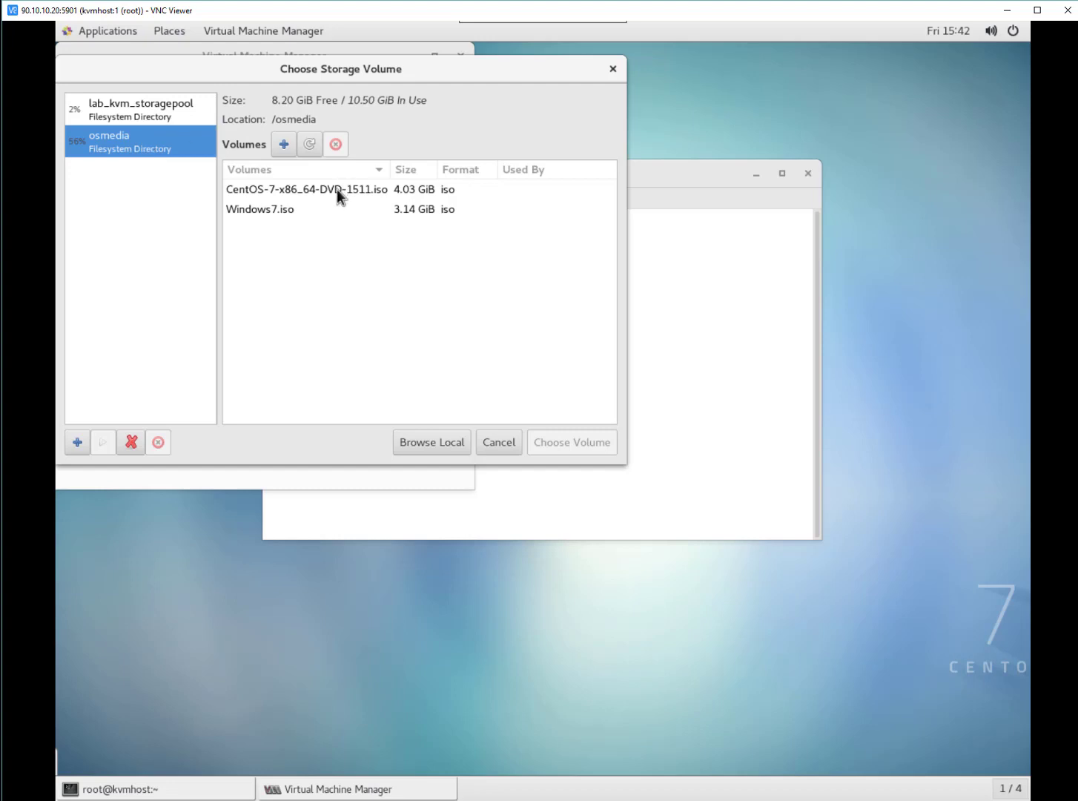
{"action": "left_click", "coordinate": [260, 208]}
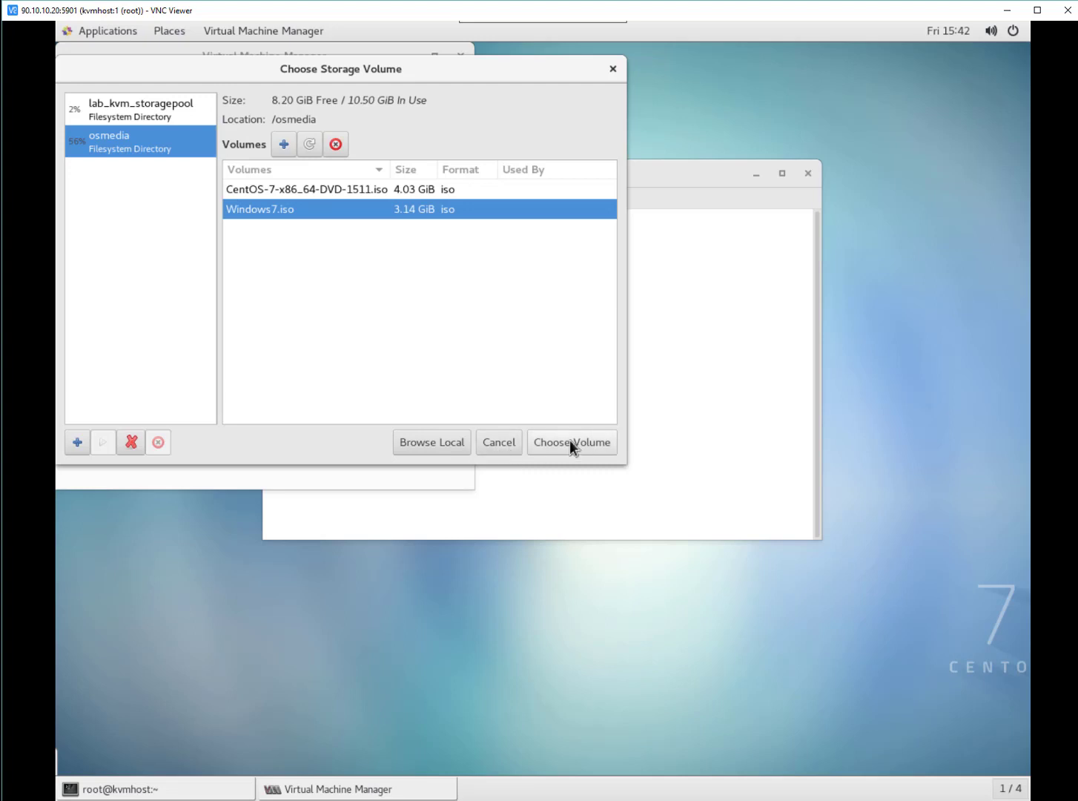
{"action": "left_click", "coordinate": [572, 442]}
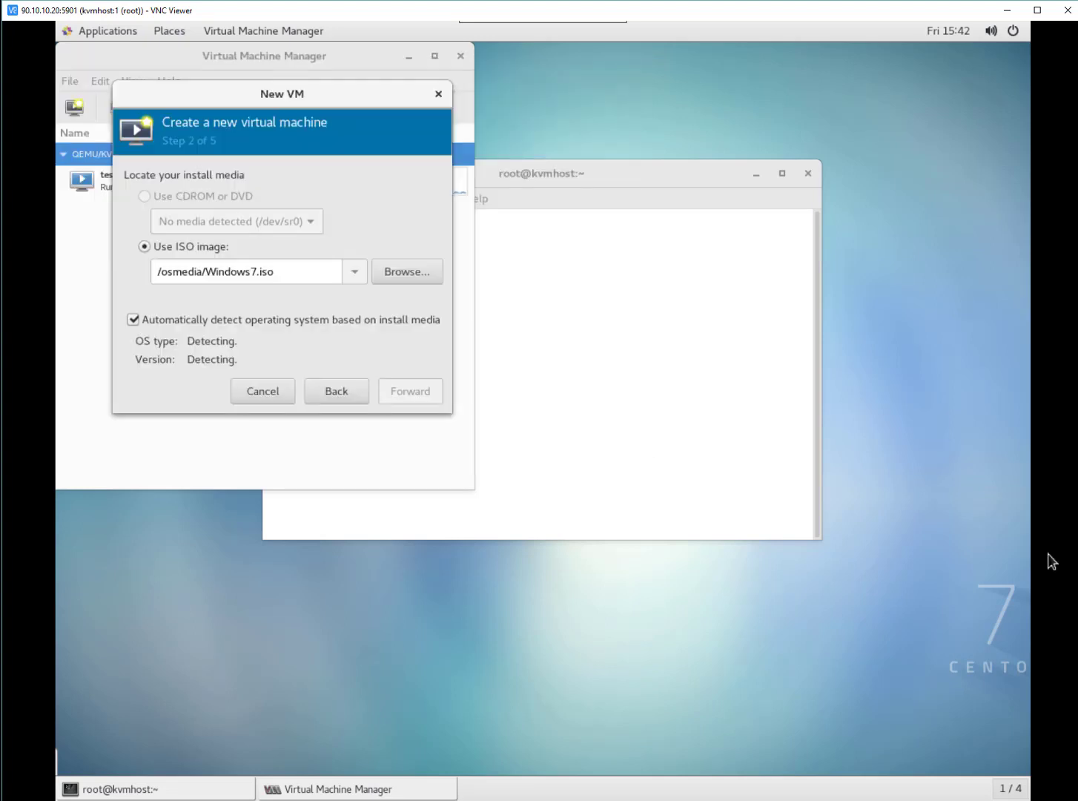
{"action": "left_click", "coordinate": [409, 391]}
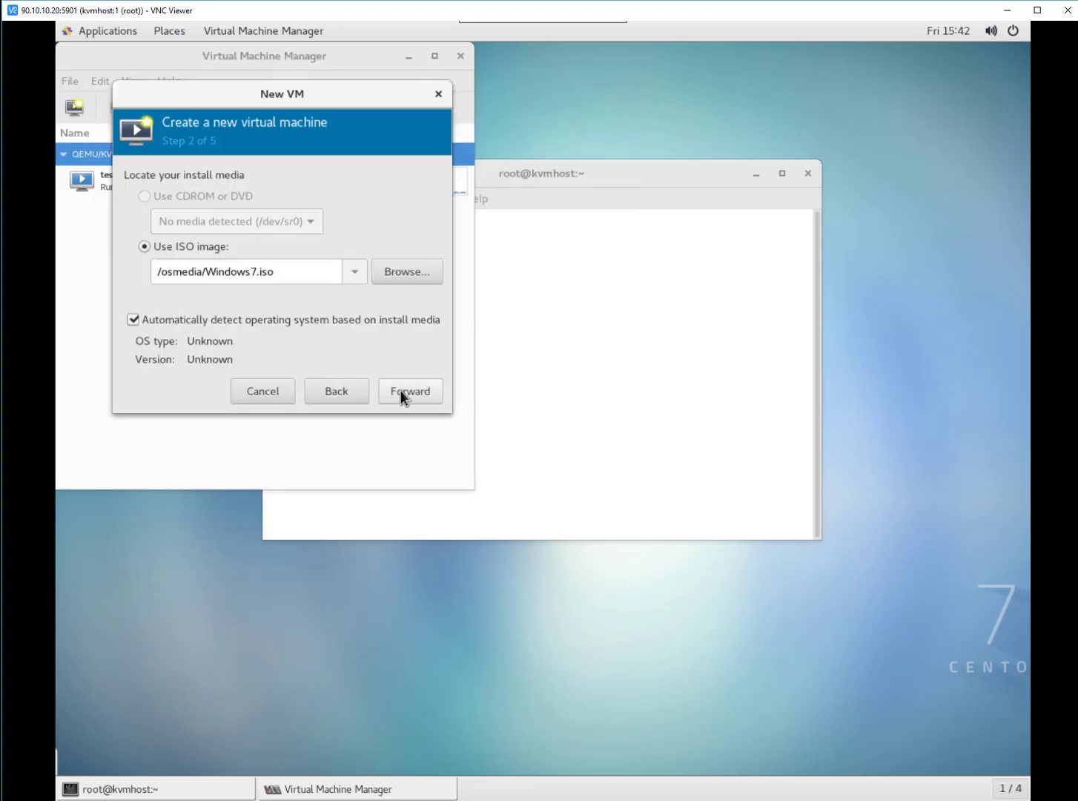
{"action": "left_click", "coordinate": [409, 392]}
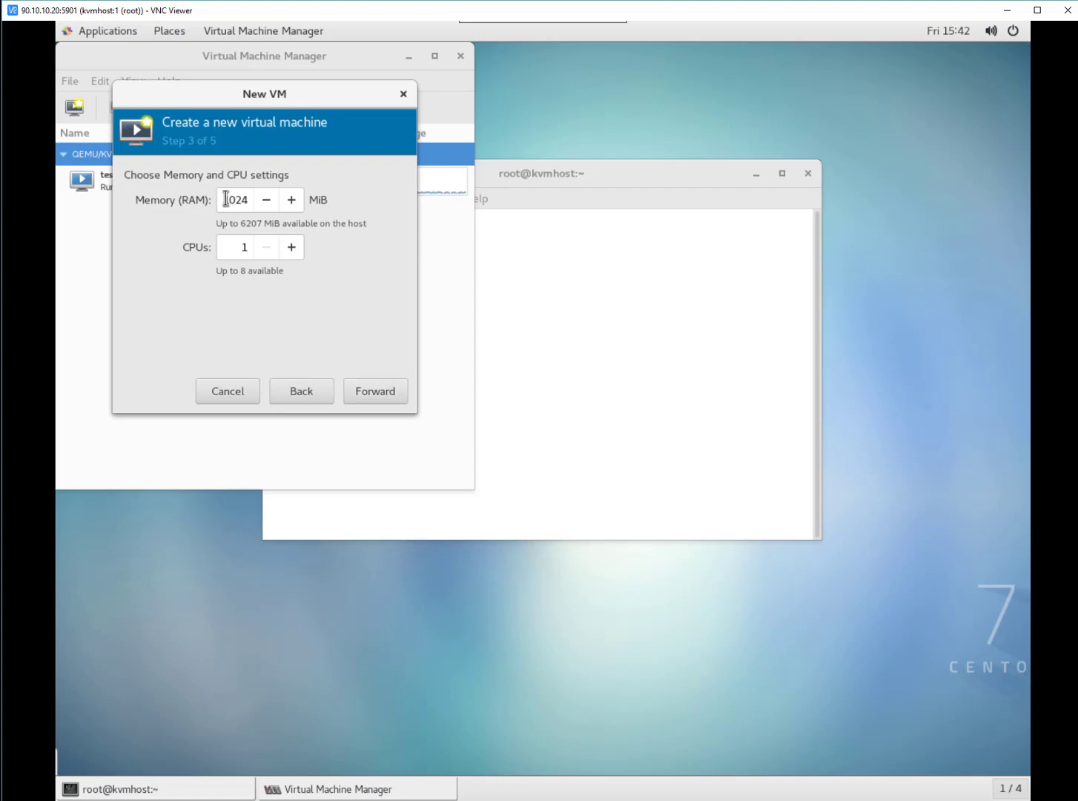
{"action": "mouse_move", "coordinate": [374, 391]}
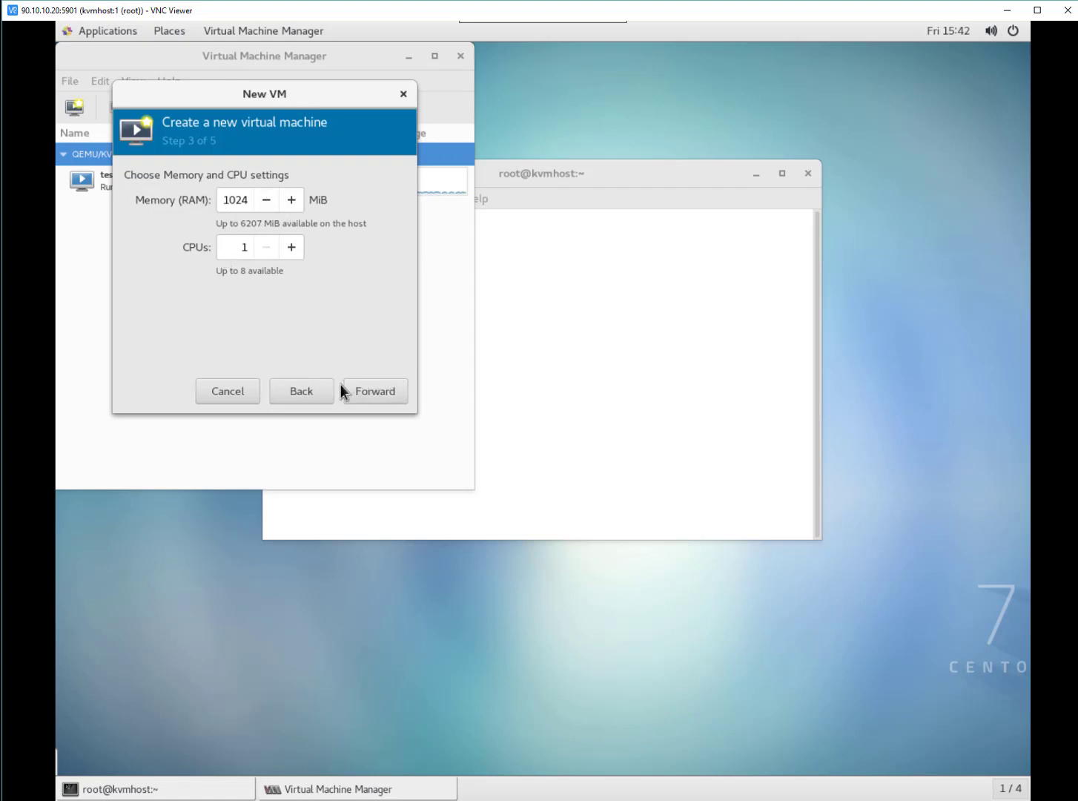
- Accept 1024 MiB memory, 1 CPU and the 20 GiB disk image to reach the summary
{"action": "left_click", "coordinate": [373, 391]}
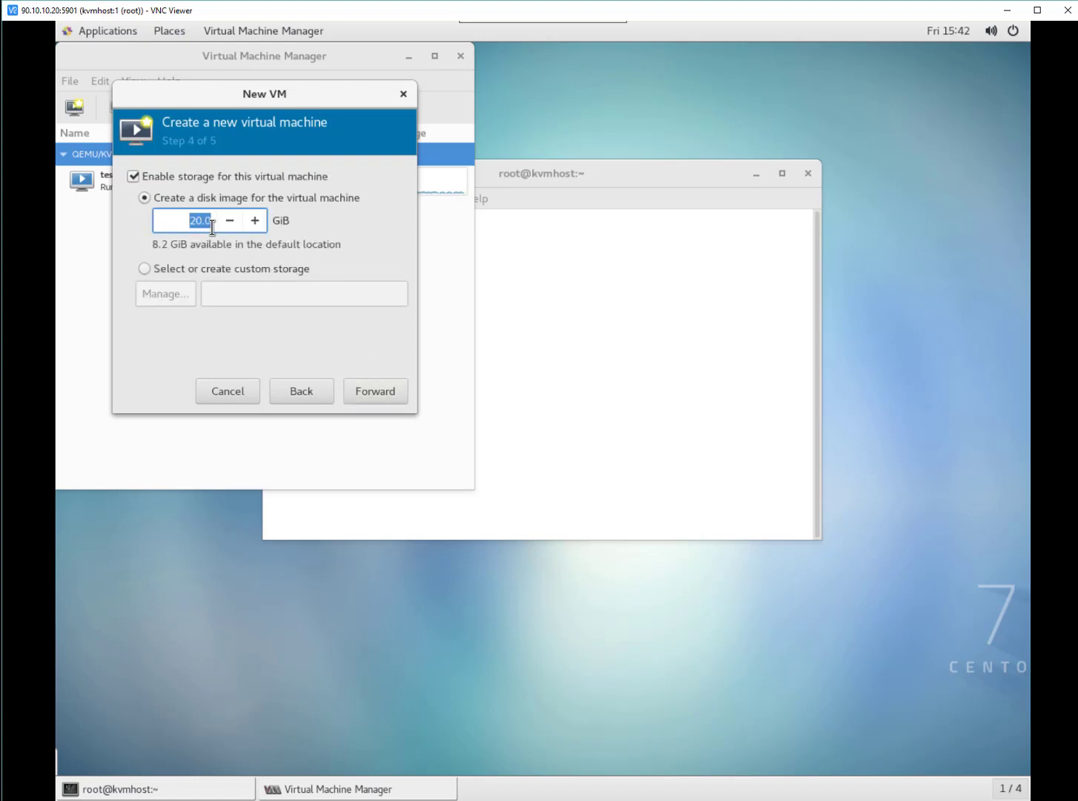
{"action": "mouse_move", "coordinate": [291, 272]}
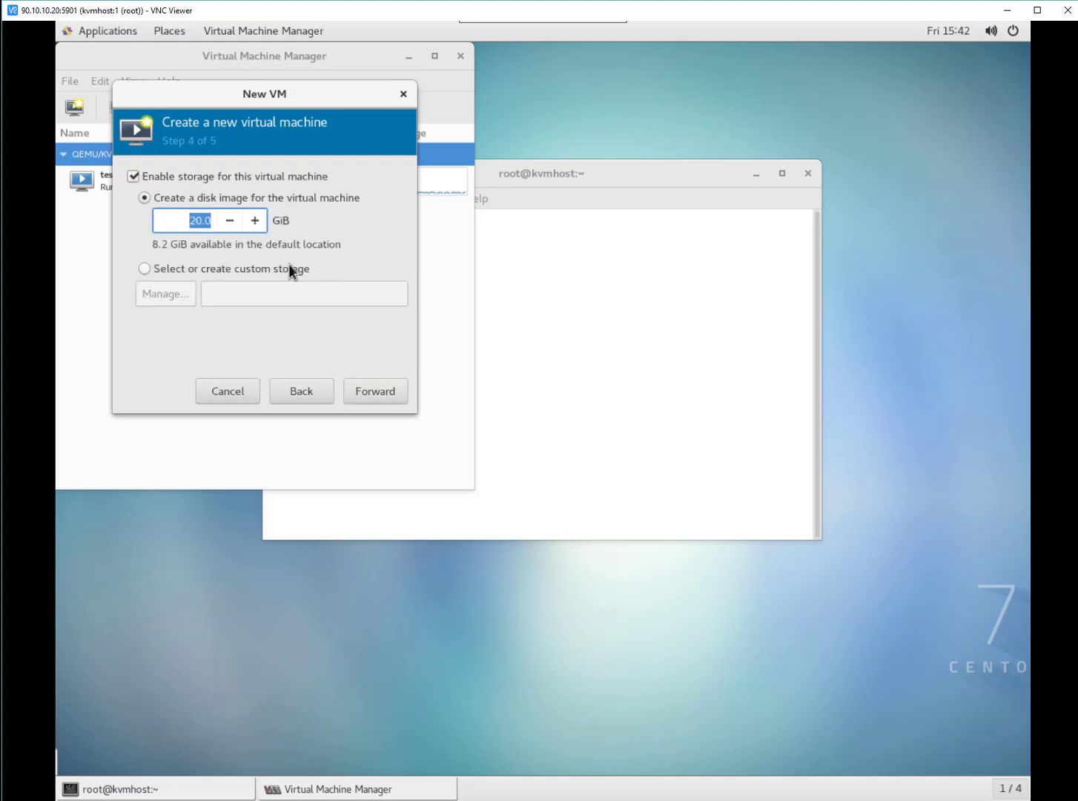
{"action": "type", "text": "15"}
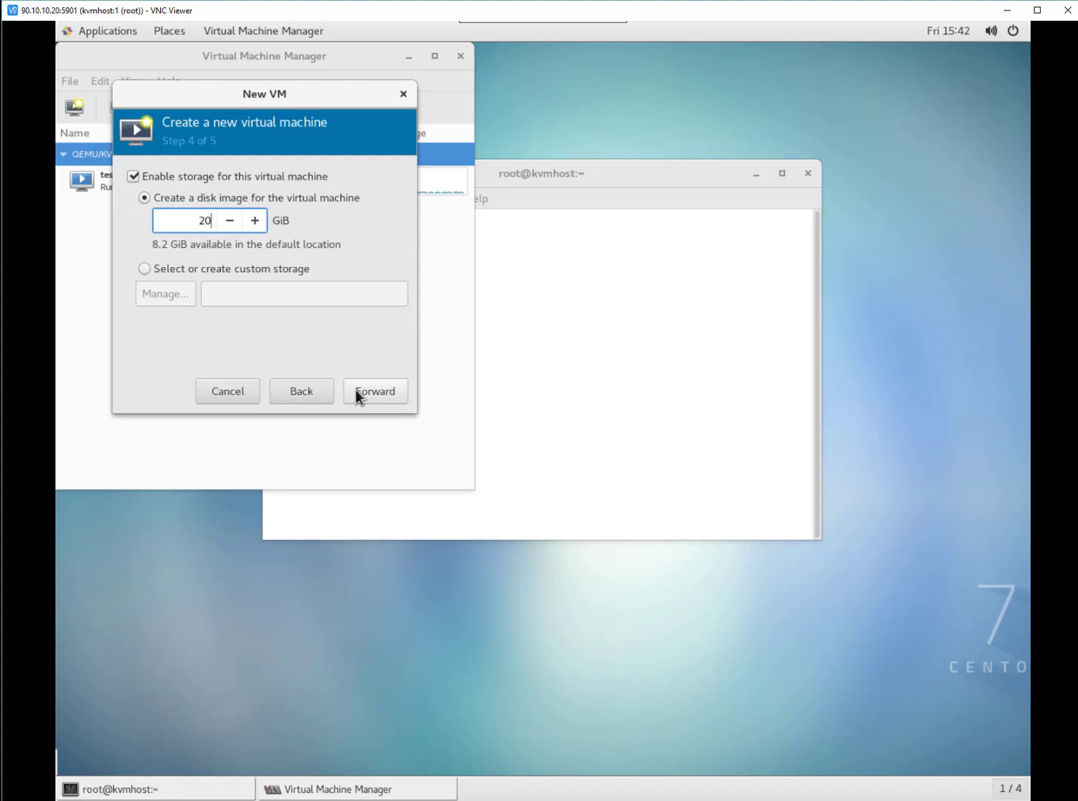
{"action": "left_click", "coordinate": [374, 392]}
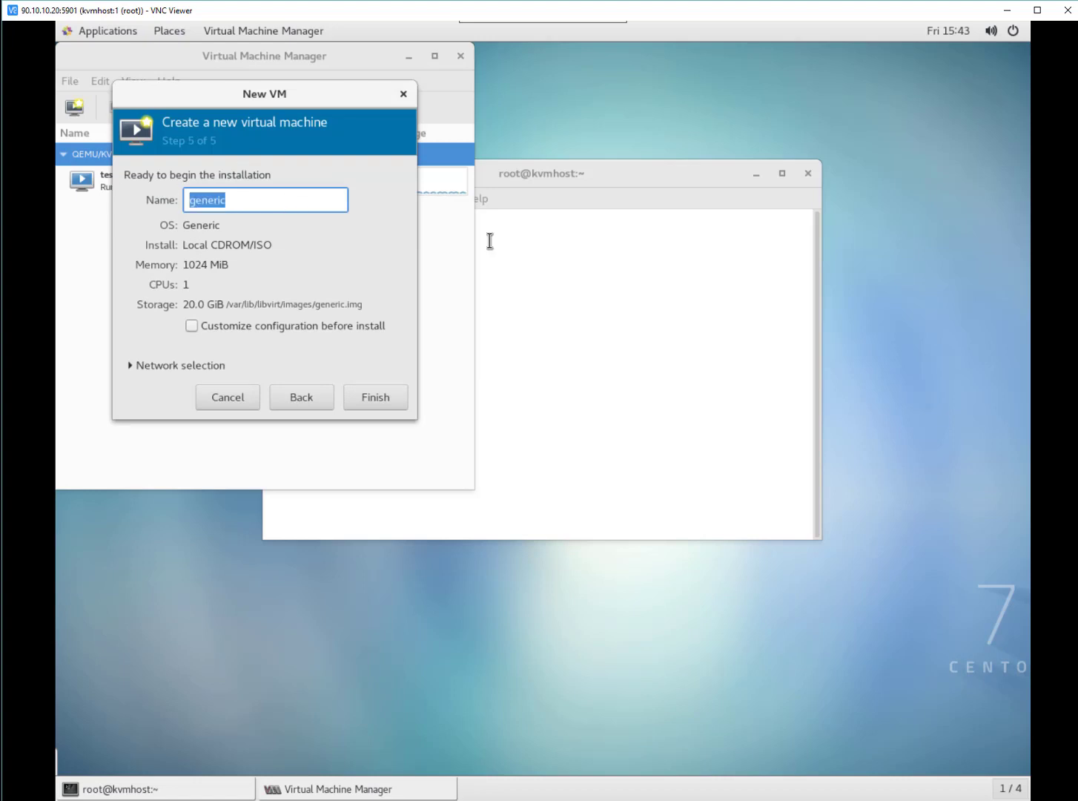
- Name the new machine testwin7, leaving customize-before-install off
{"action": "type", "text": "testwin7"}
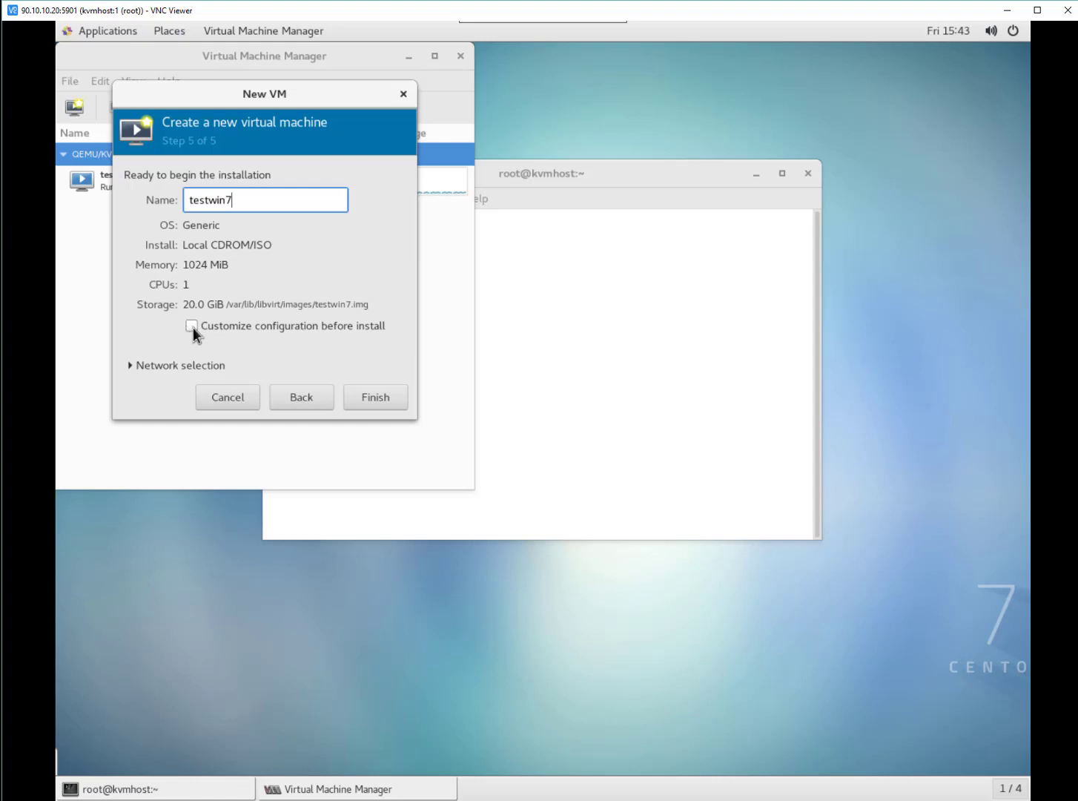
{"action": "left_click", "coordinate": [192, 327]}
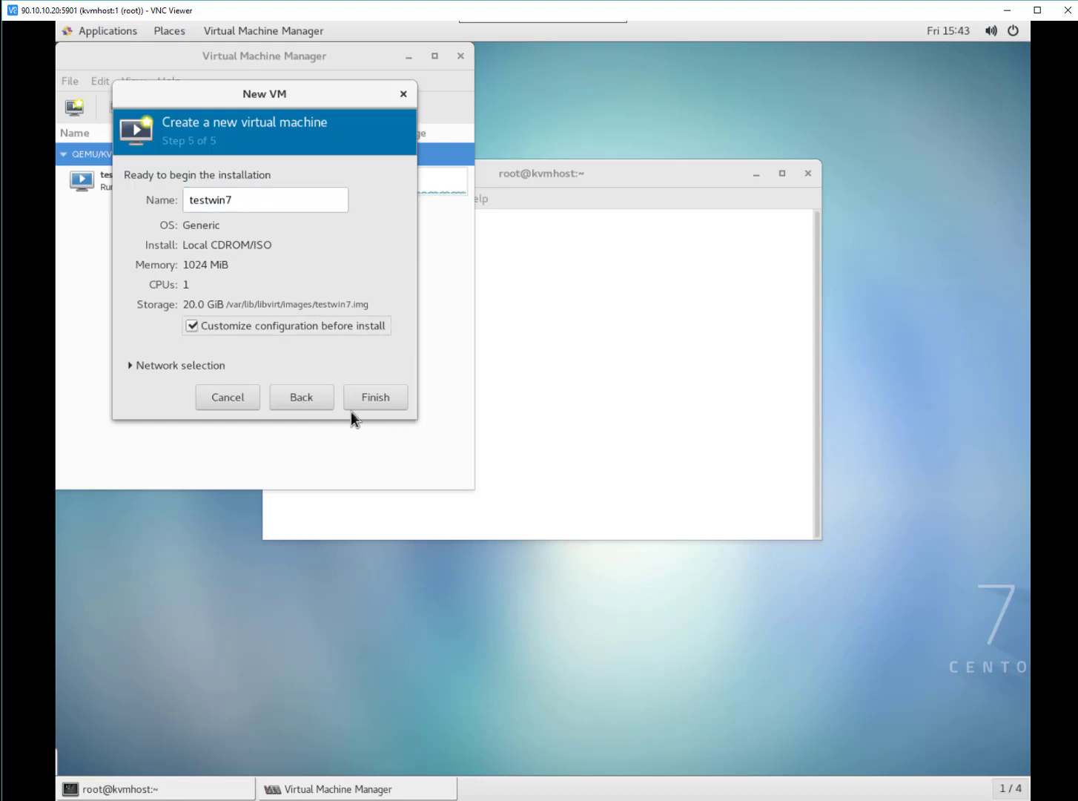
{"action": "left_click", "coordinate": [191, 326]}
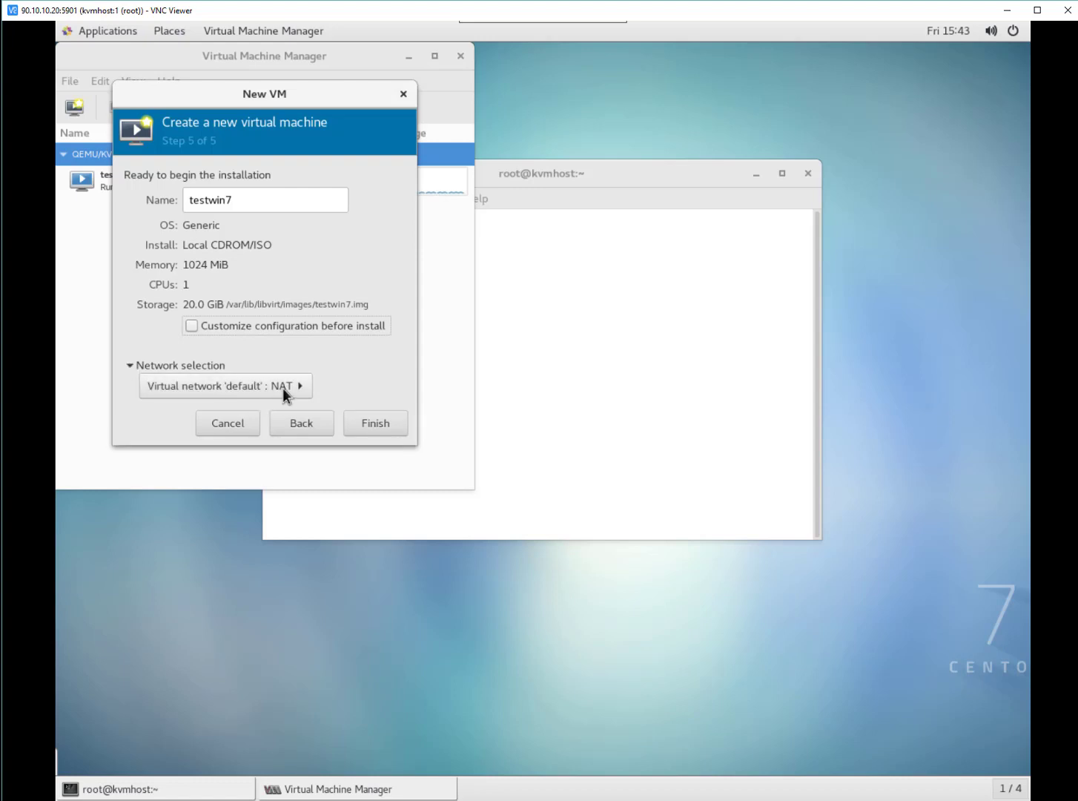
- Set networking to shared bridge device virbr0 and finish creating the VM
{"action": "left_click", "coordinate": [226, 386]}
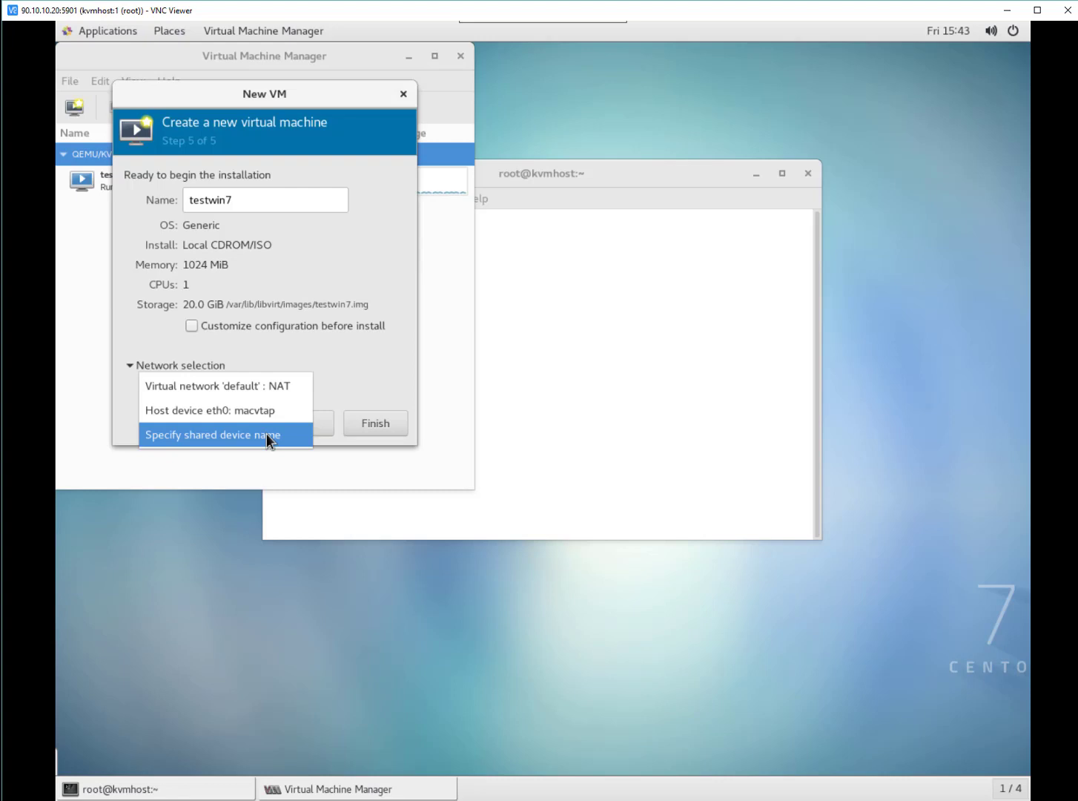
{"action": "left_click", "coordinate": [212, 435]}
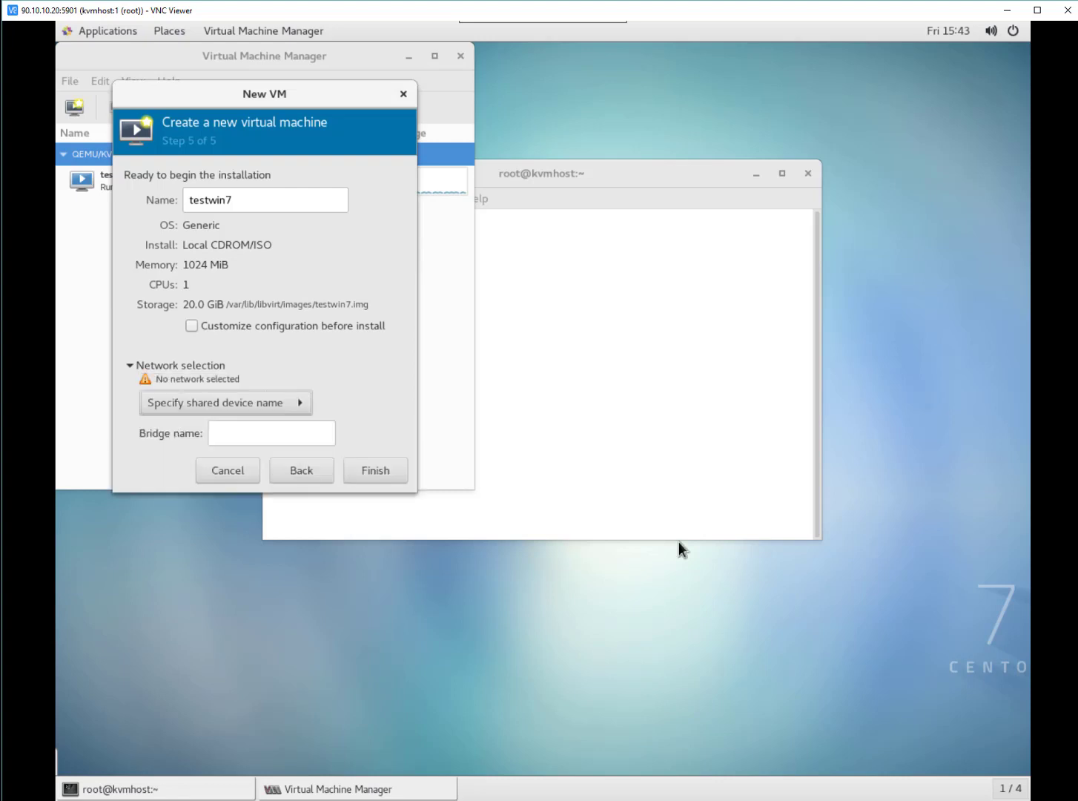
{"action": "left_click", "coordinate": [272, 433]}
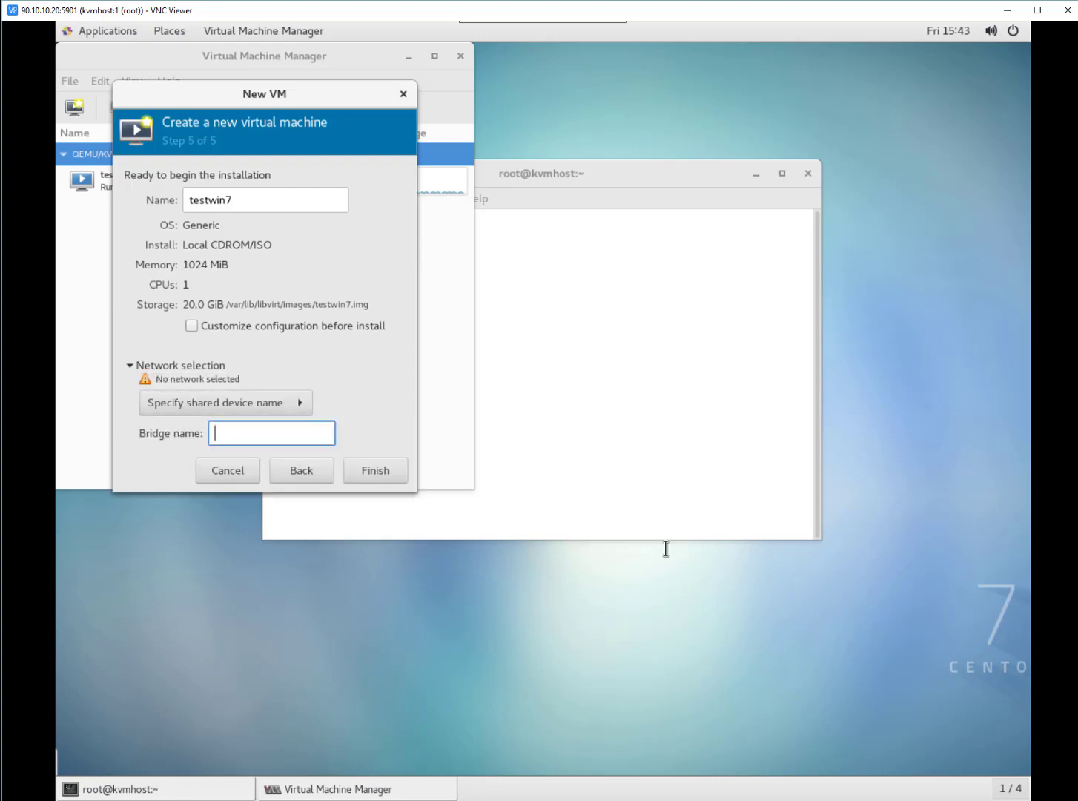
{"action": "type", "text": "virbr0"}
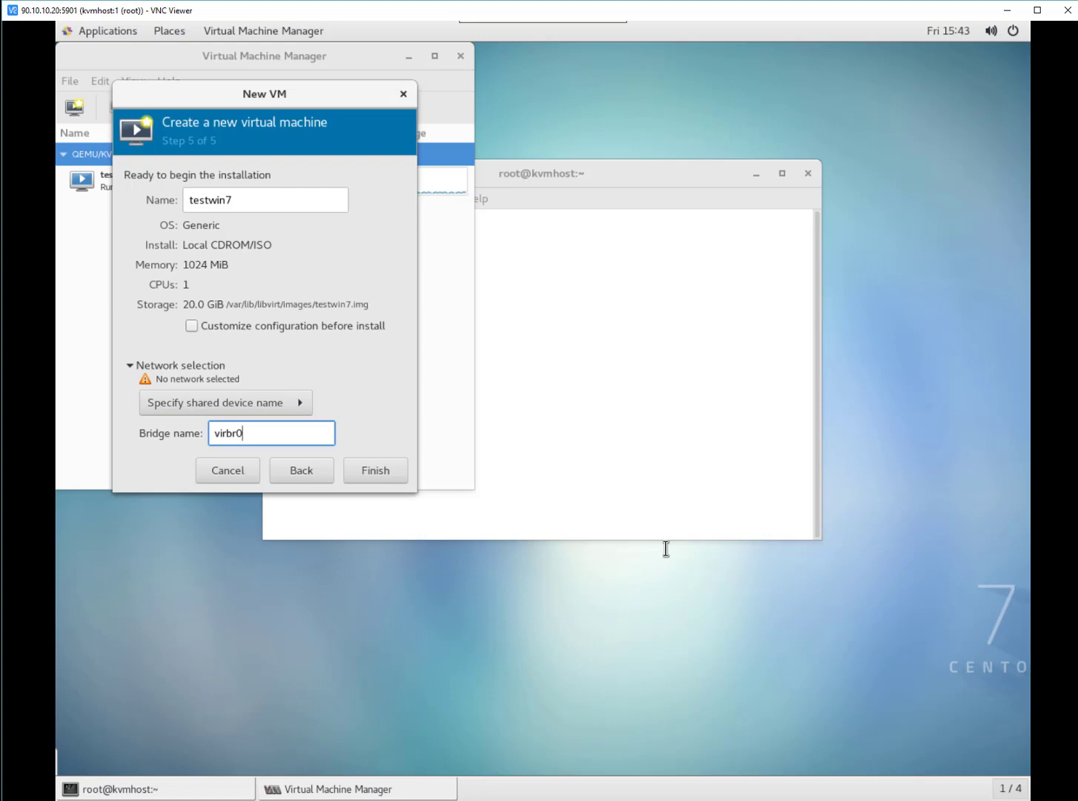
{"action": "mouse_move", "coordinate": [281, 454]}
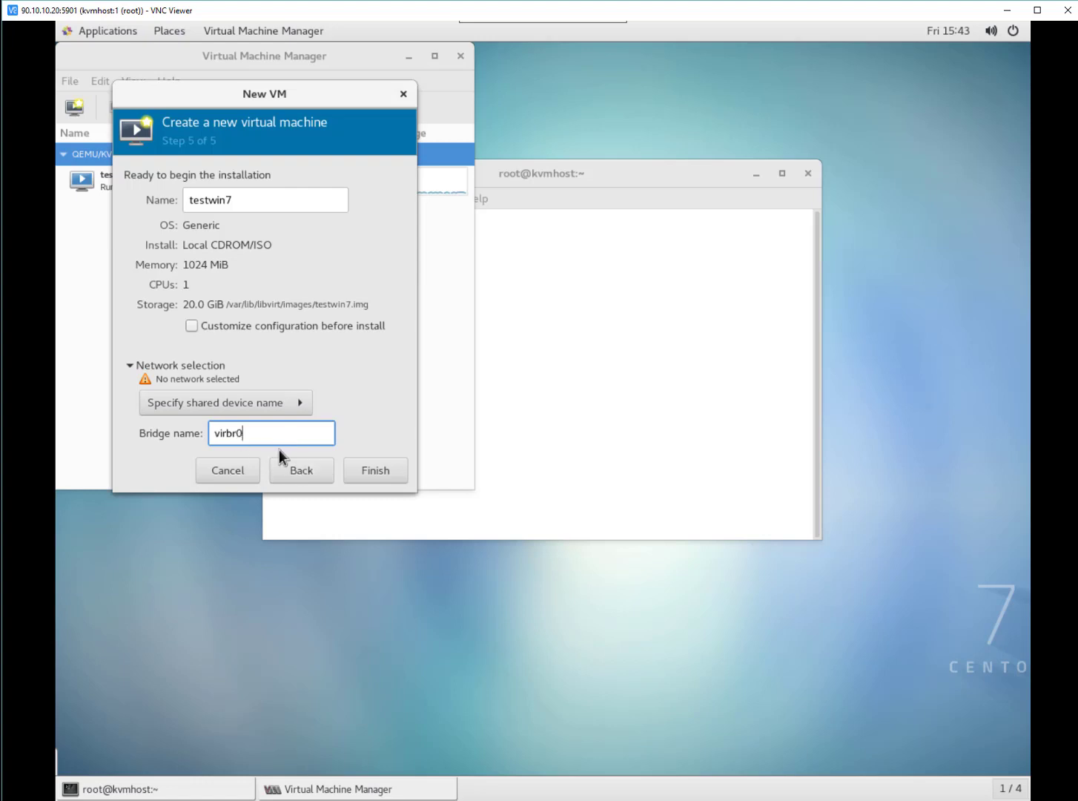
{"action": "left_click", "coordinate": [375, 470]}
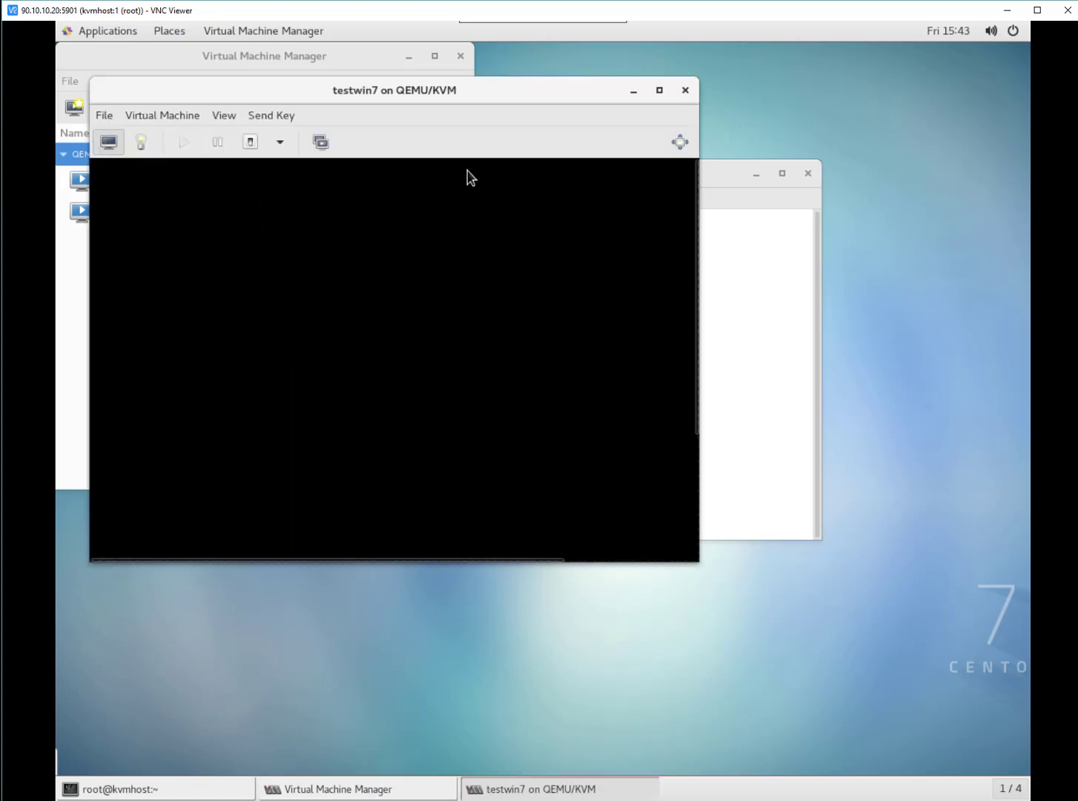
{"action": "mouse_move", "coordinate": [395, 291]}
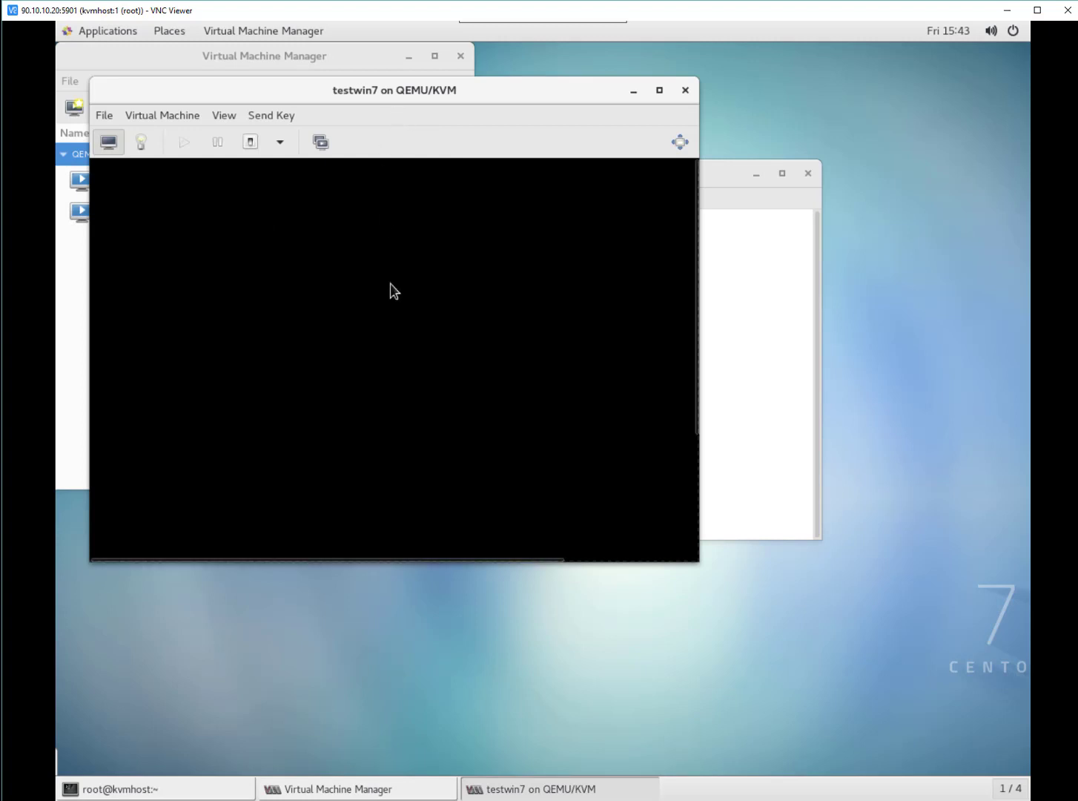
{"action": "mouse_move", "coordinate": [348, 95]}
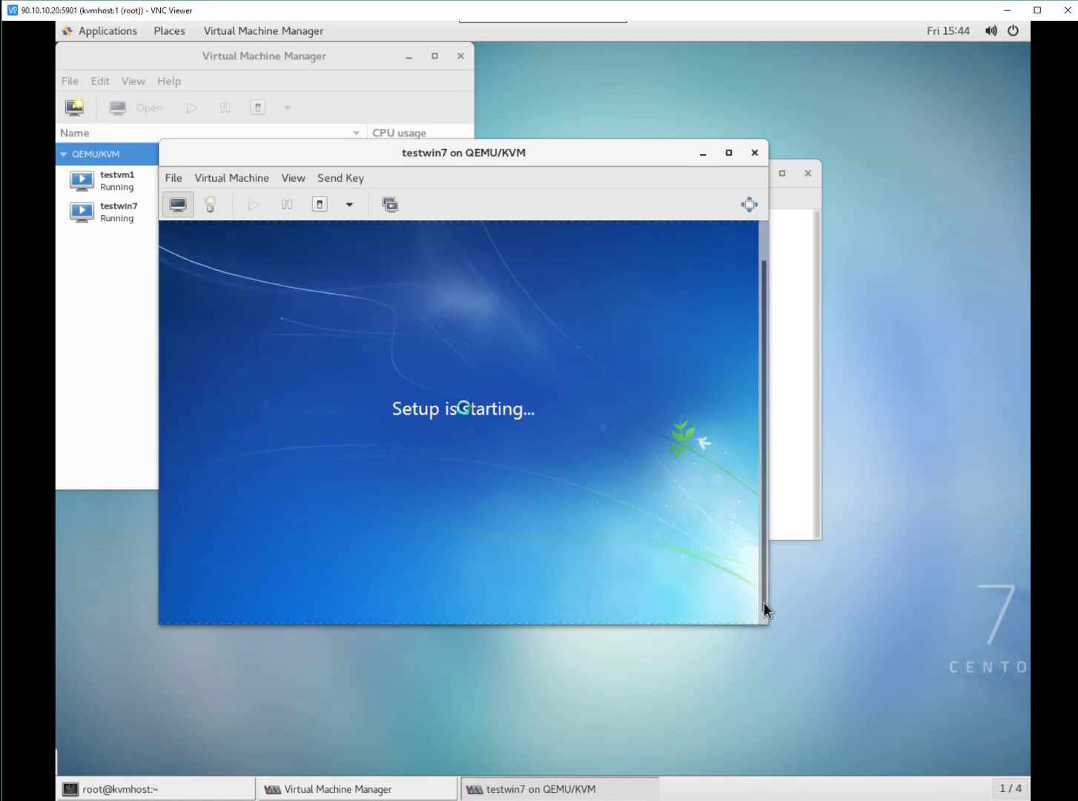
{"action": "mouse_move", "coordinate": [587, 474]}
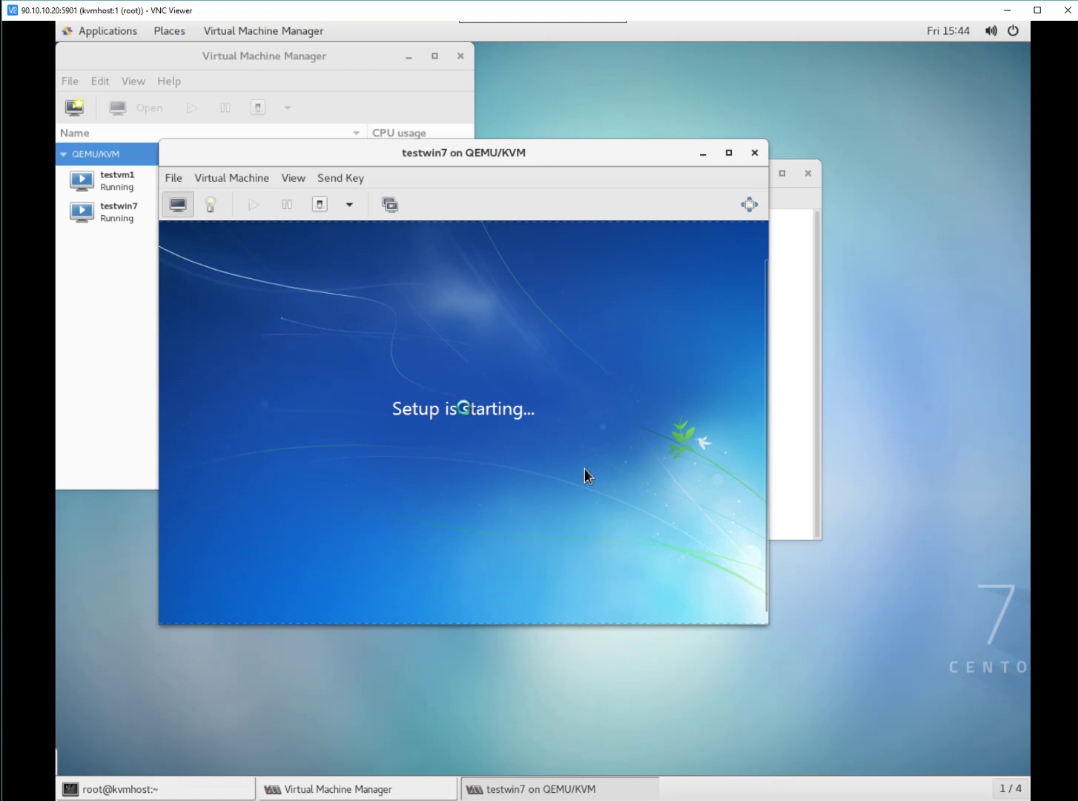